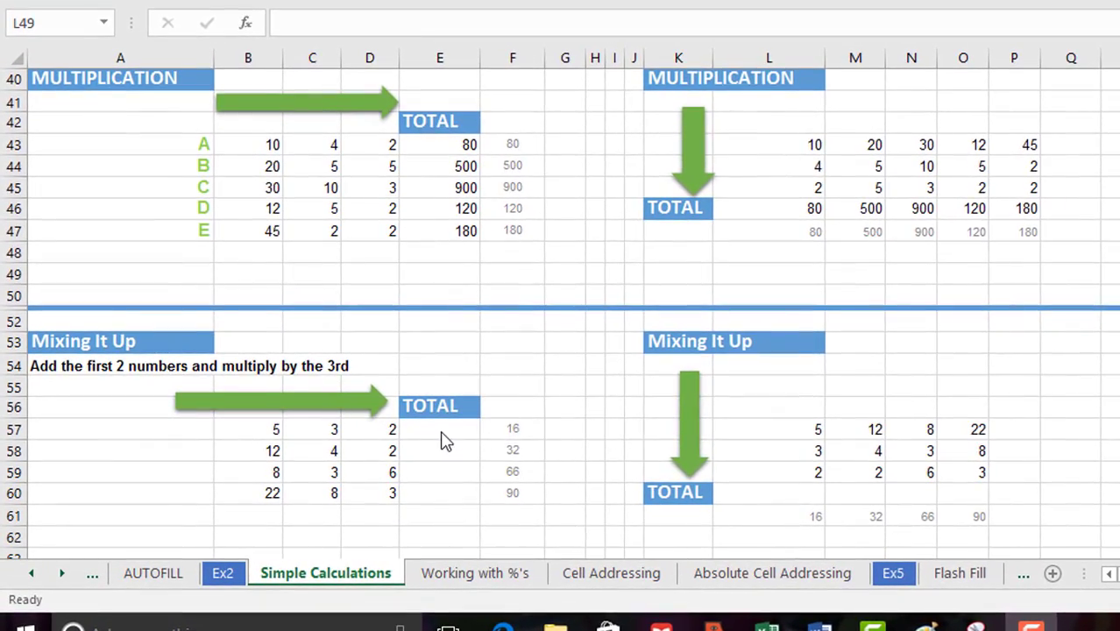
# Enter =B57+C57*D57 in E57 by picking the cells, returning 11 instead of 16.
pyautogui.click(439, 429)
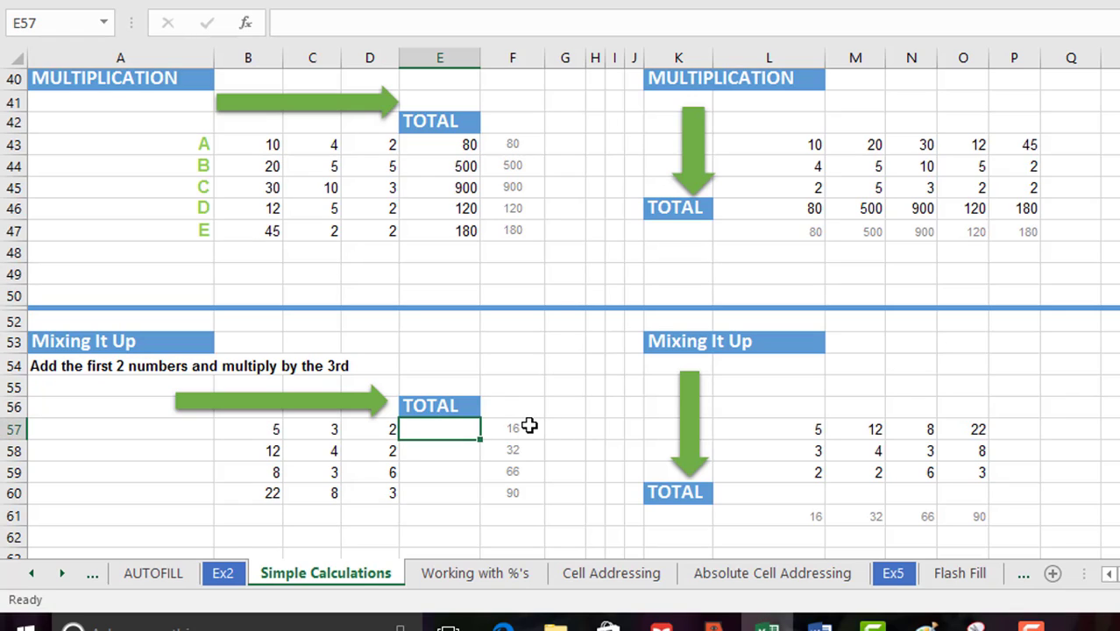
pyautogui.moveTo(526, 431)
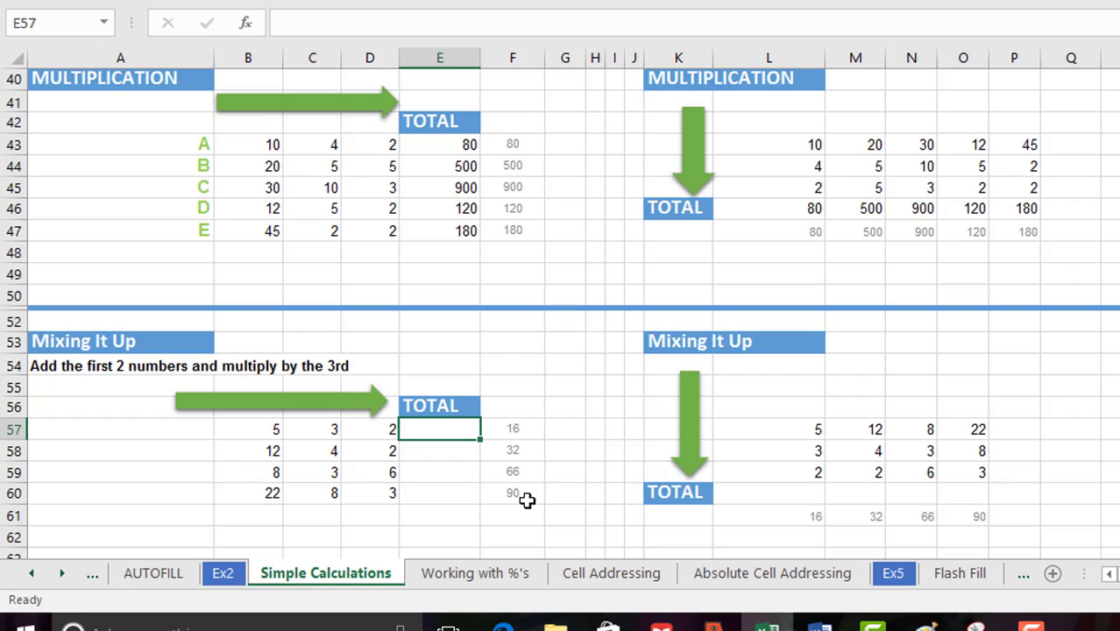
pyautogui.moveTo(350, 497)
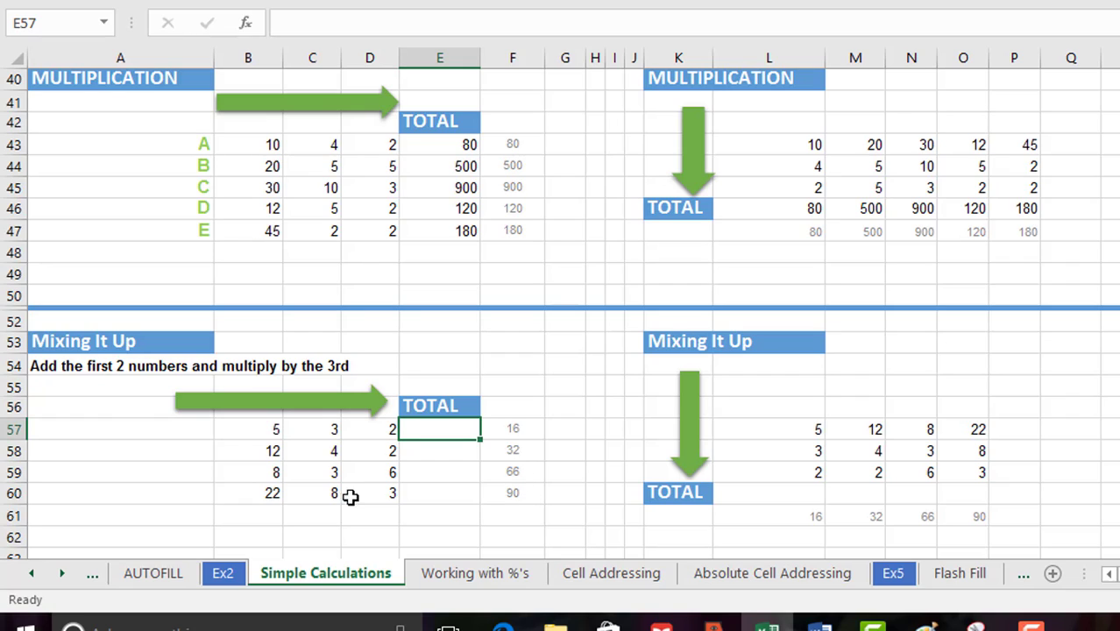
pyautogui.moveTo(155, 374)
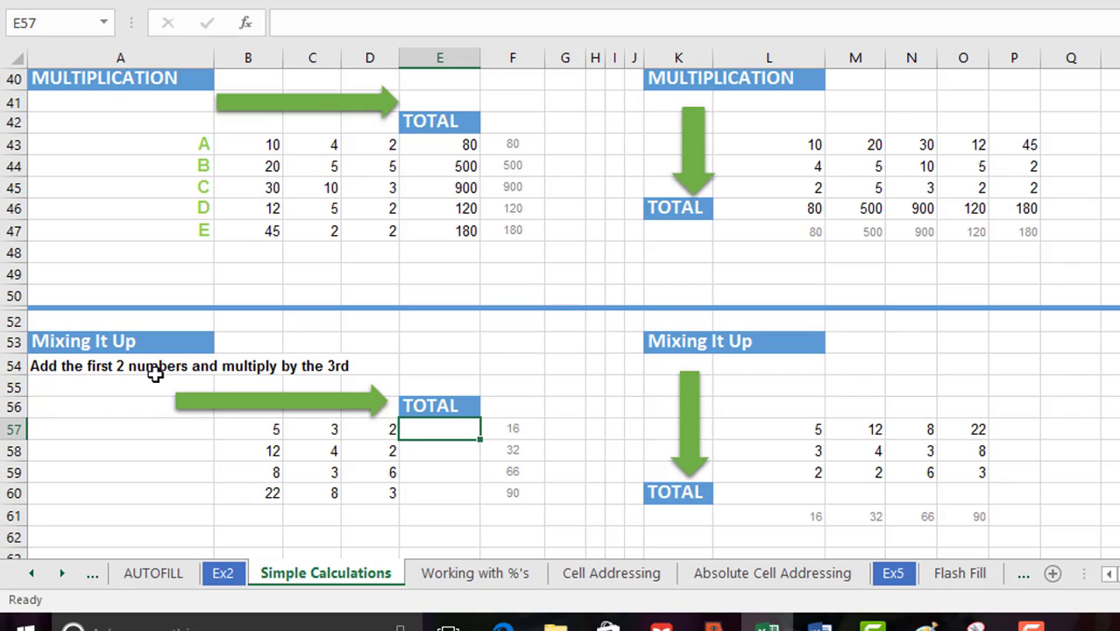
pyautogui.moveTo(239, 434)
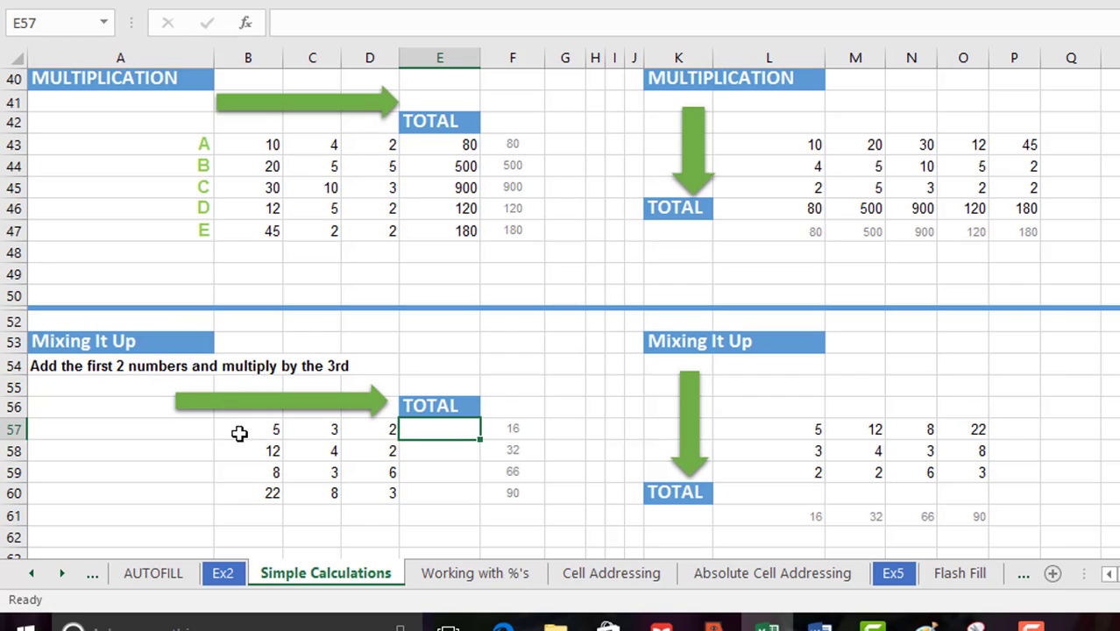
pyautogui.moveTo(175, 451)
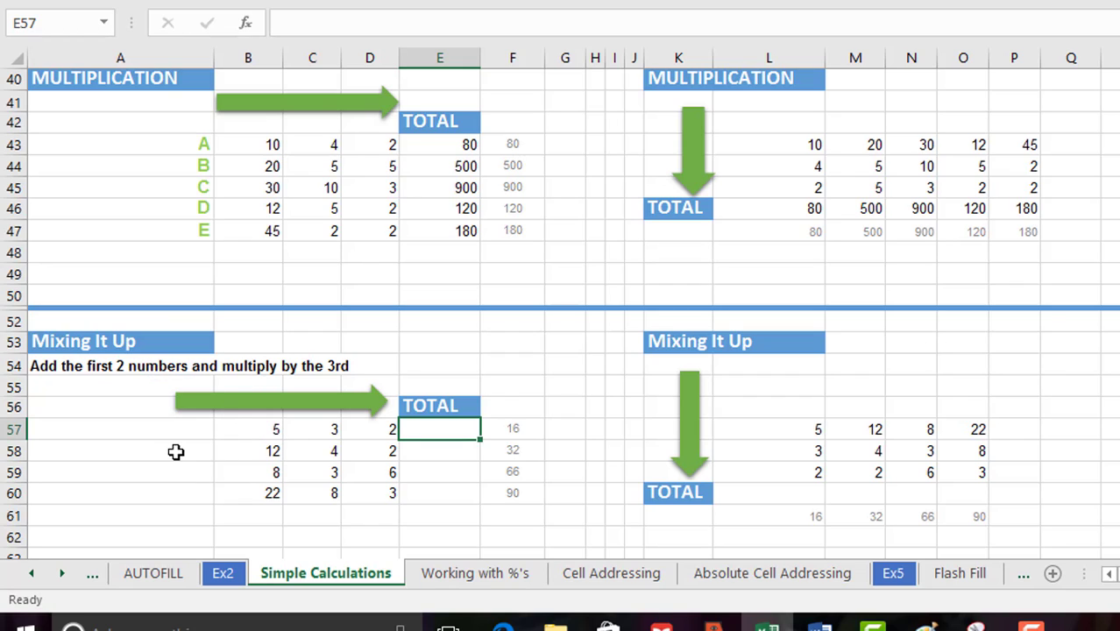
pyautogui.moveTo(491, 479)
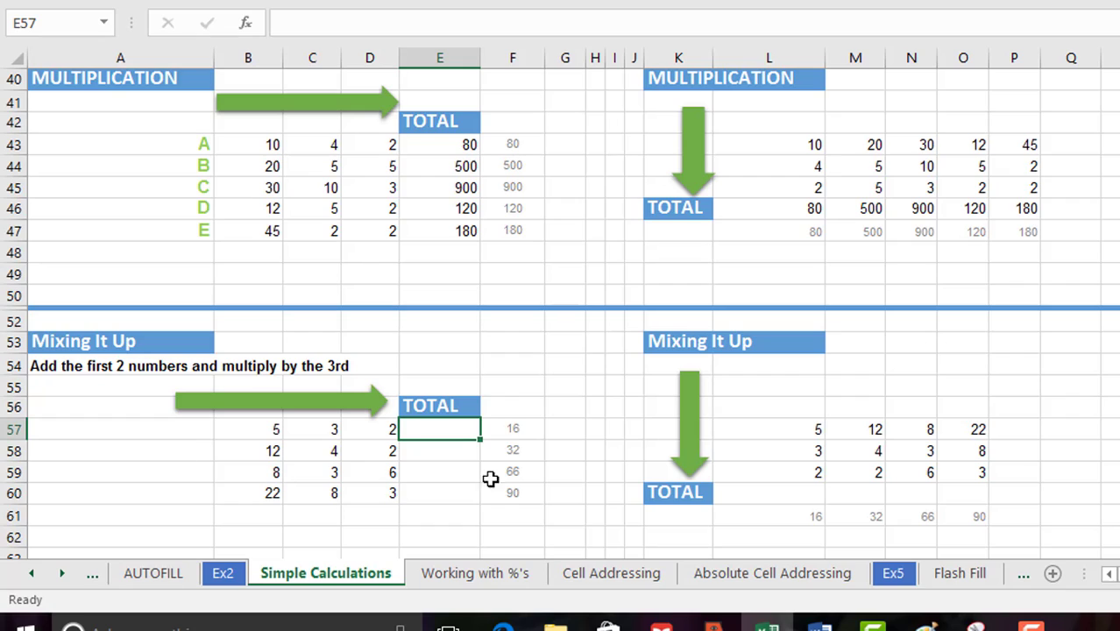
pyautogui.moveTo(561, 473)
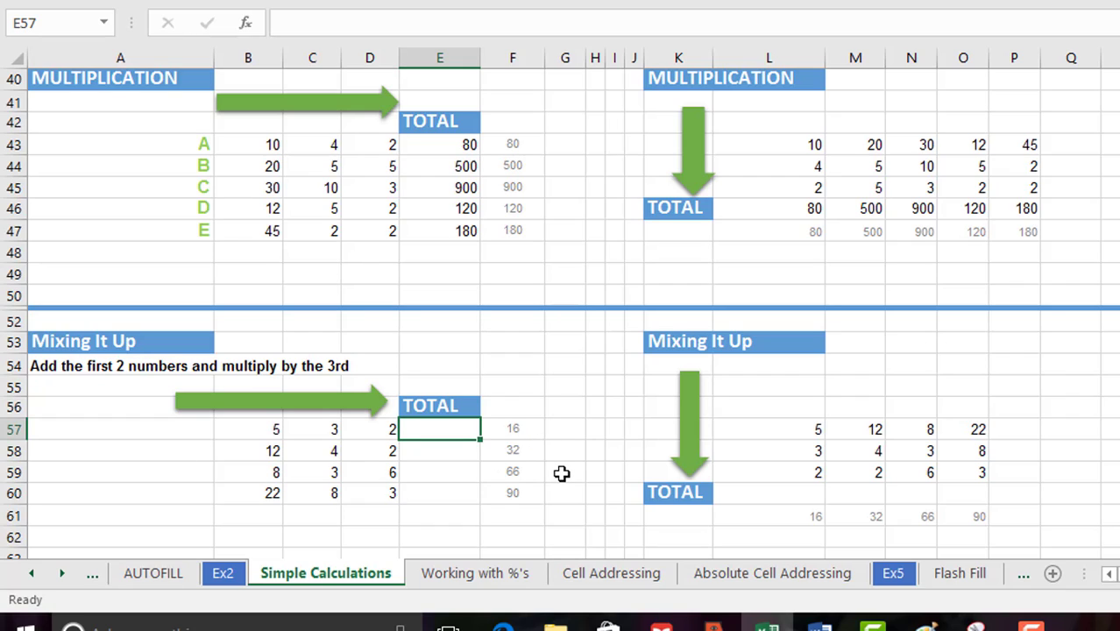
pyautogui.write('=')
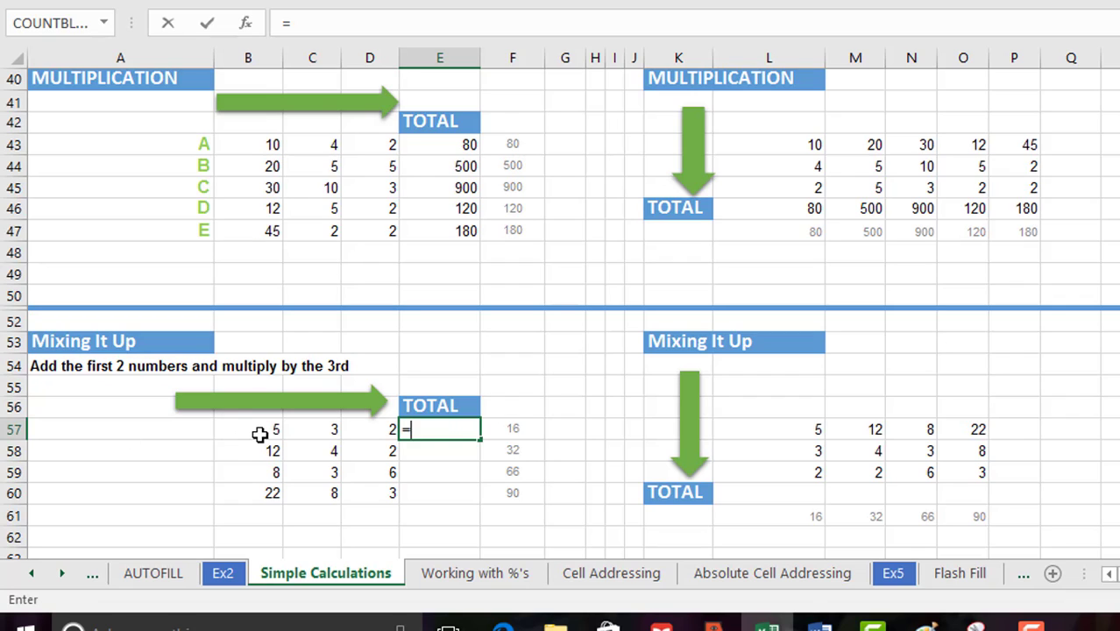
pyautogui.click(248, 428)
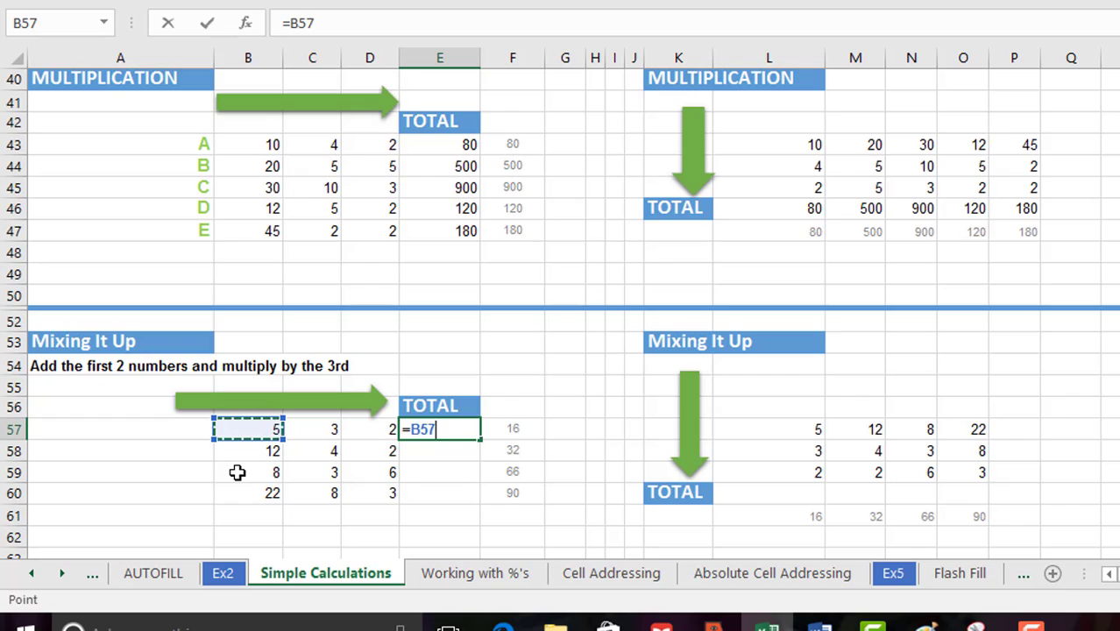
pyautogui.click(311, 428)
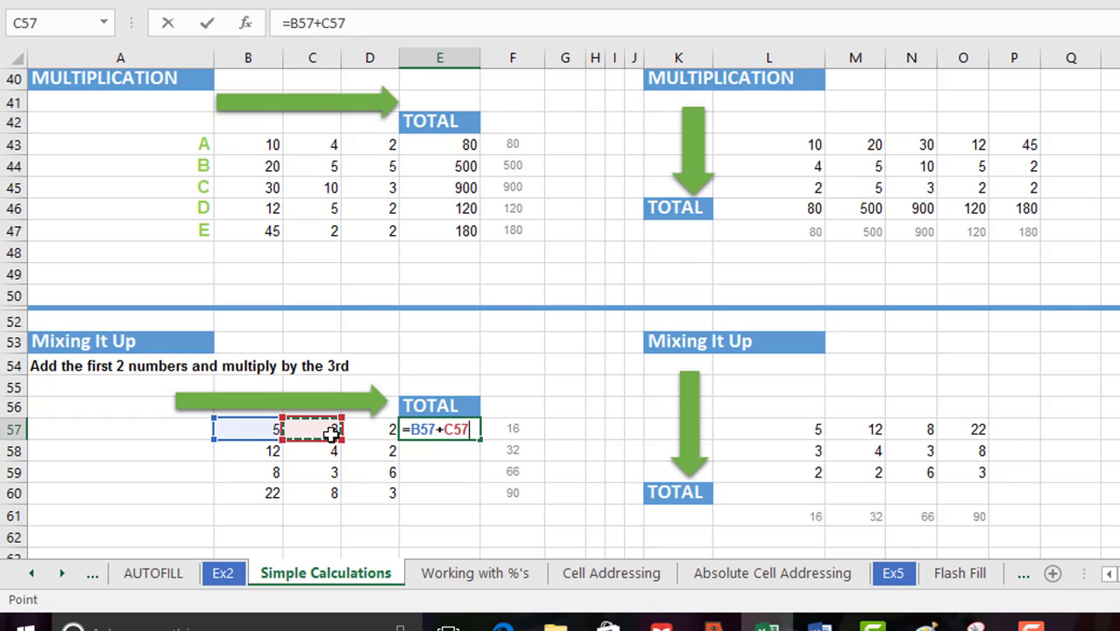
pyautogui.write('*')
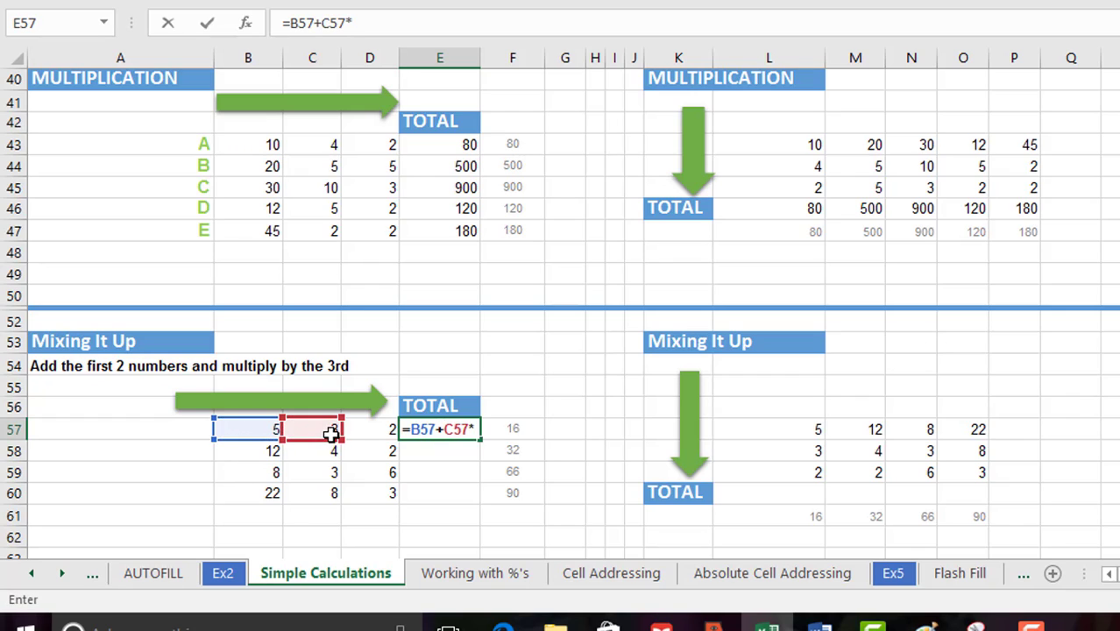
pyautogui.click(369, 428)
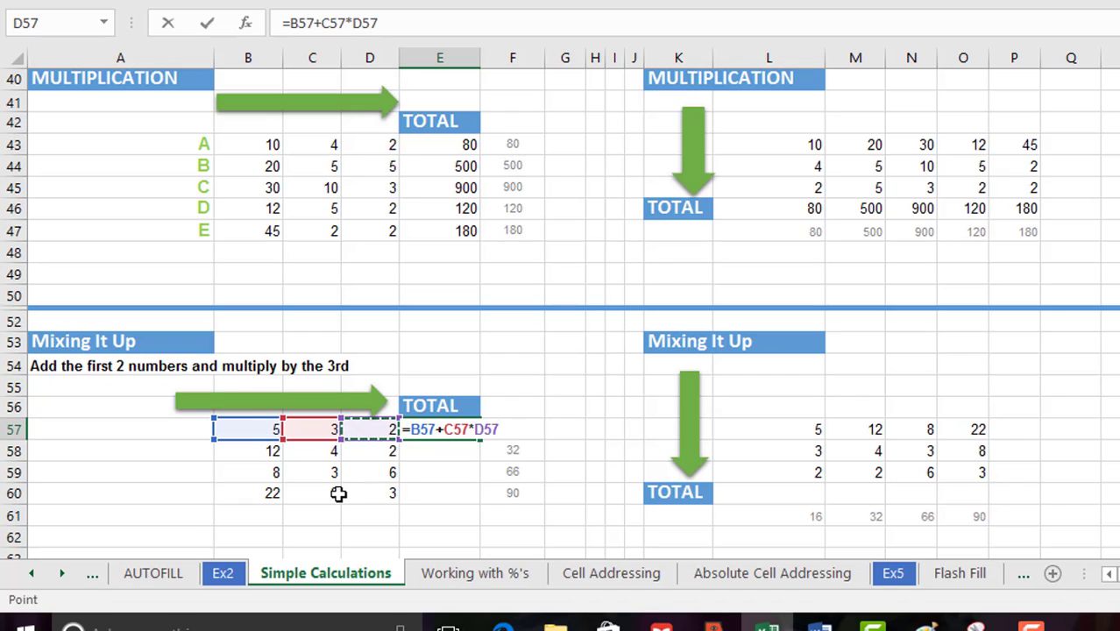
pyautogui.press('enter')
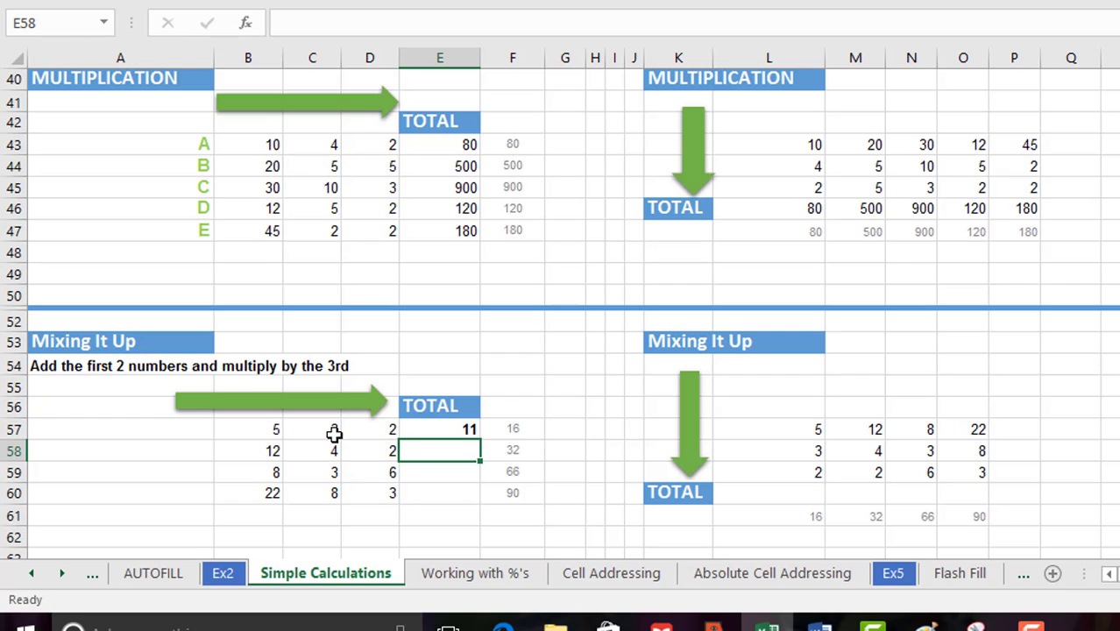
pyautogui.moveTo(374, 436)
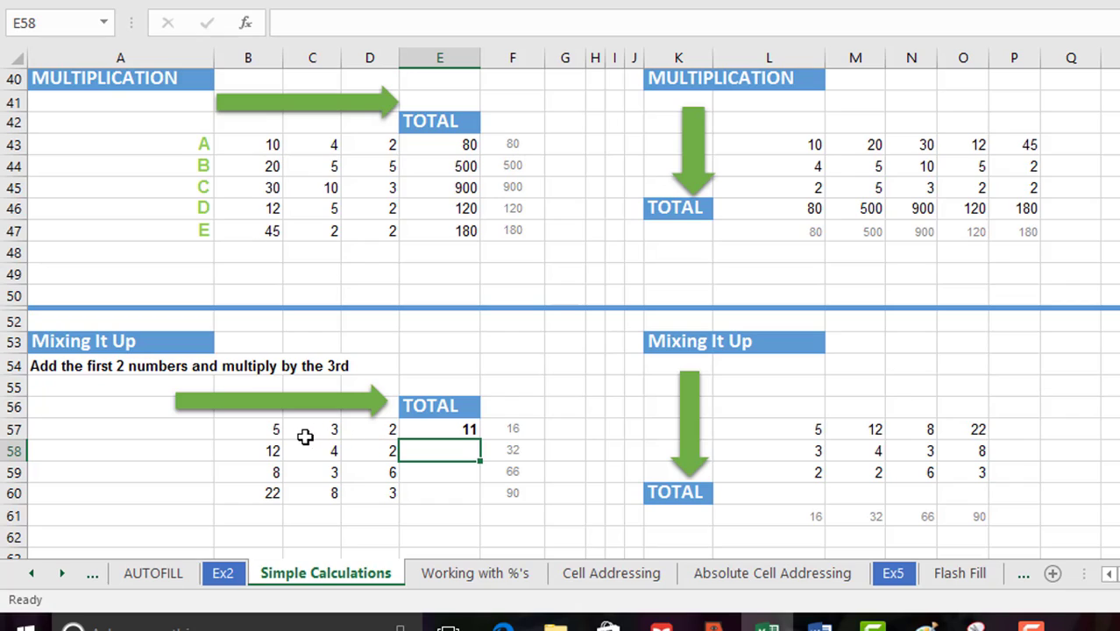
pyautogui.moveTo(262, 436)
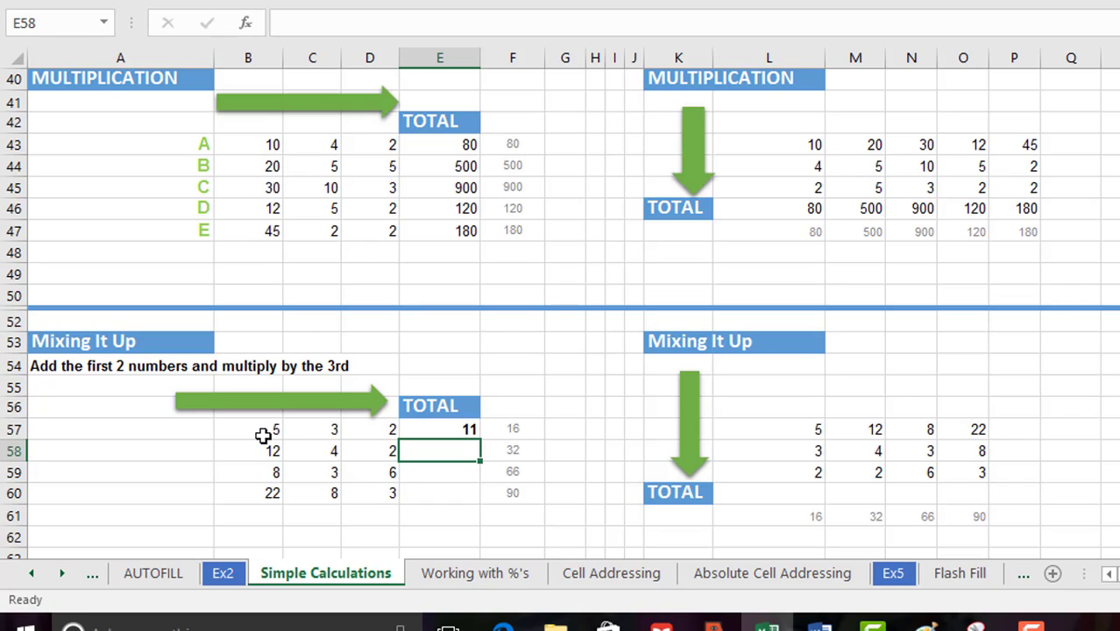
pyautogui.moveTo(439, 433)
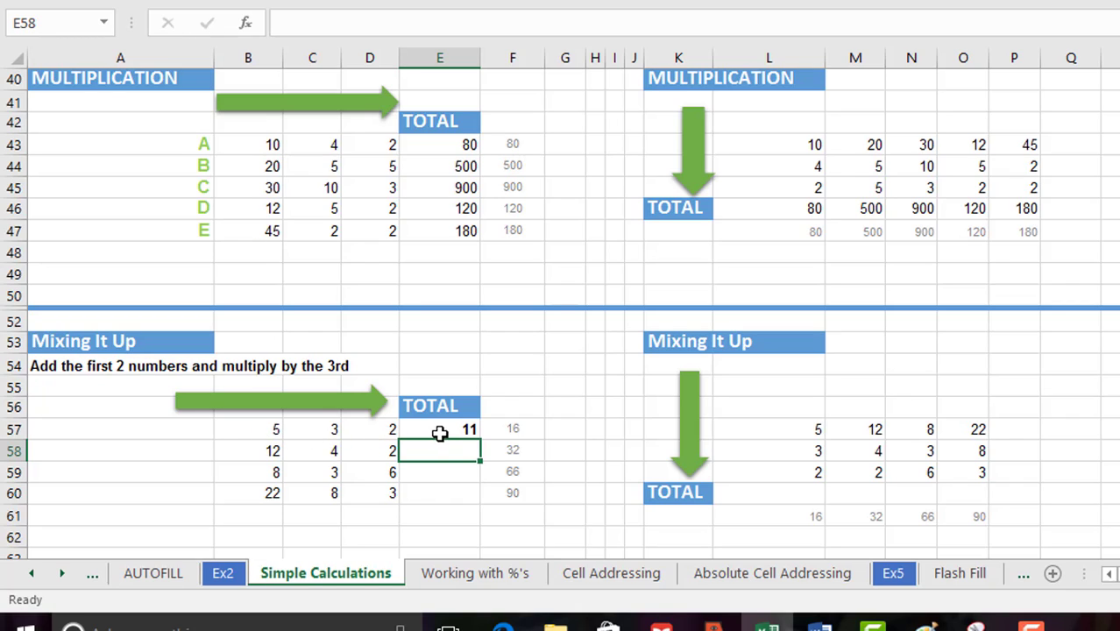
pyautogui.click(439, 428)
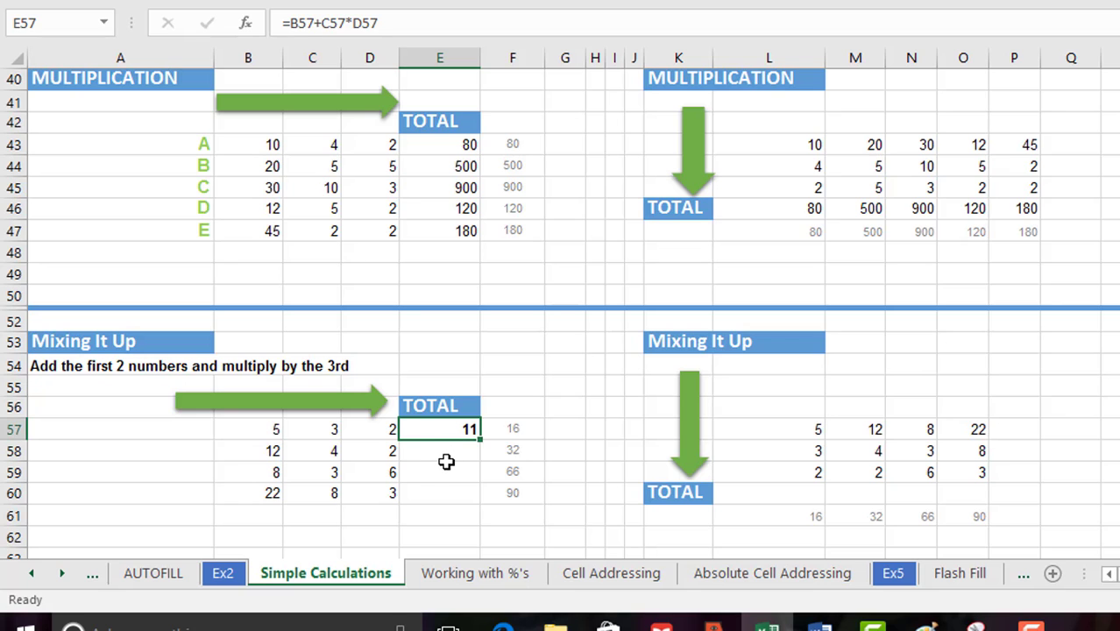
pyautogui.moveTo(582, 454)
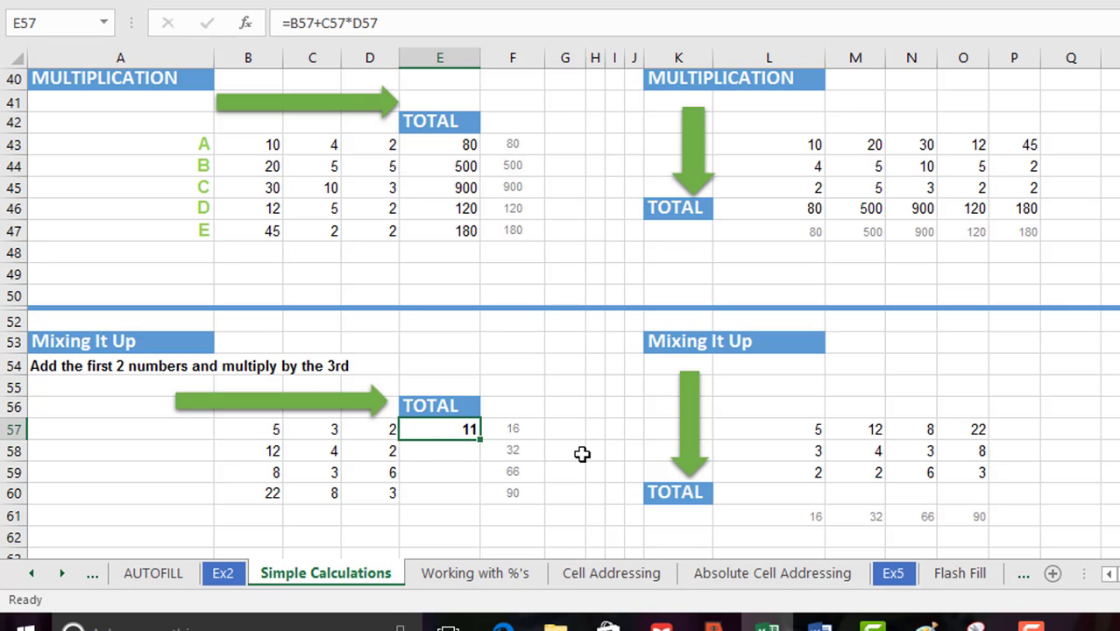
pyautogui.scroll(-3)
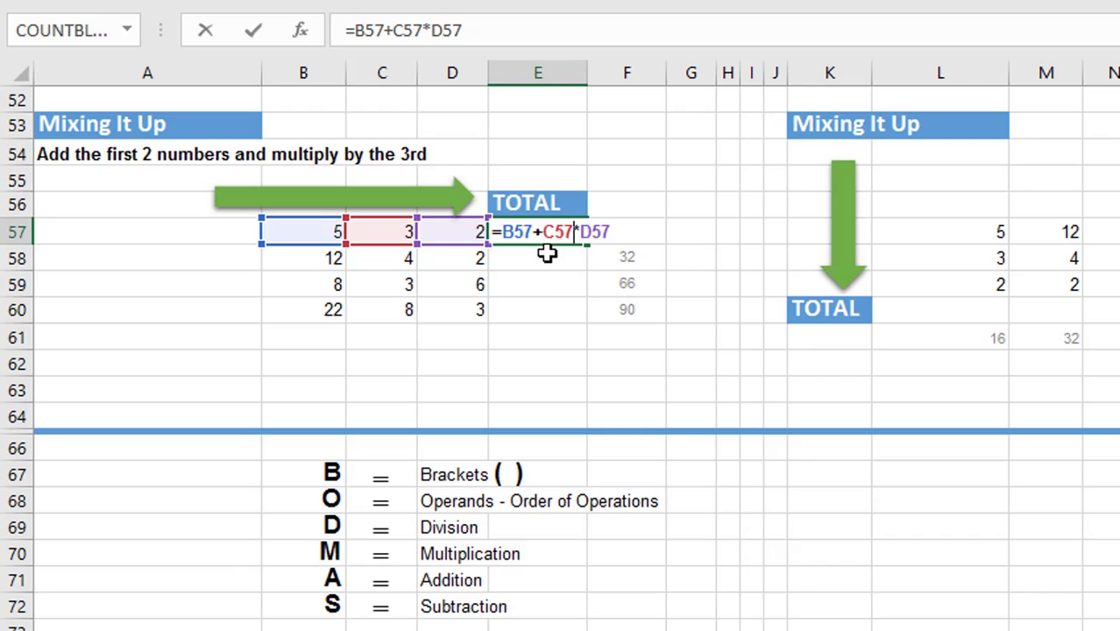
pyautogui.moveTo(556, 256)
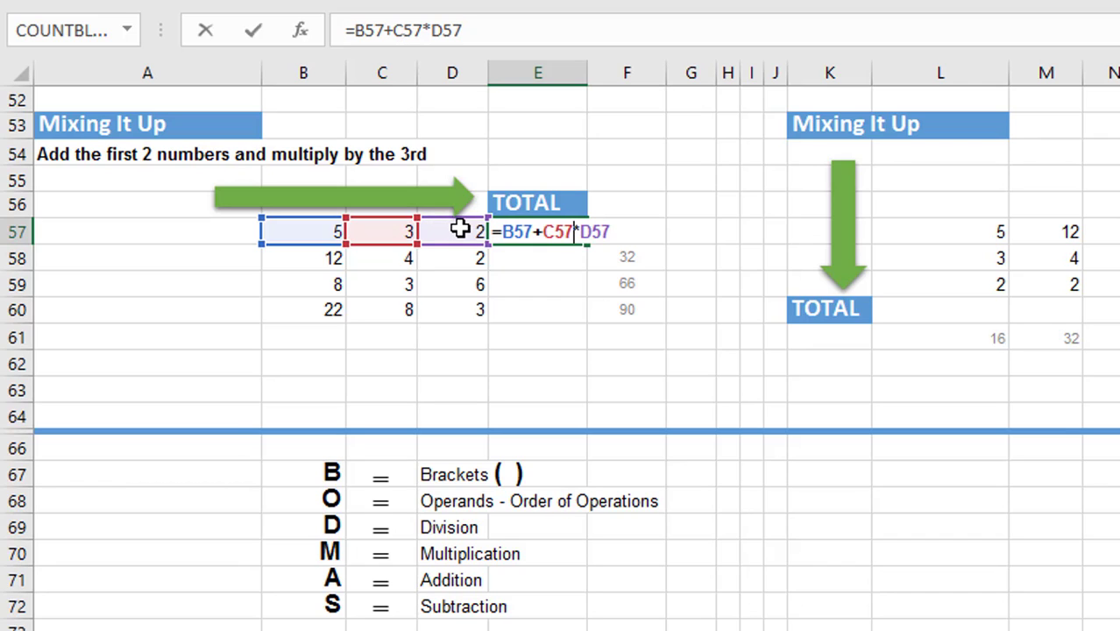
pyautogui.moveTo(539, 257)
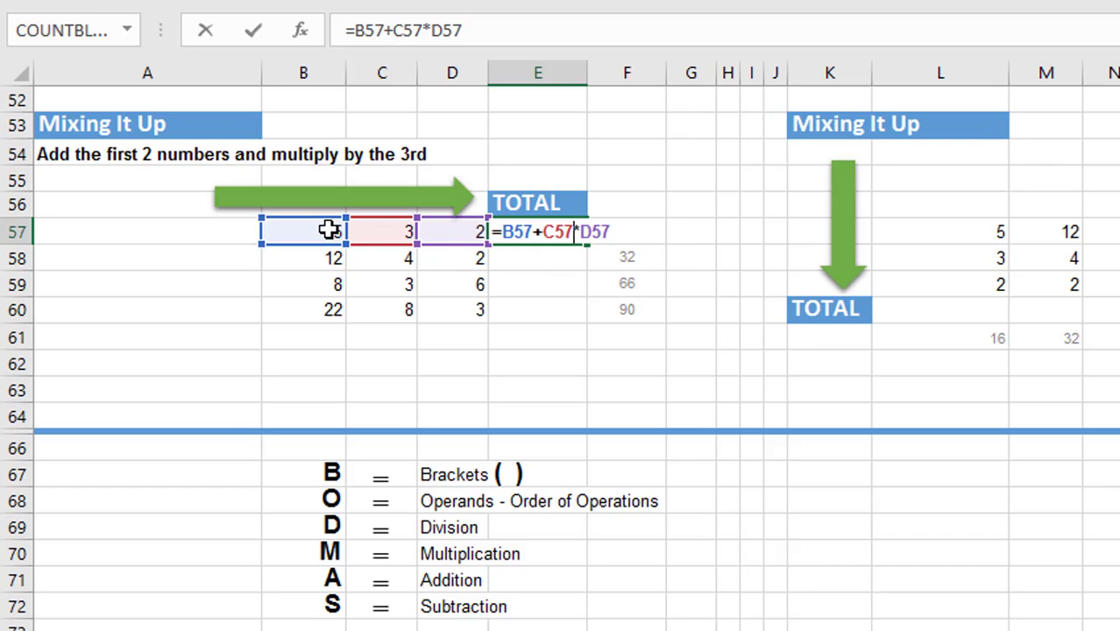
pyautogui.write('5')
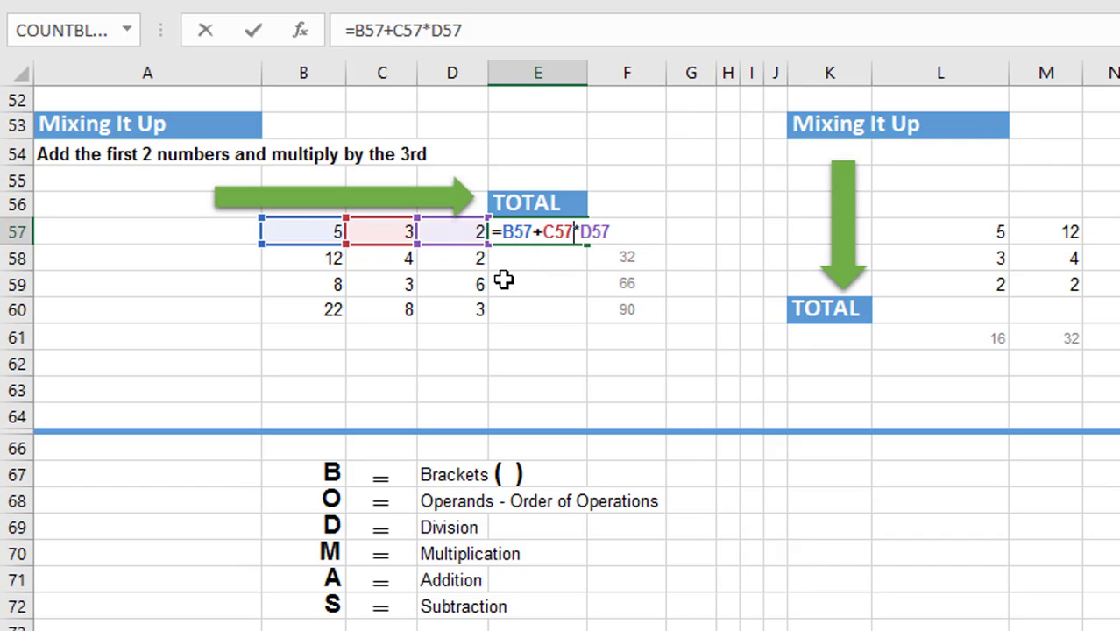
pyautogui.moveTo(448, 568)
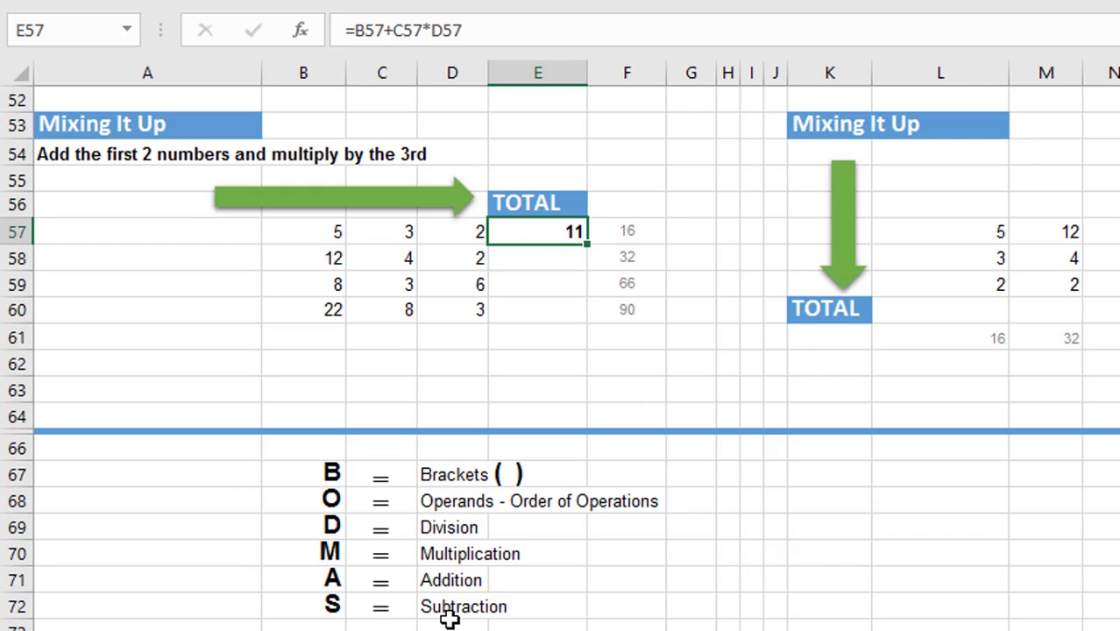
pyautogui.moveTo(512, 234)
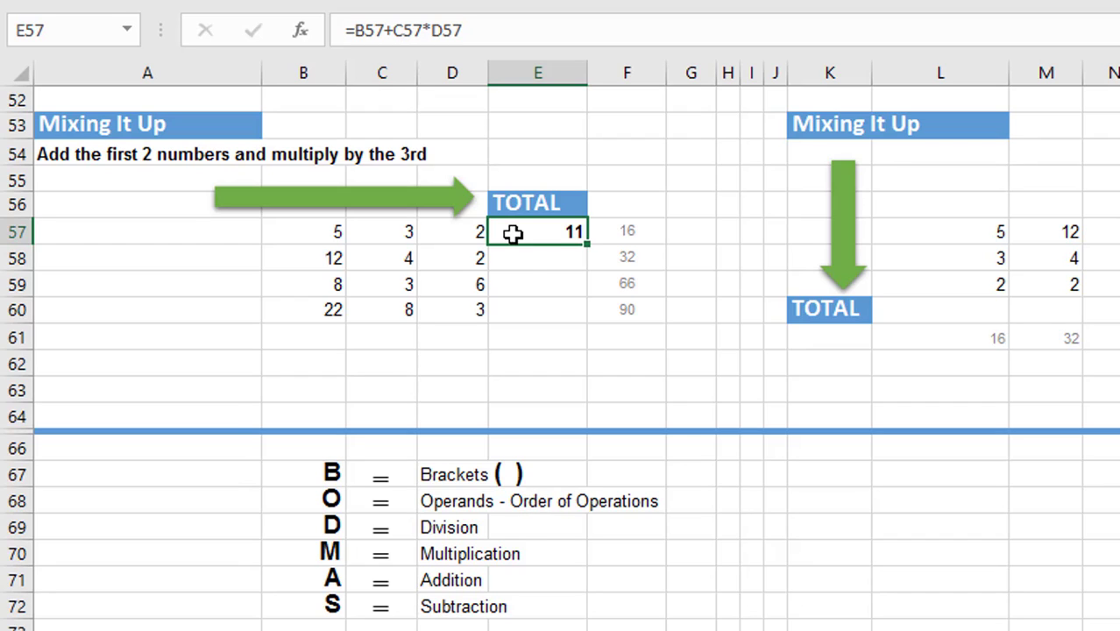
pyautogui.moveTo(531, 265)
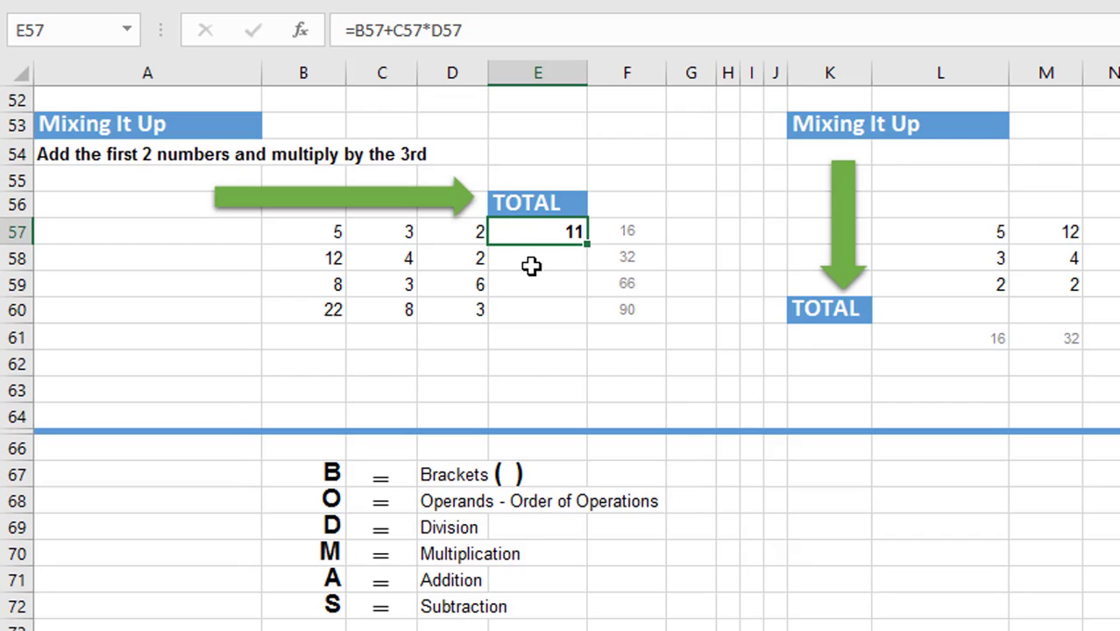
pyautogui.moveTo(543, 243)
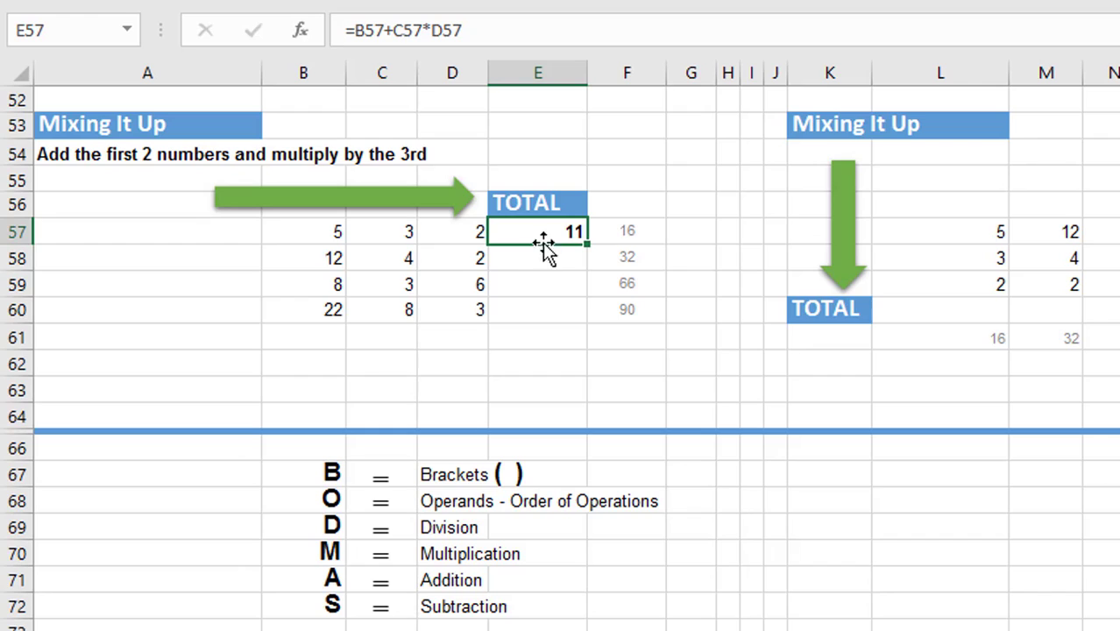
pyautogui.moveTo(532, 264)
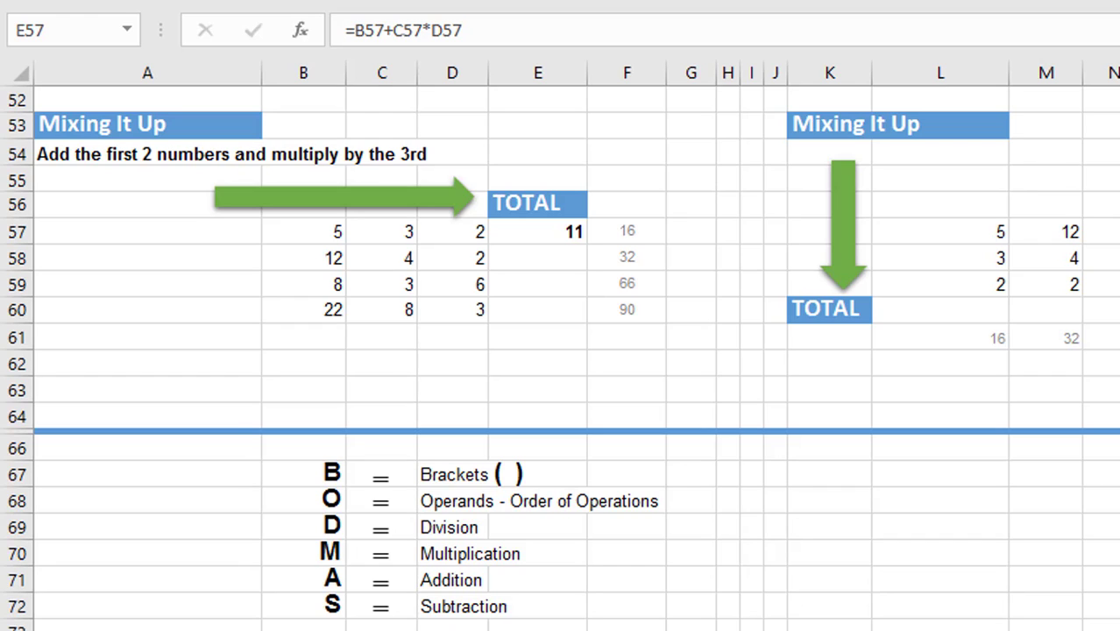
pyautogui.moveTo(569, 191)
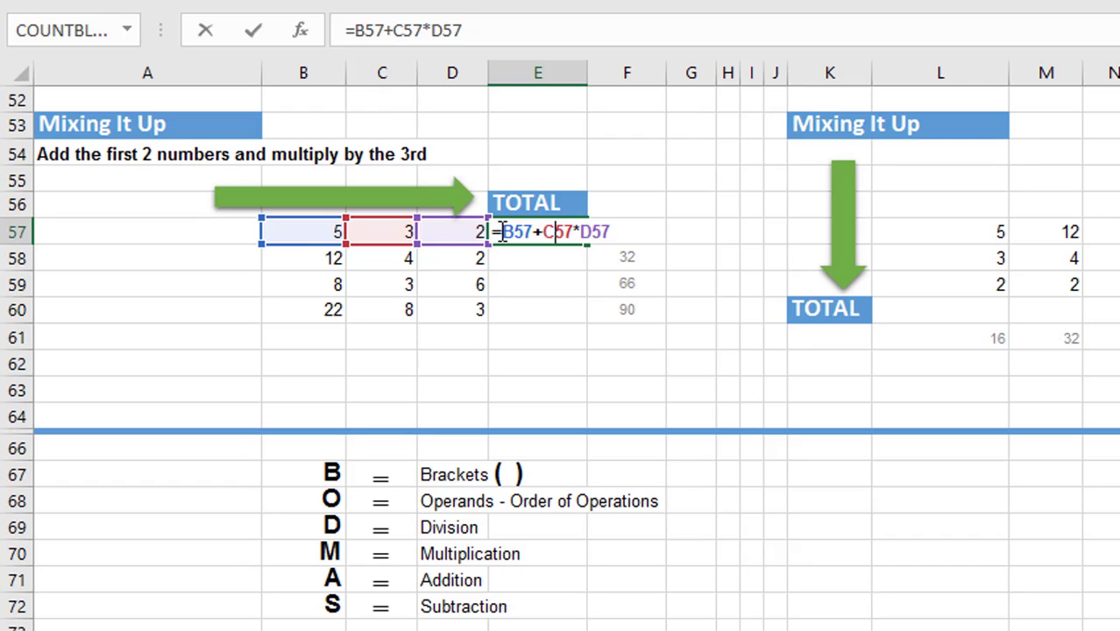
pyautogui.moveTo(597, 295)
pyautogui.write('(')
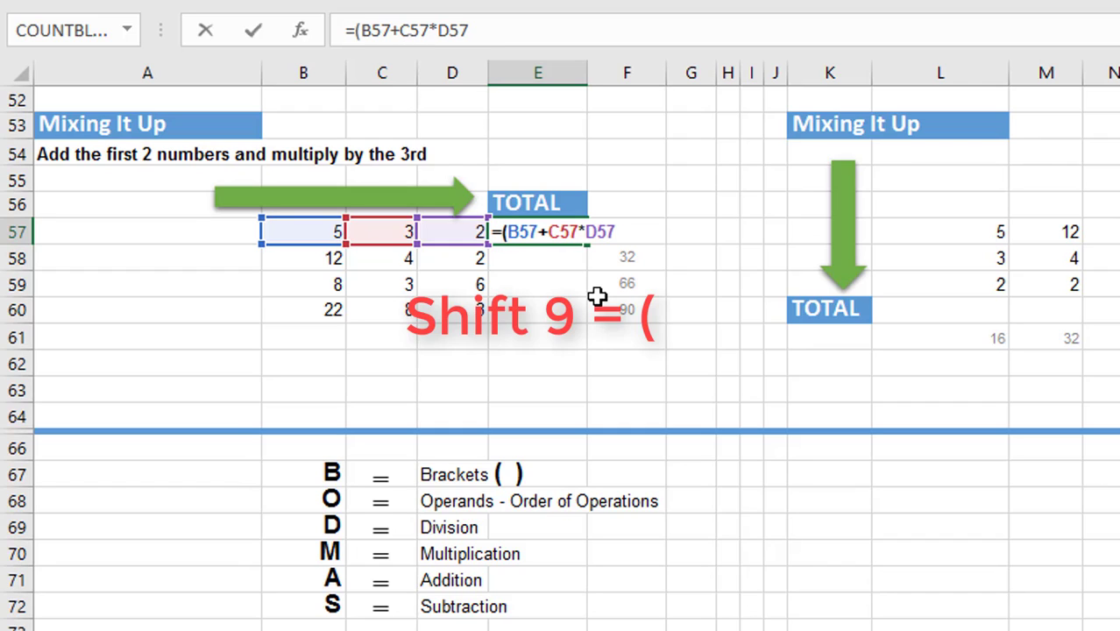
pyautogui.moveTo(523, 237)
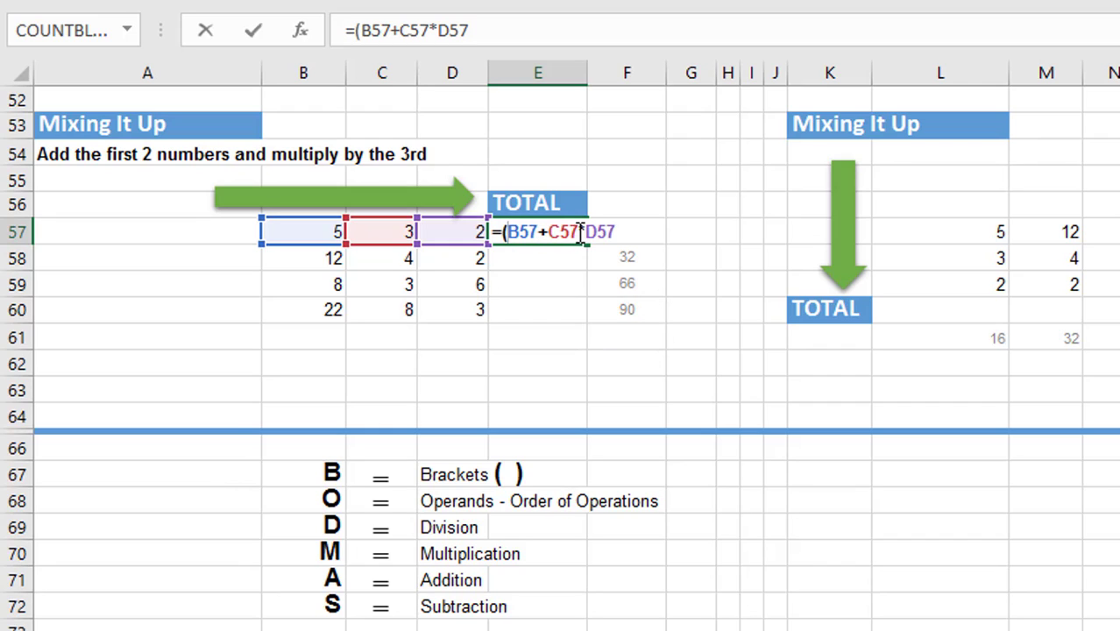
pyautogui.moveTo(575, 273)
pyautogui.write(')')
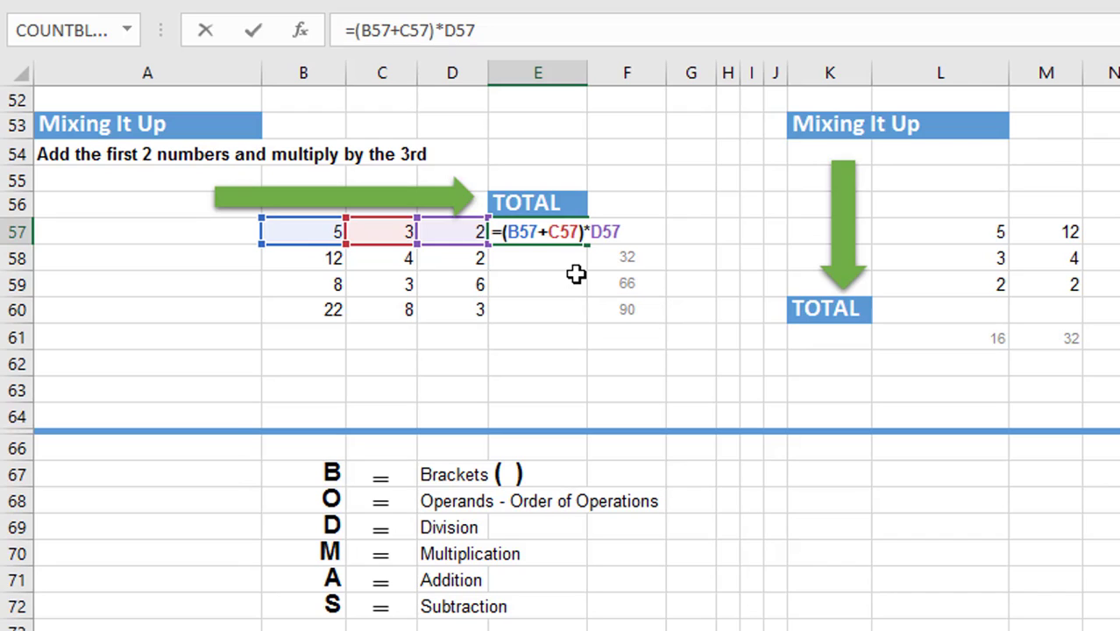
pyautogui.moveTo(450, 483)
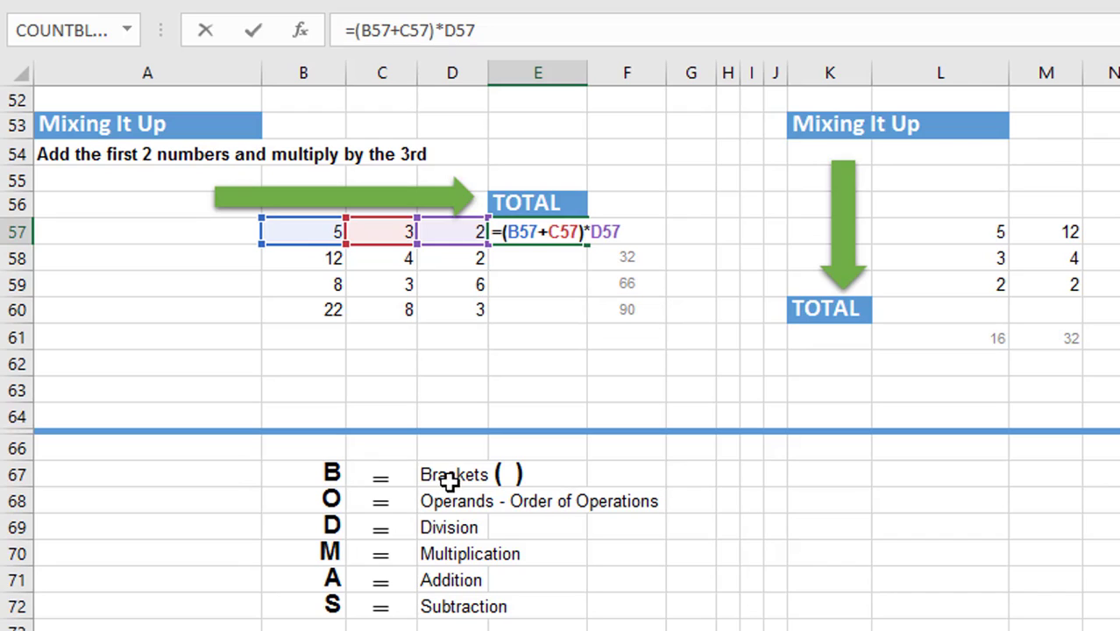
pyautogui.moveTo(535, 261)
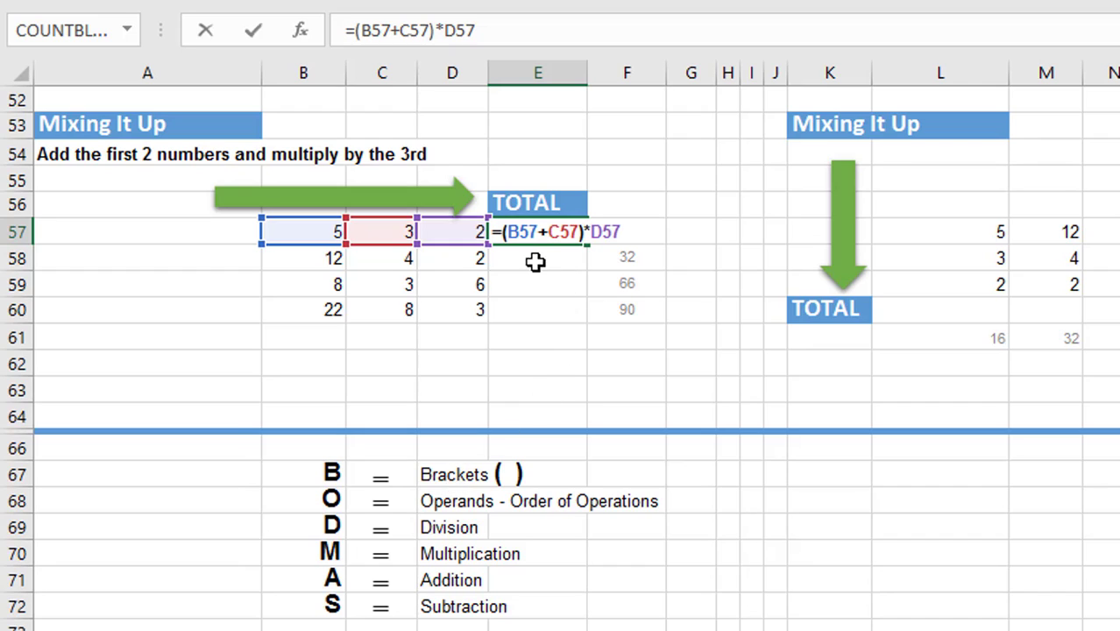
pyautogui.moveTo(582, 255)
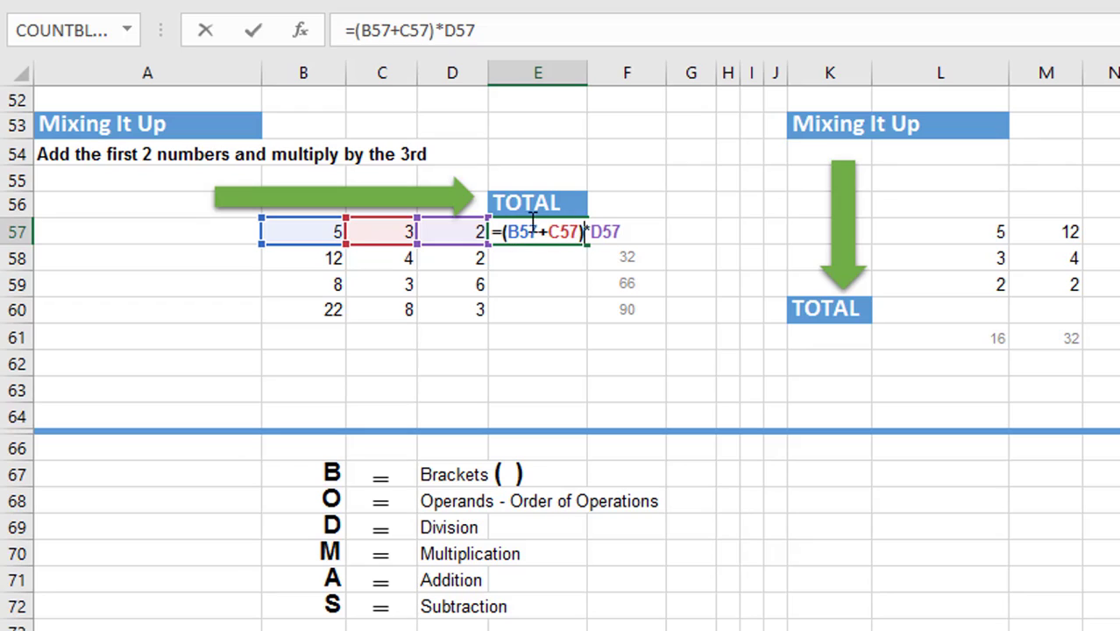
pyautogui.moveTo(537, 260)
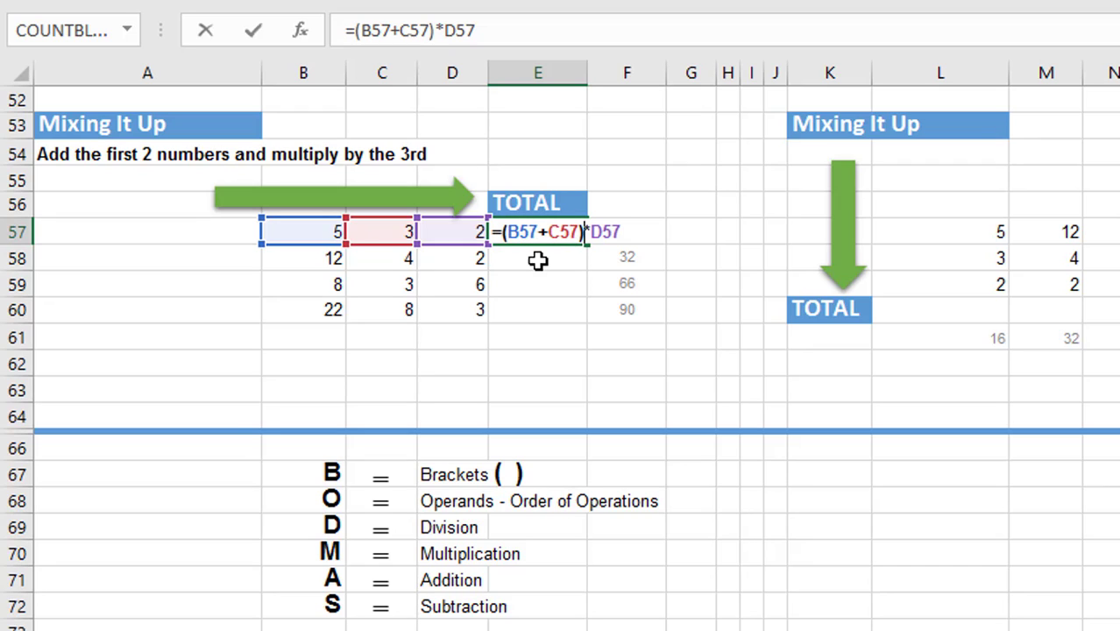
pyautogui.moveTo(558, 259)
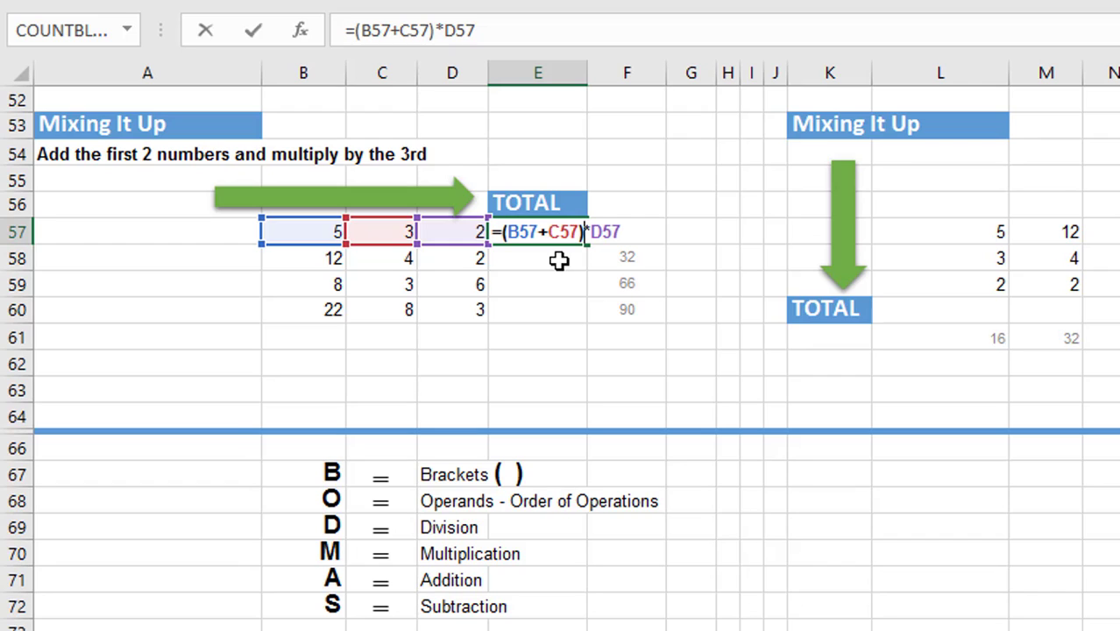
pyautogui.moveTo(517, 254)
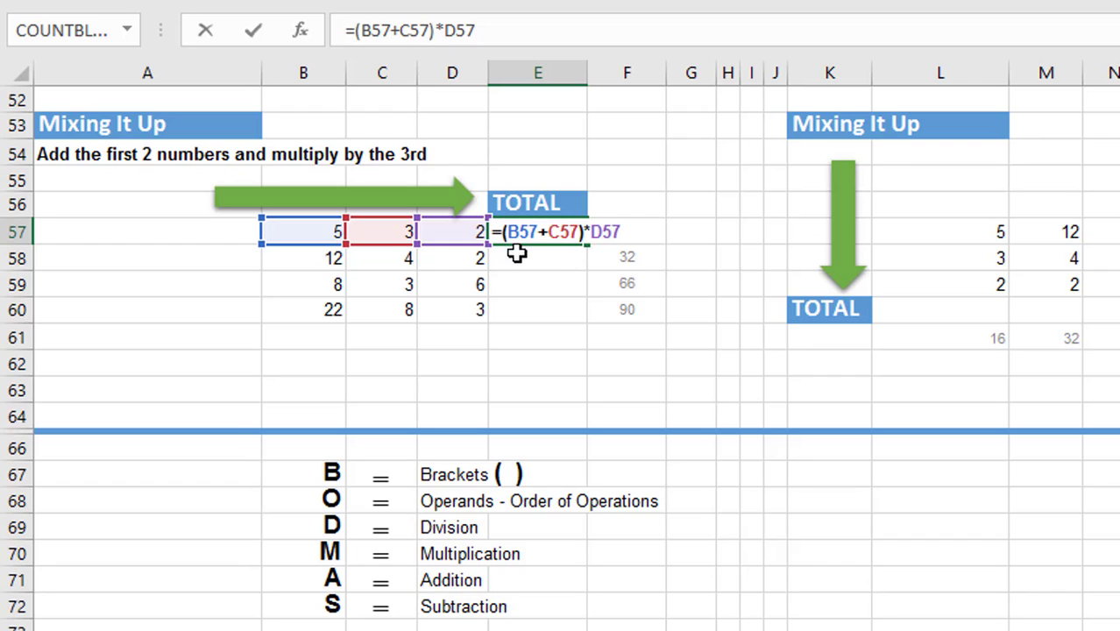
pyautogui.moveTo(569, 255)
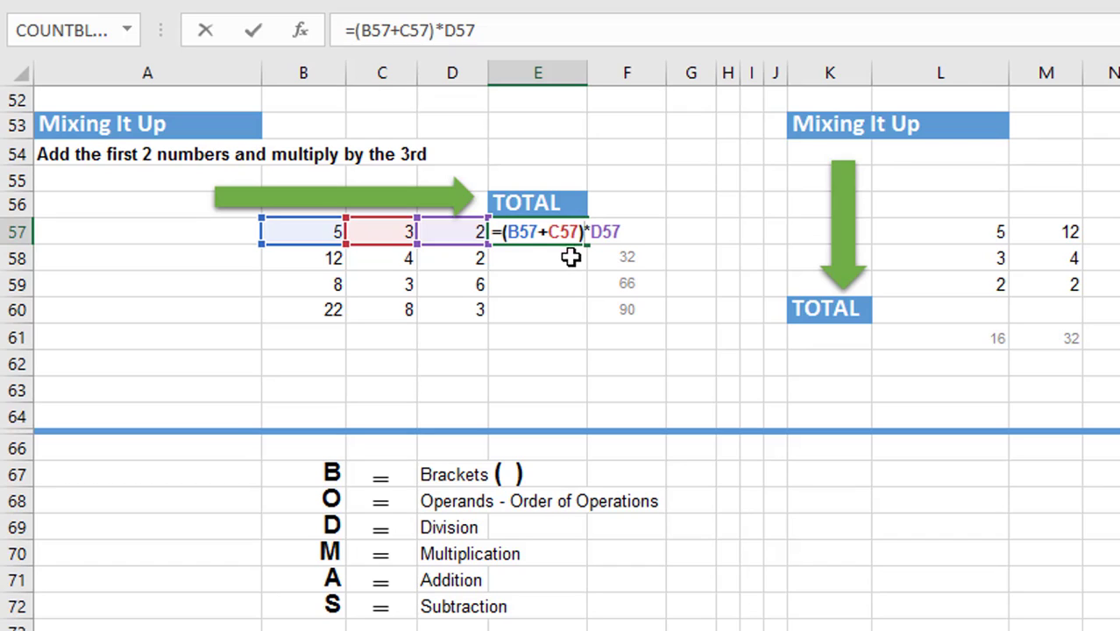
pyautogui.moveTo(400, 502)
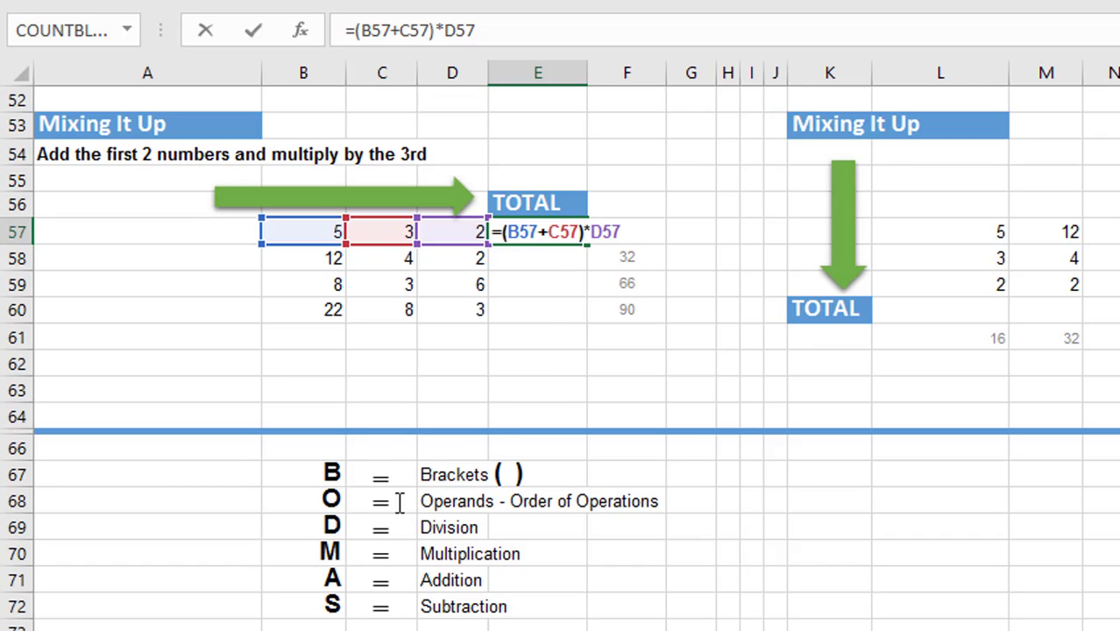
pyautogui.moveTo(360, 500)
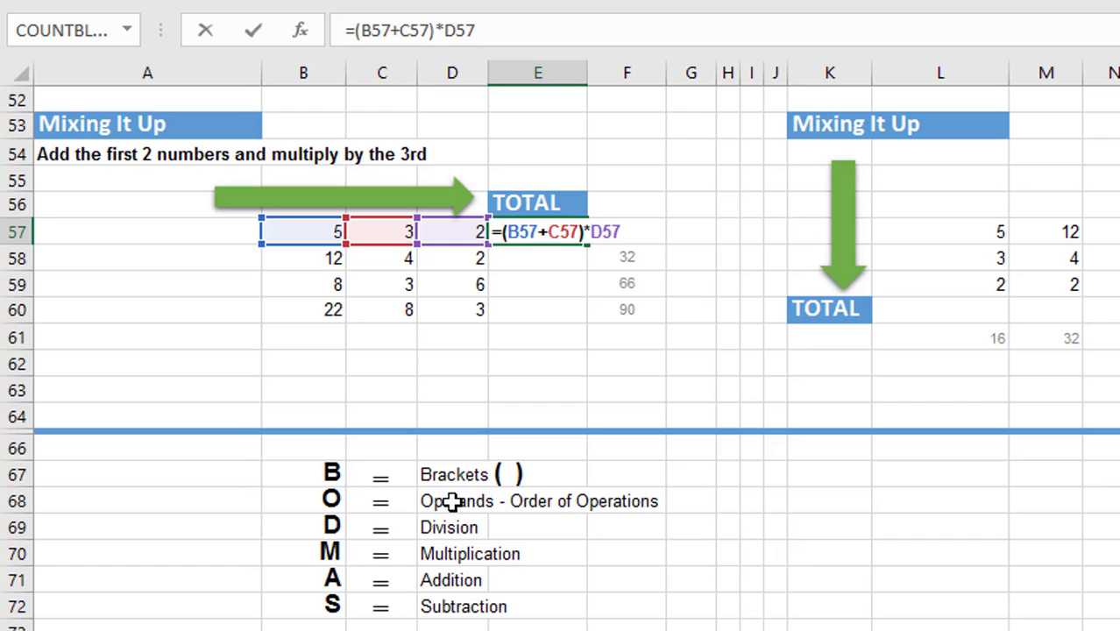
pyautogui.moveTo(581, 513)
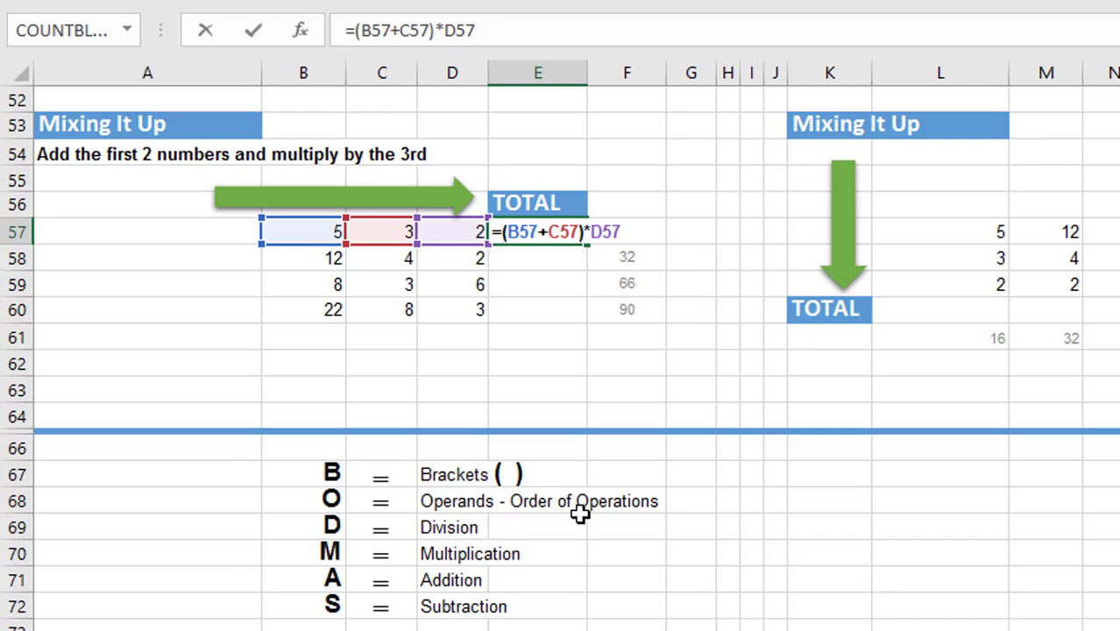
pyautogui.moveTo(476, 530)
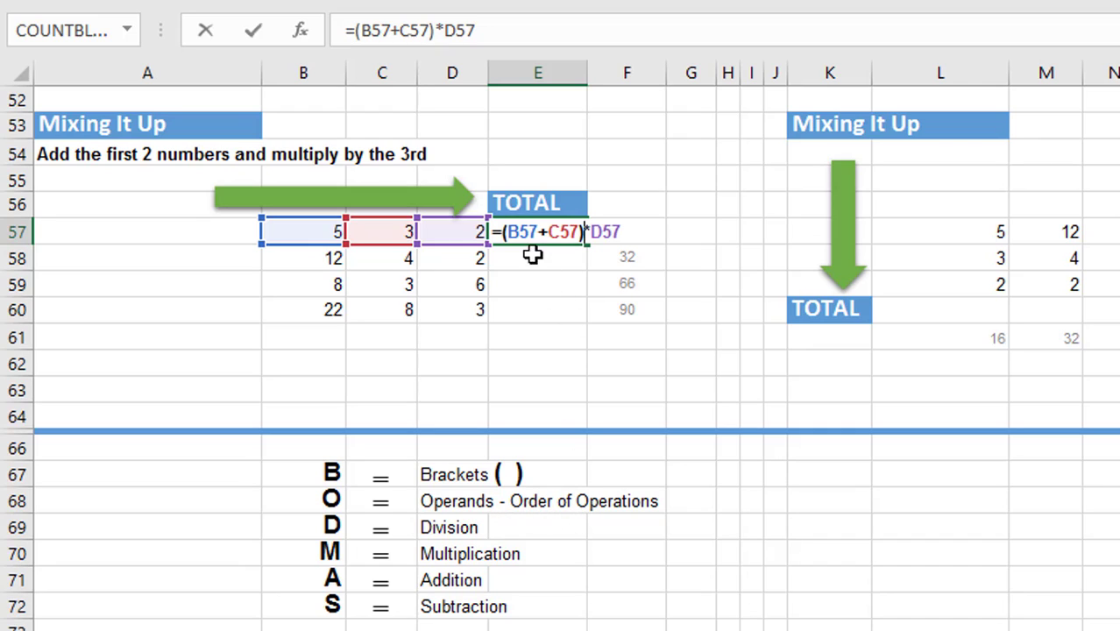
pyautogui.moveTo(570, 283)
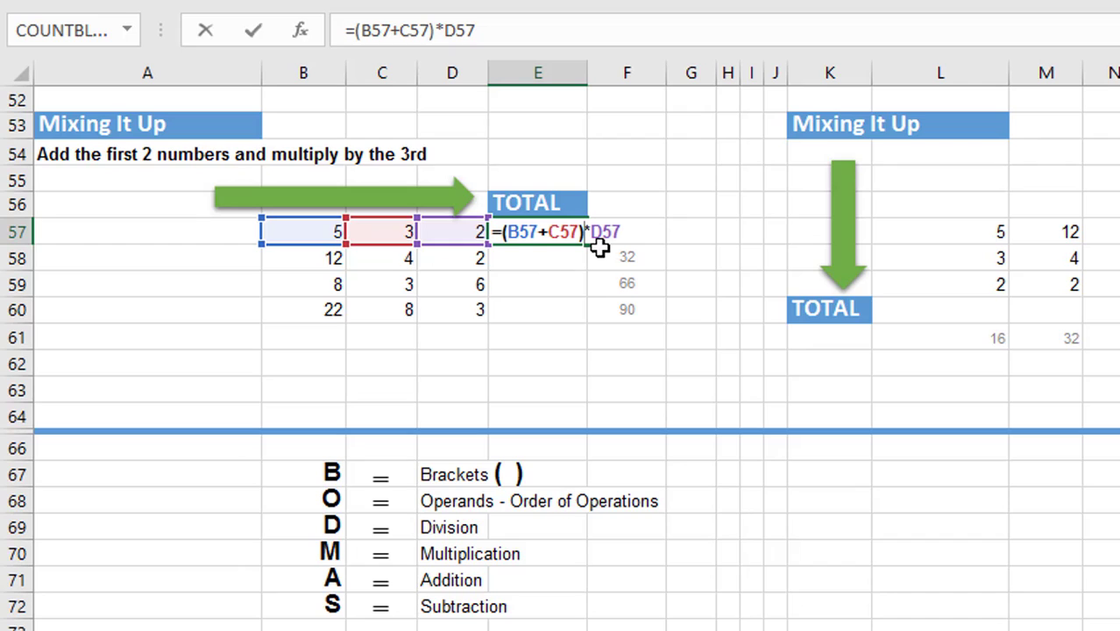
pyautogui.moveTo(563, 259)
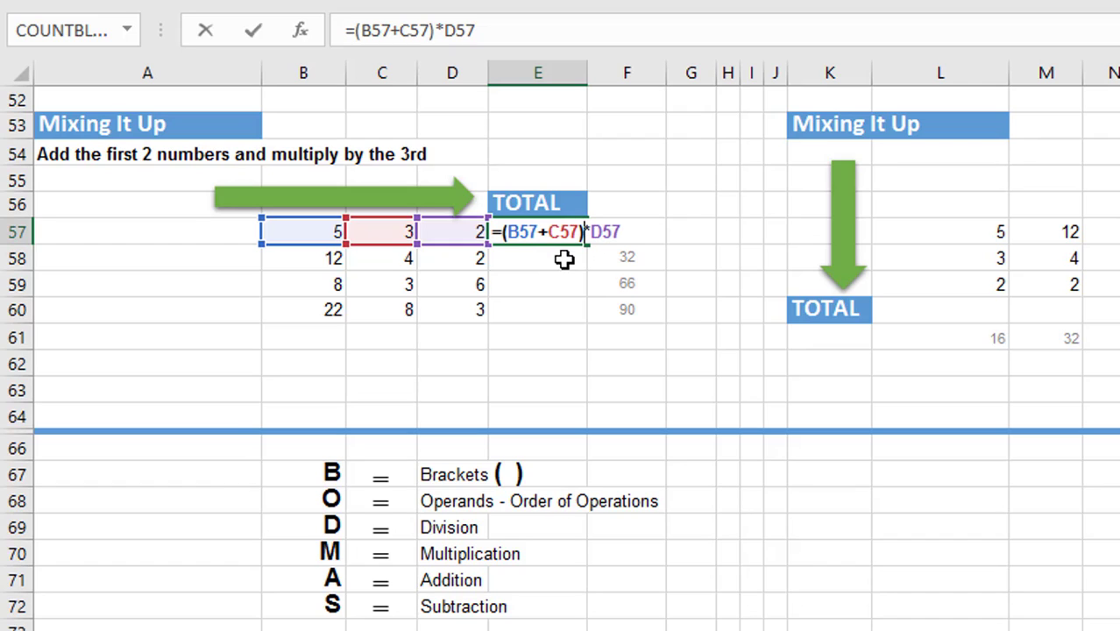
pyautogui.moveTo(543, 264)
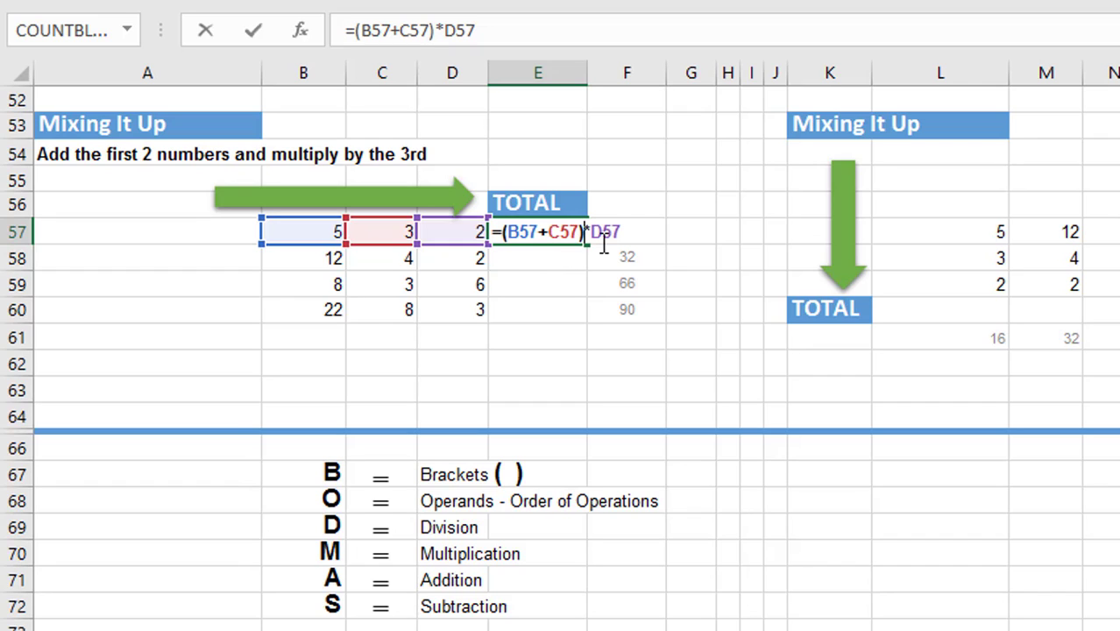
pyautogui.moveTo(545, 269)
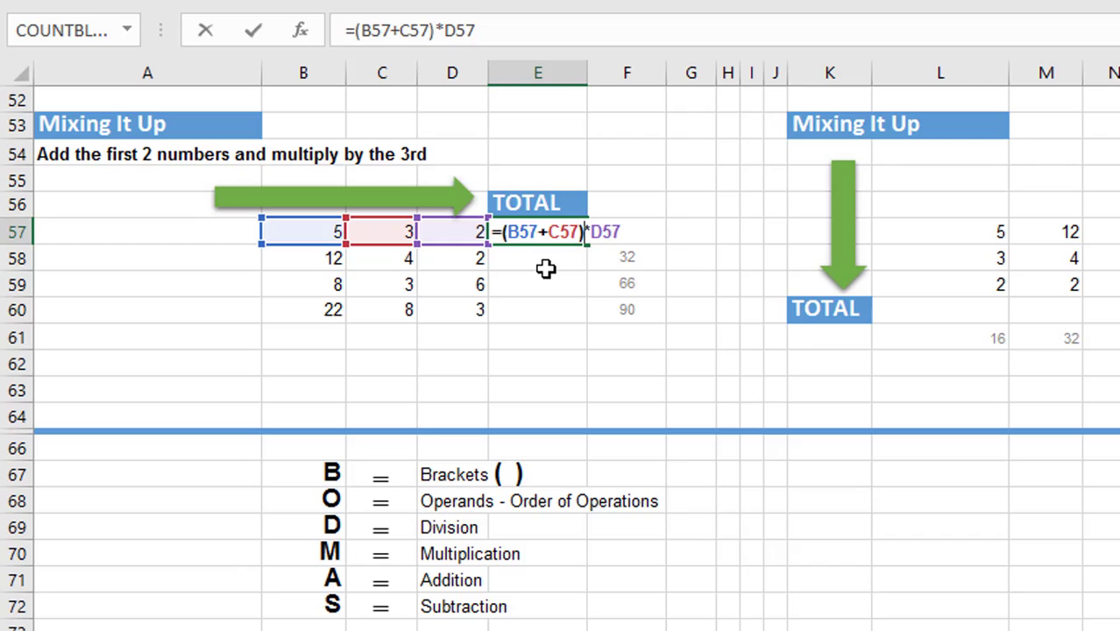
pyautogui.moveTo(532, 466)
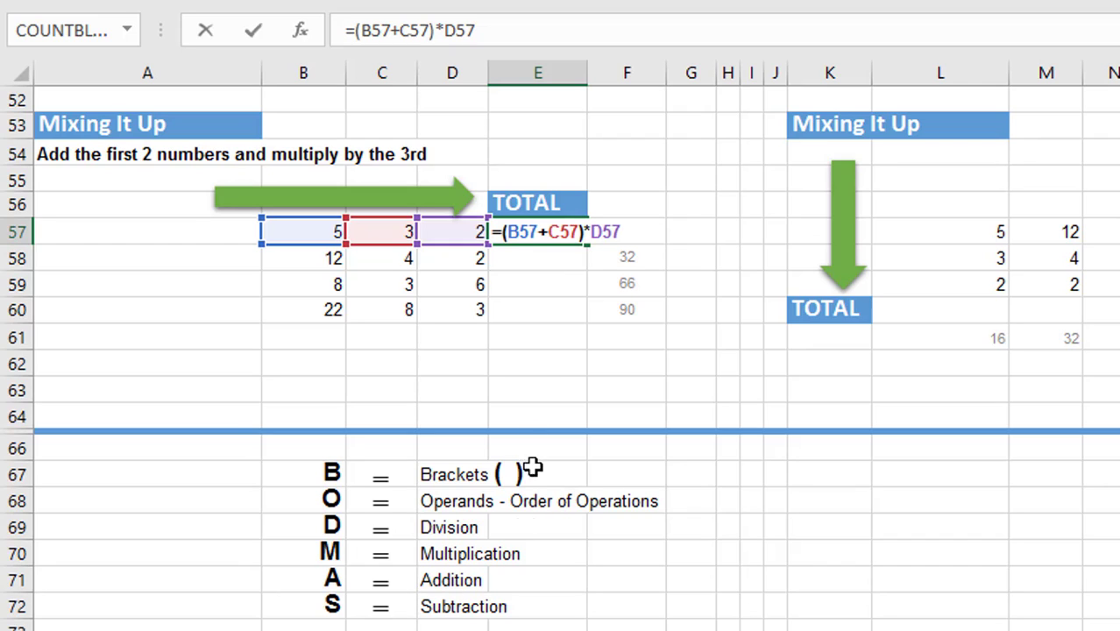
pyautogui.moveTo(550, 329)
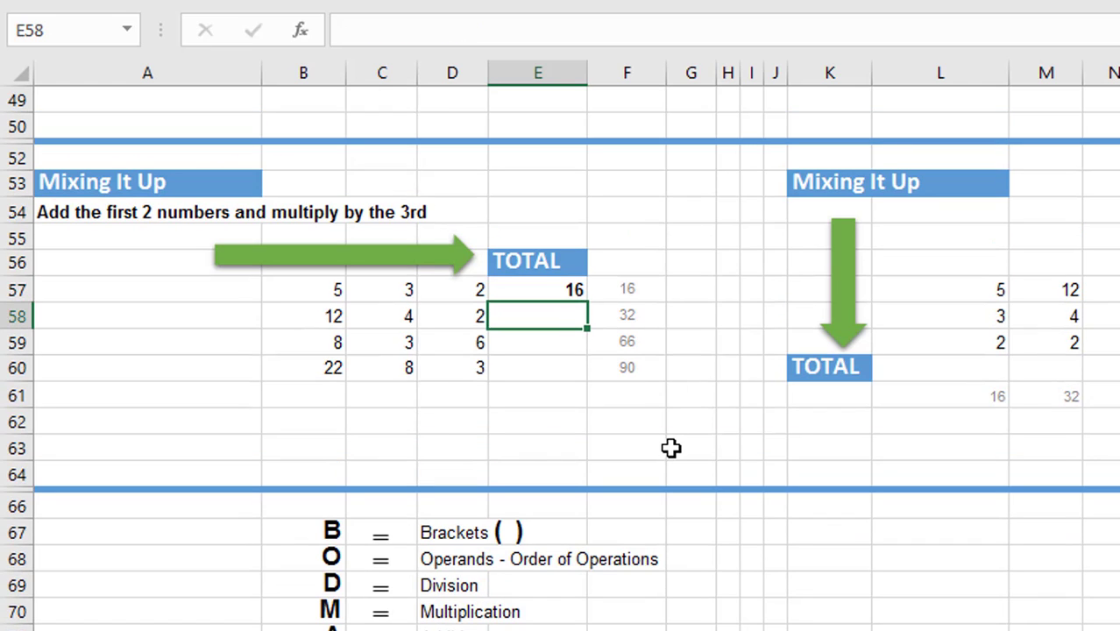
# Build the bracketed sum =(B58+C58 in E58 toward the add-then-multiply total of 32.
pyautogui.write('=')
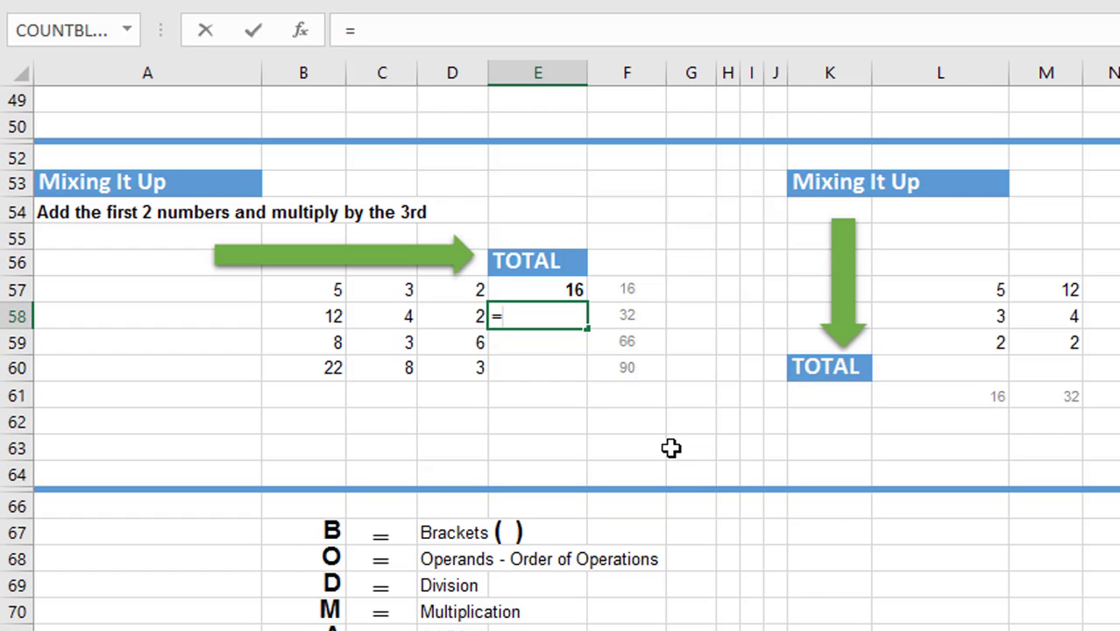
pyautogui.write('(')
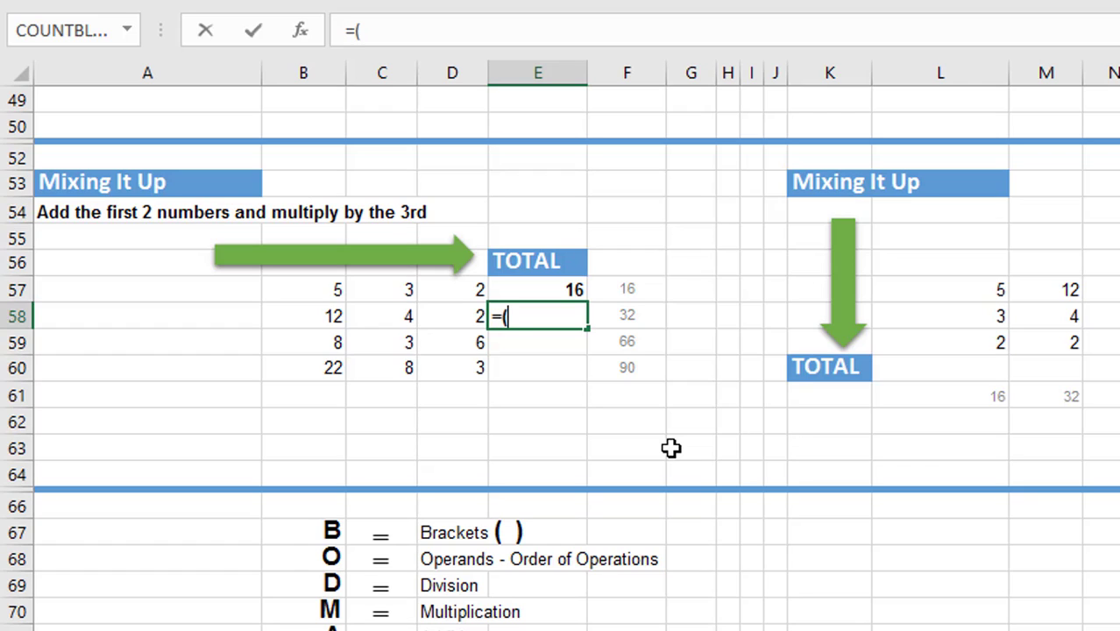
pyautogui.moveTo(390, 289)
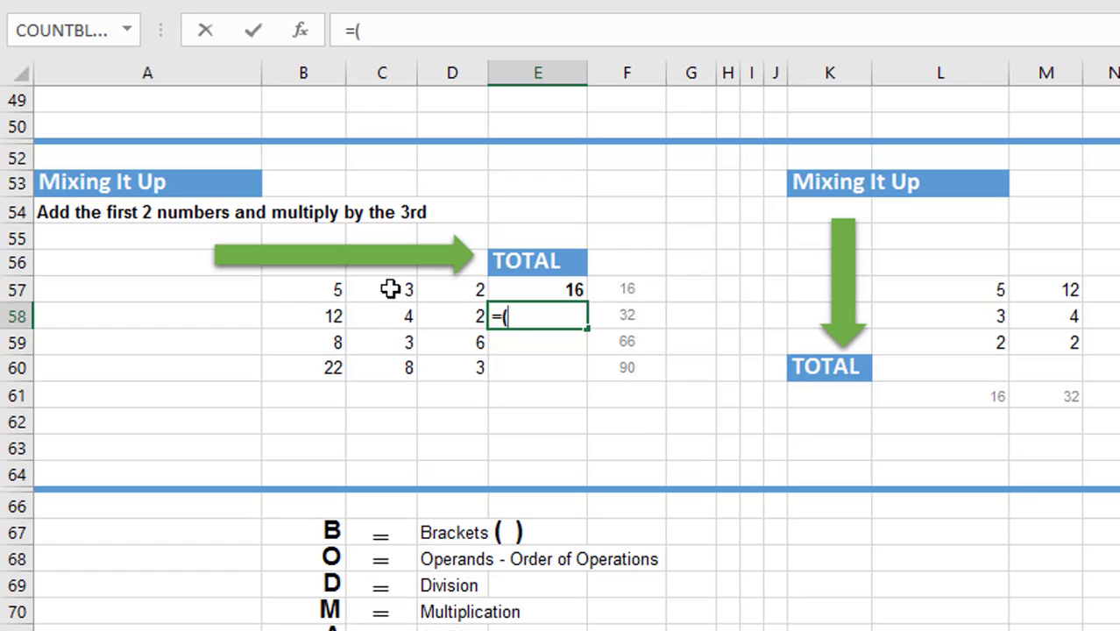
pyautogui.click(302, 315)
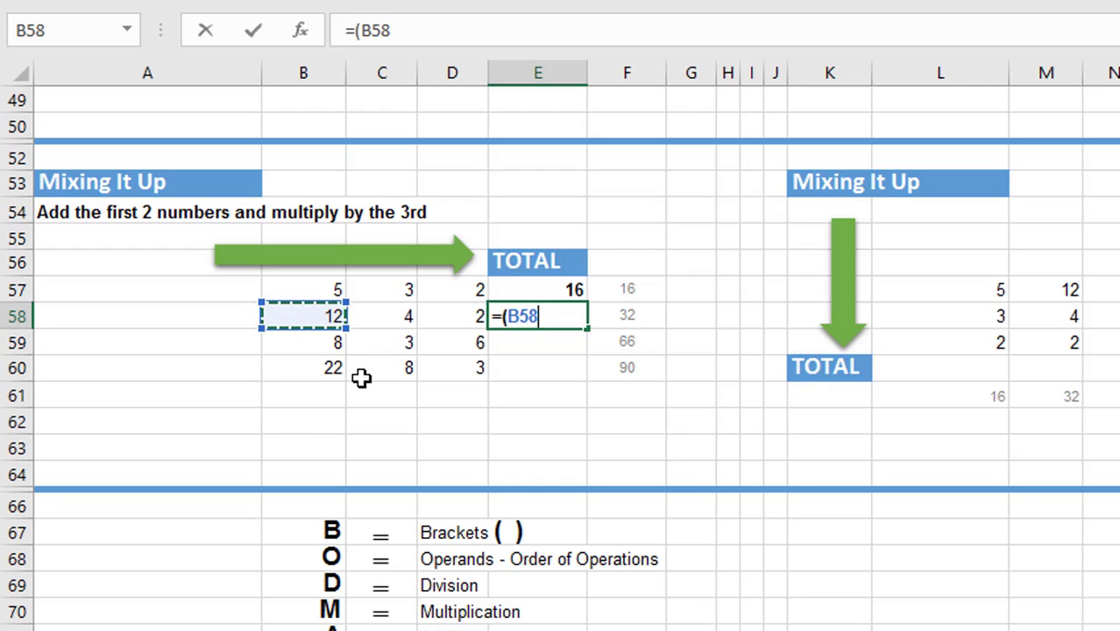
pyautogui.write('+')
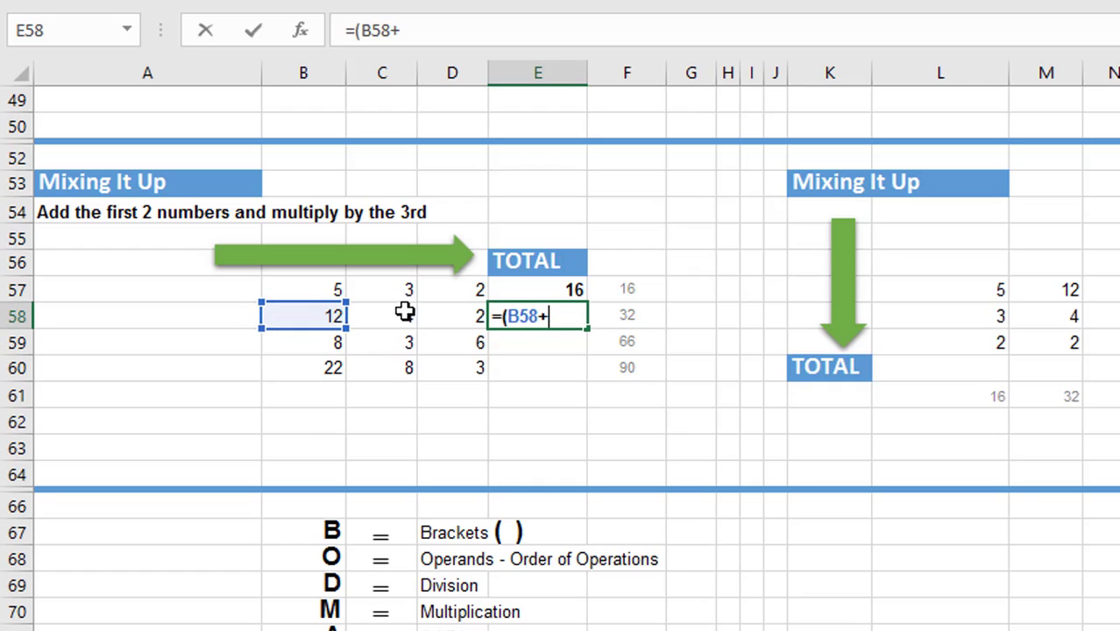
pyautogui.click(381, 315)
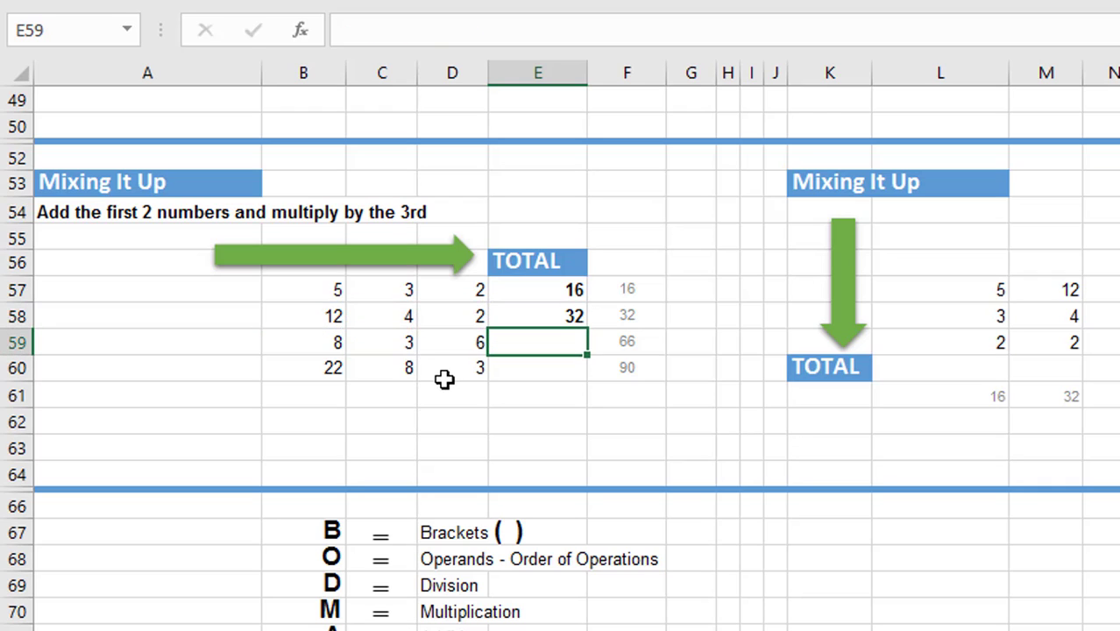
pyautogui.moveTo(552, 345)
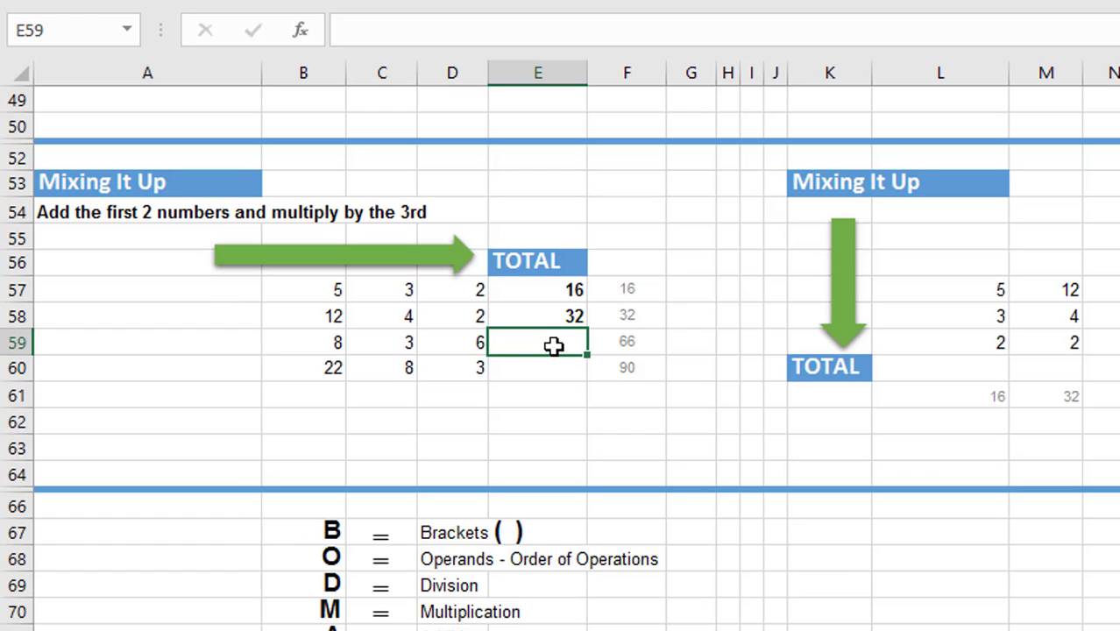
# Enter =(B59+C59)*D59 in E59 so it returns 66.
pyautogui.write('=')
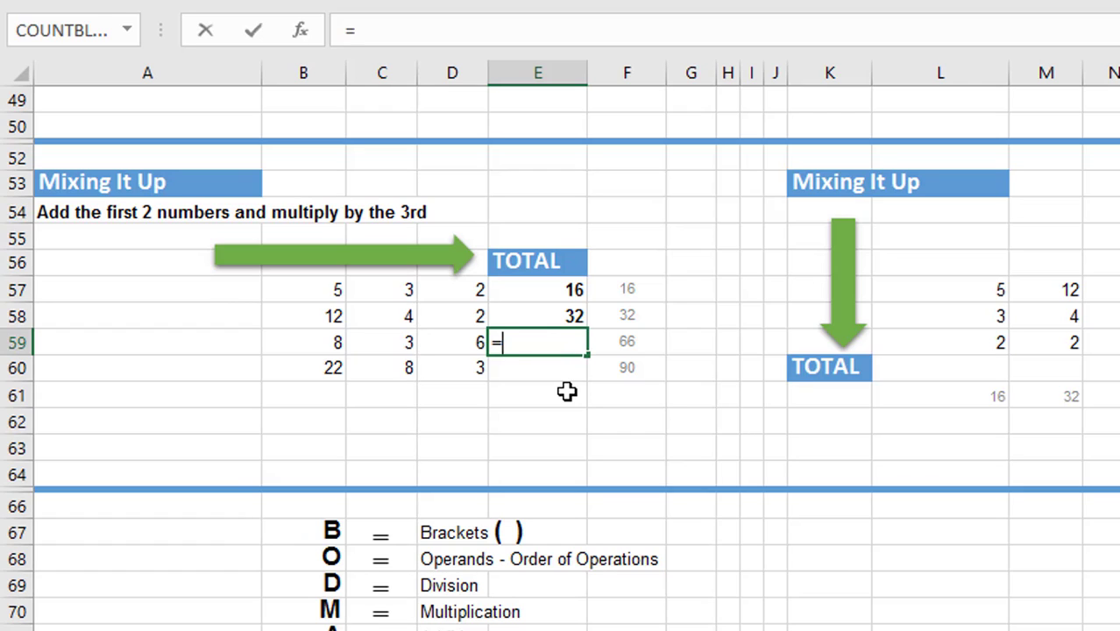
pyautogui.write('(')
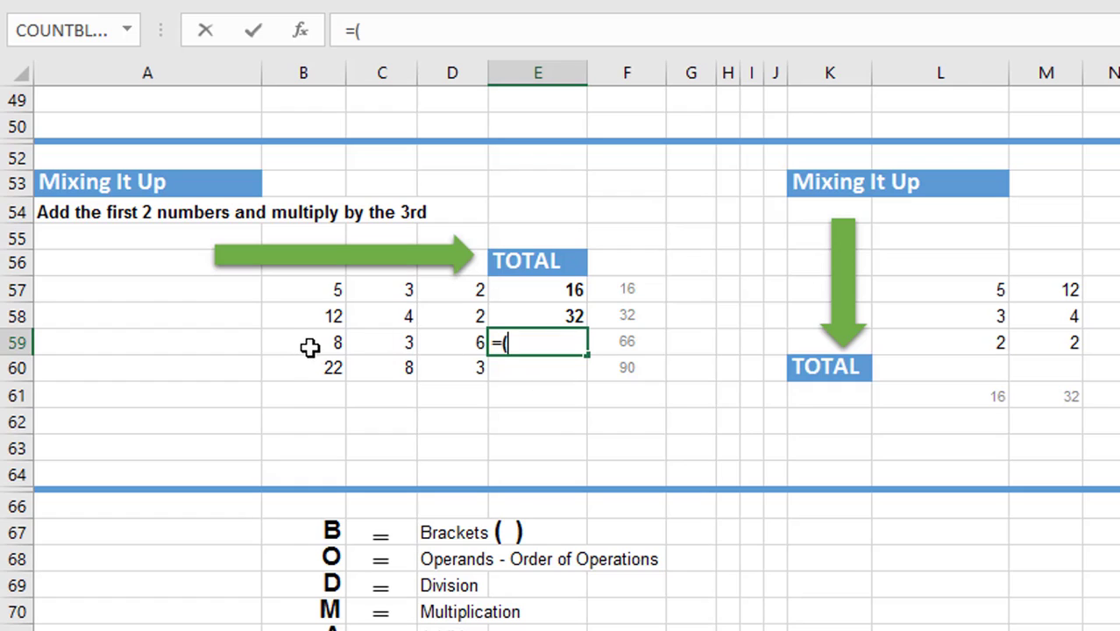
pyautogui.click(302, 342)
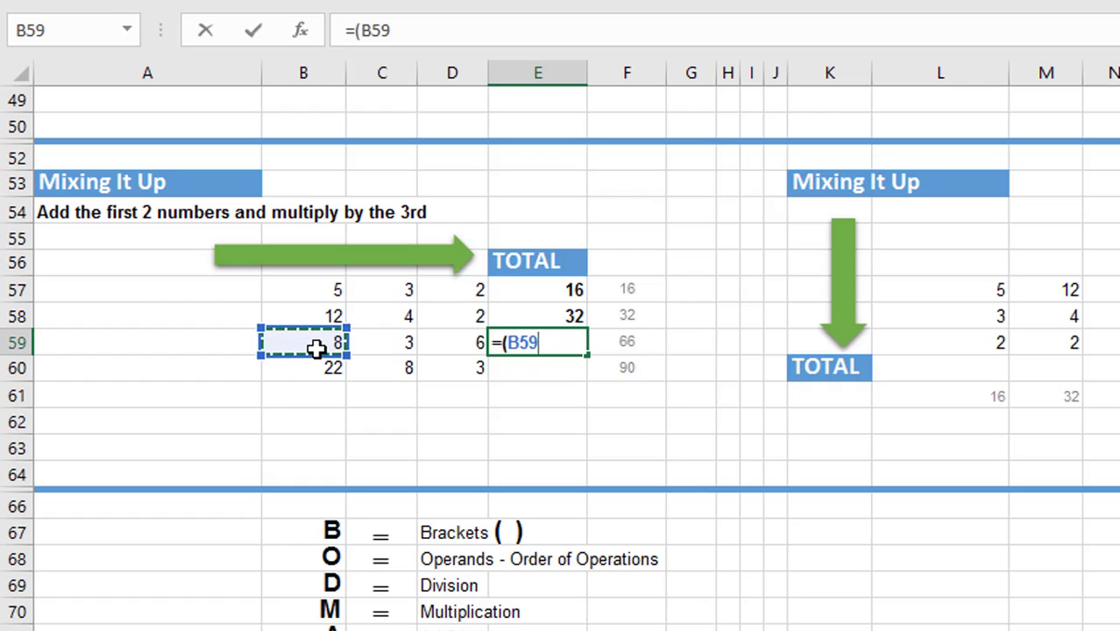
pyautogui.write('+')
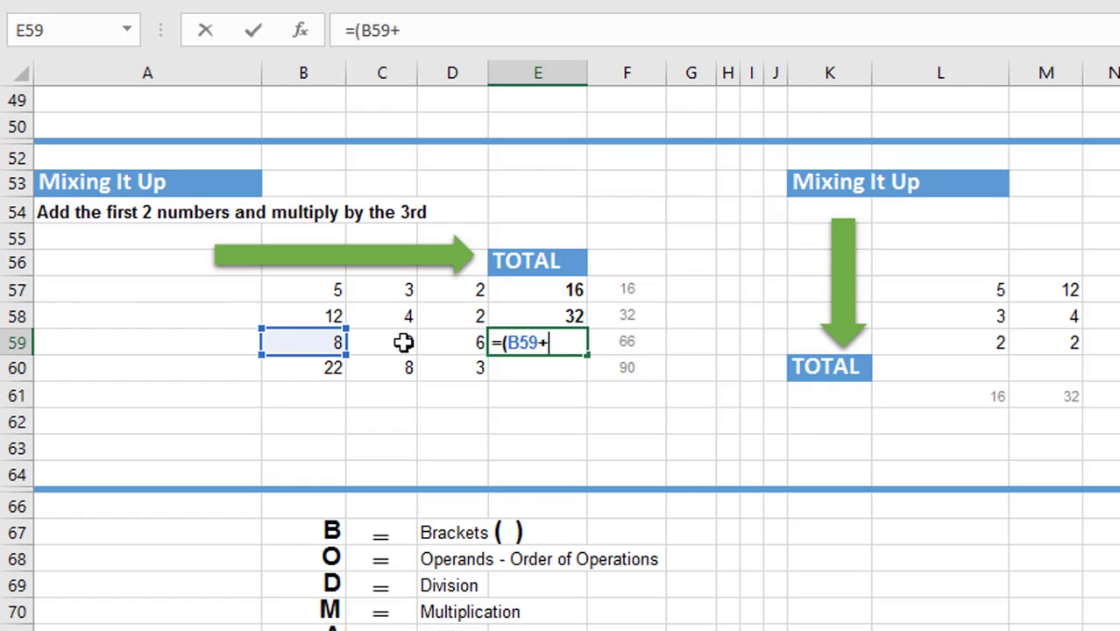
pyautogui.click(381, 342)
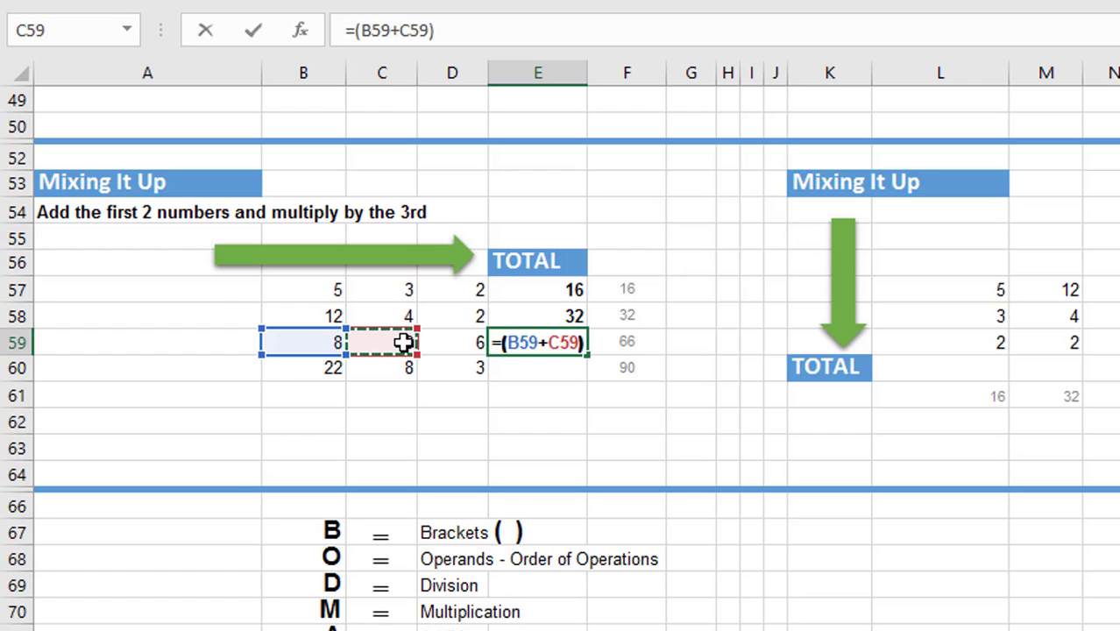
pyautogui.write('*')
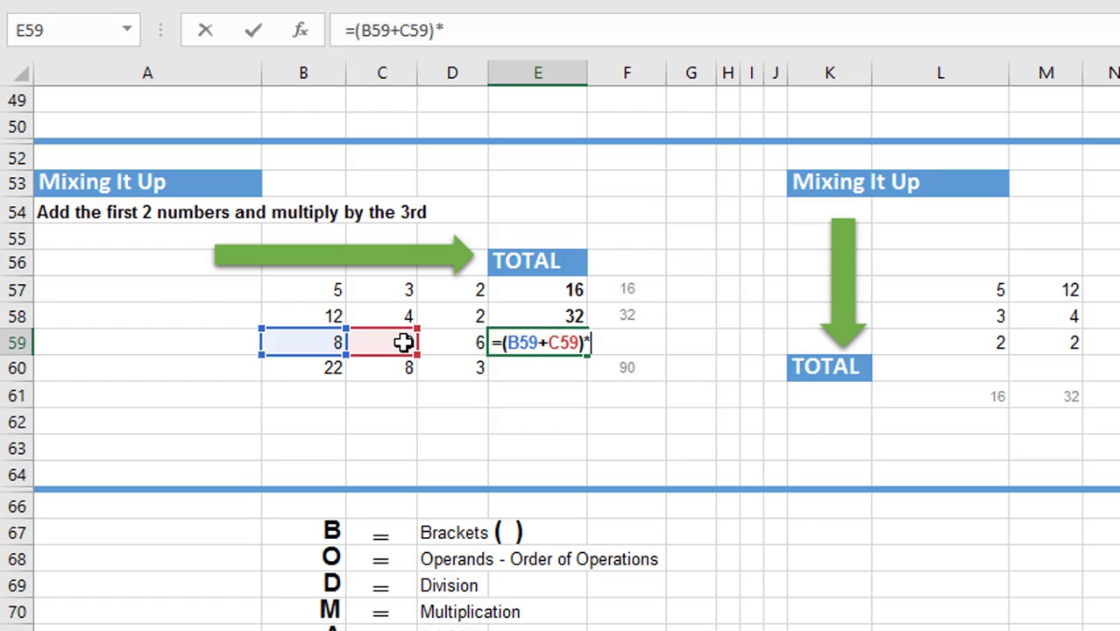
pyautogui.click(452, 342)
pyautogui.write('=')
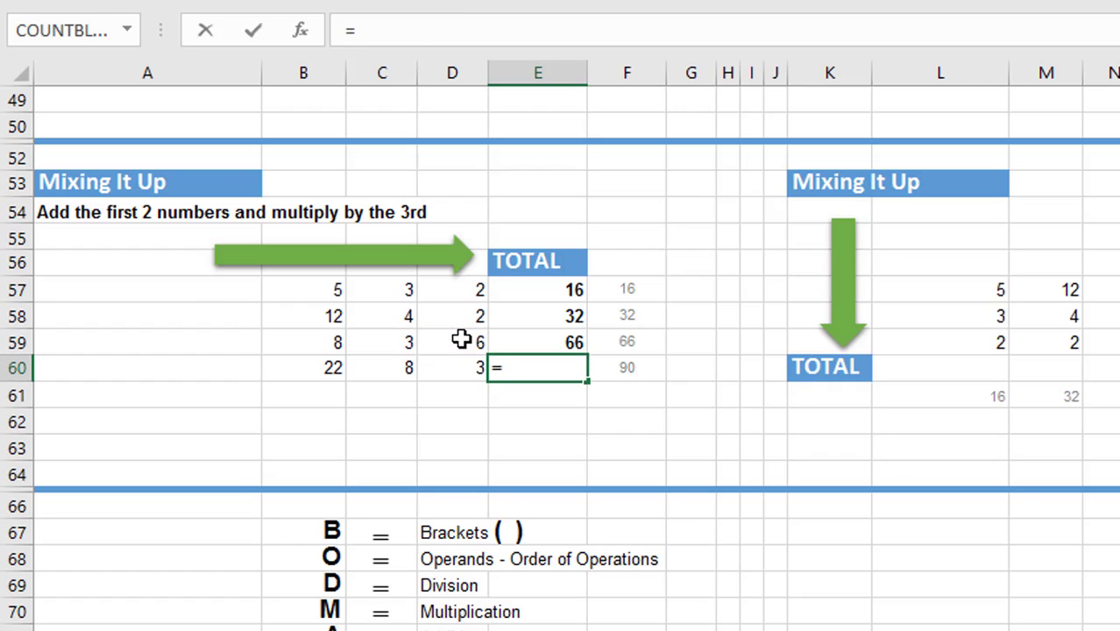
# Enter =(B60+C60)*D60 in E60 so it returns 90.
pyautogui.write('(')
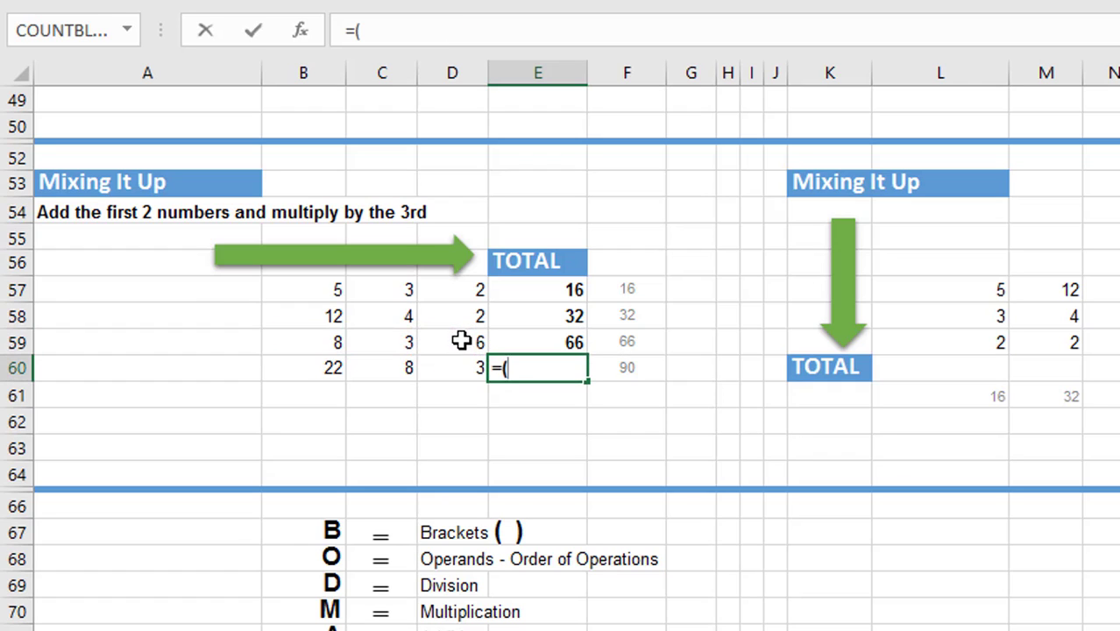
pyautogui.click(303, 367)
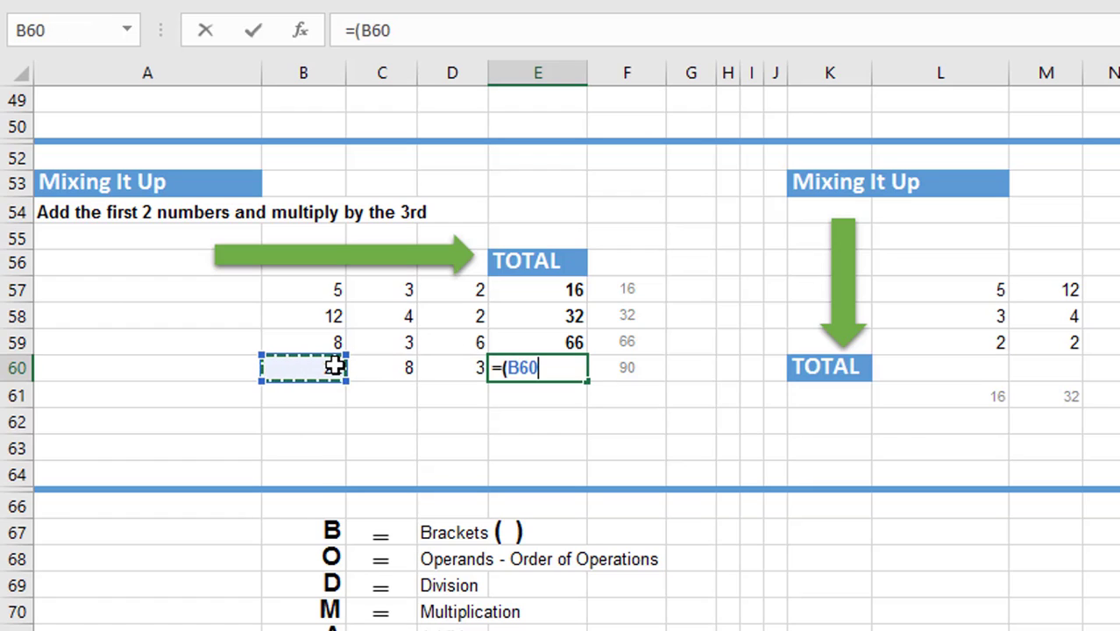
pyautogui.click(382, 367)
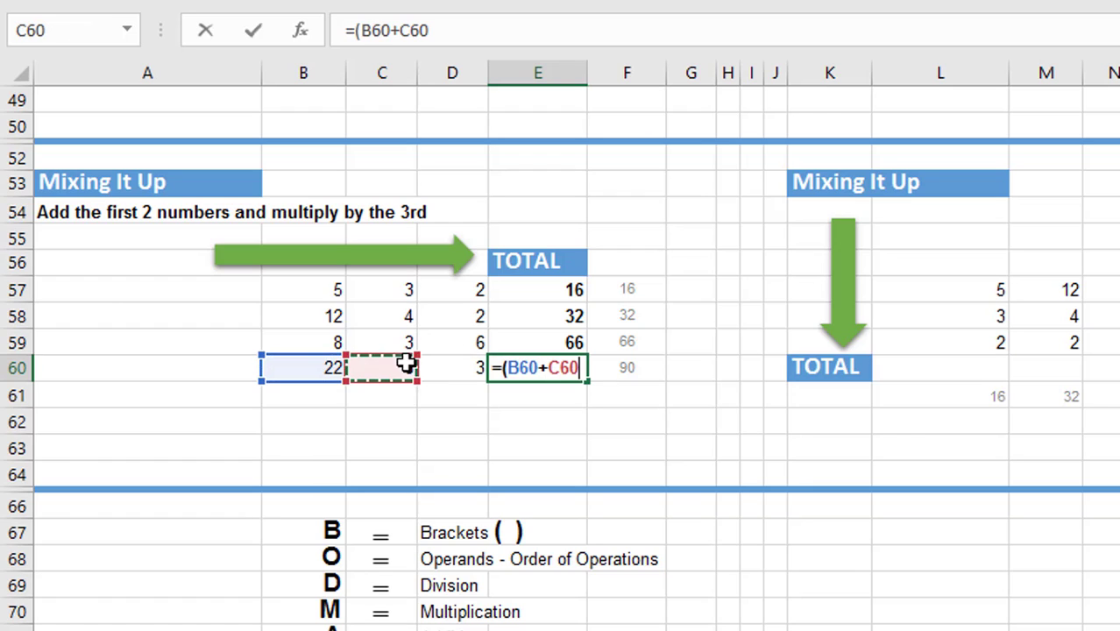
pyautogui.write('8)')
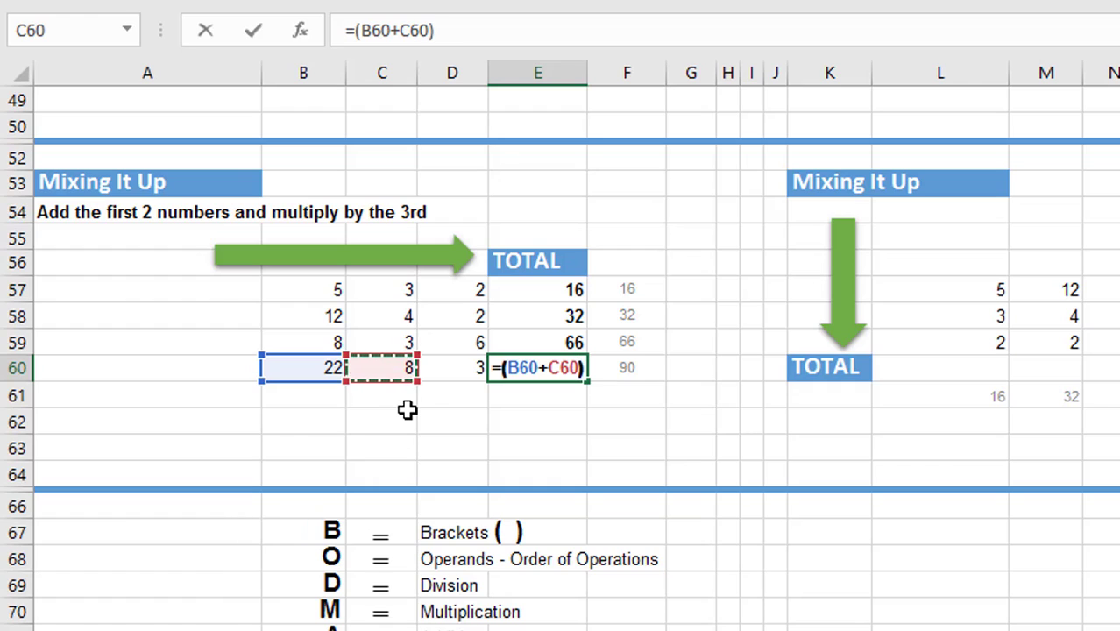
pyautogui.write('*')
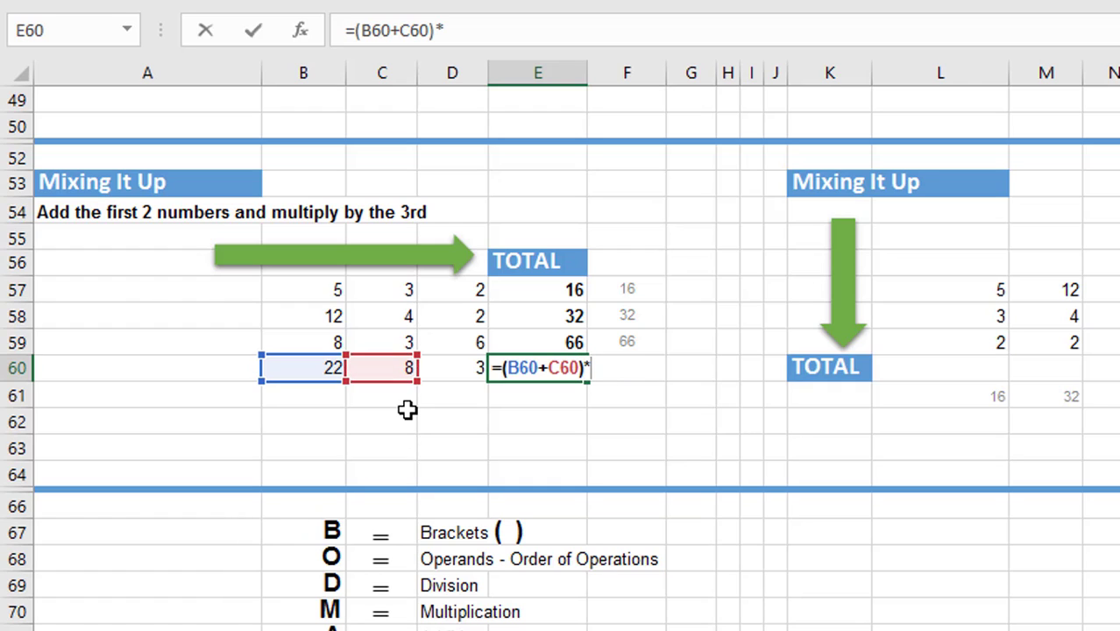
pyautogui.click(451, 367)
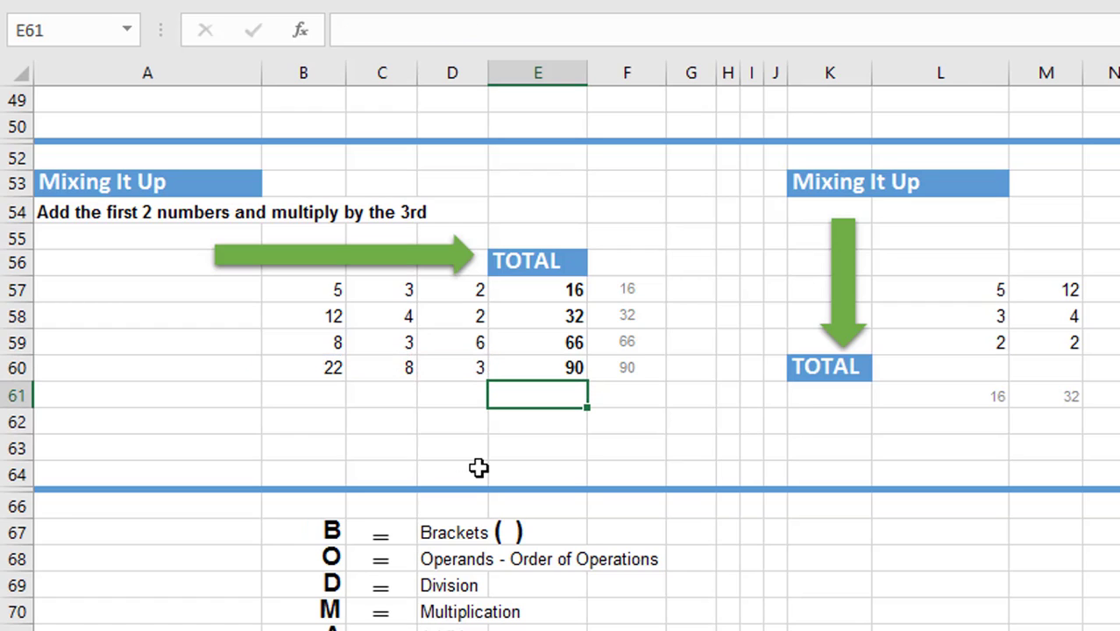
pyautogui.moveTo(541, 318)
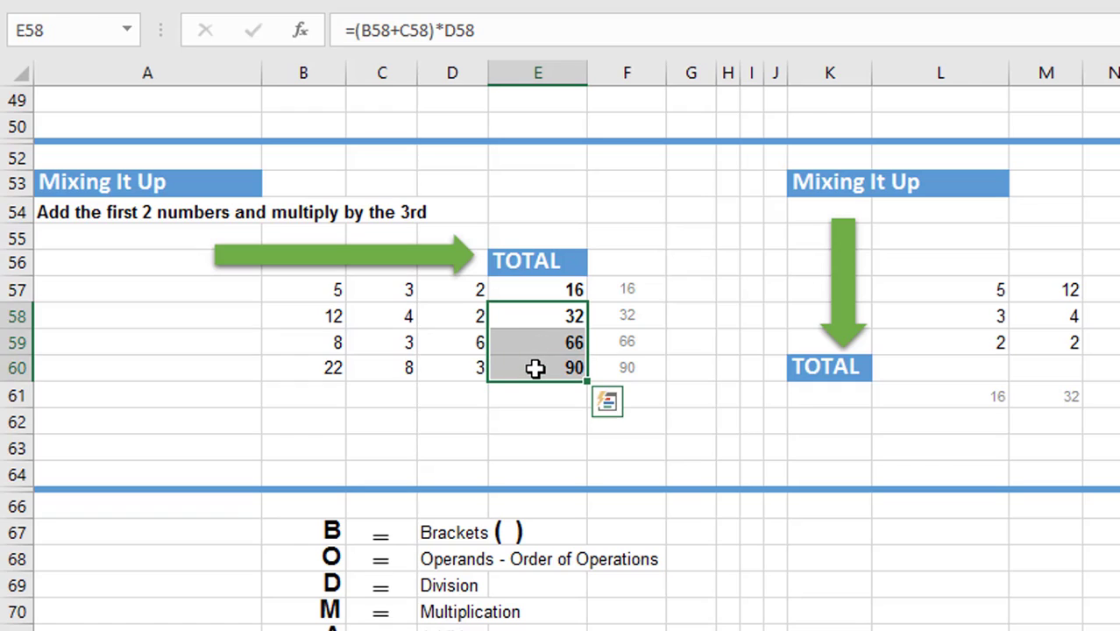
# Toggle Show Formulas on to inspect E57:E60, then off to restore totals 16, 32, 66, 90.
pyautogui.press('Delete')
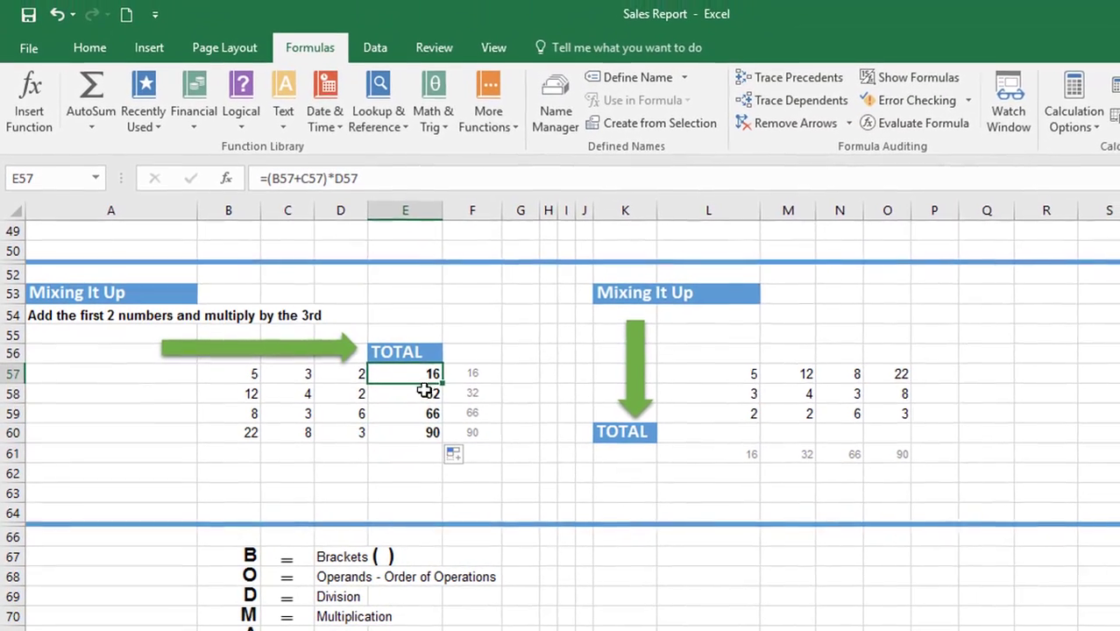
pyautogui.click(404, 414)
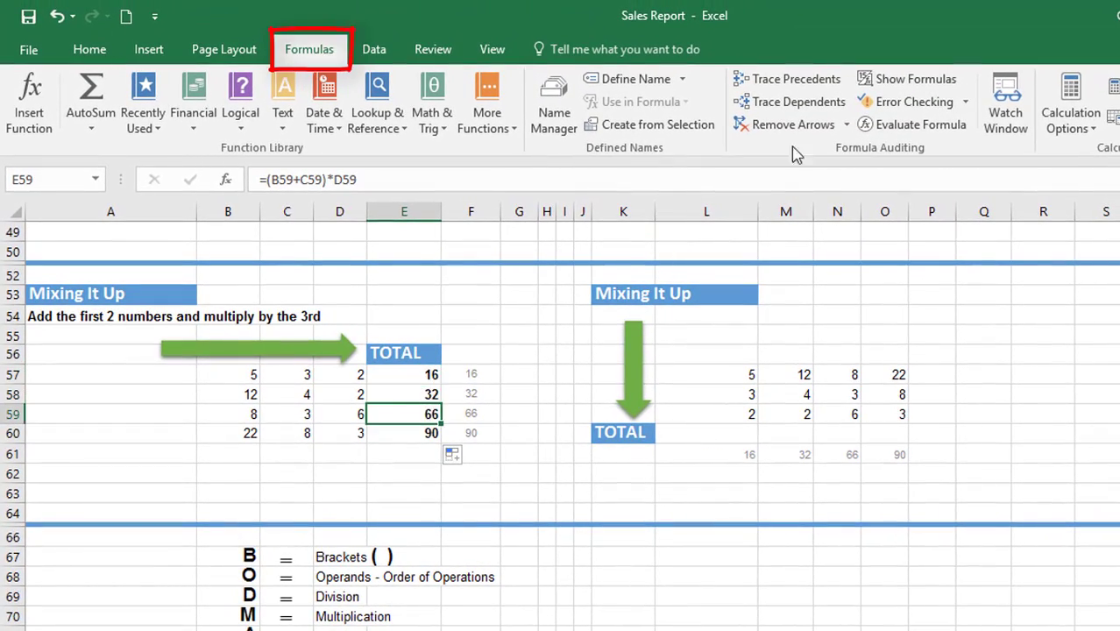
pyautogui.click(913, 79)
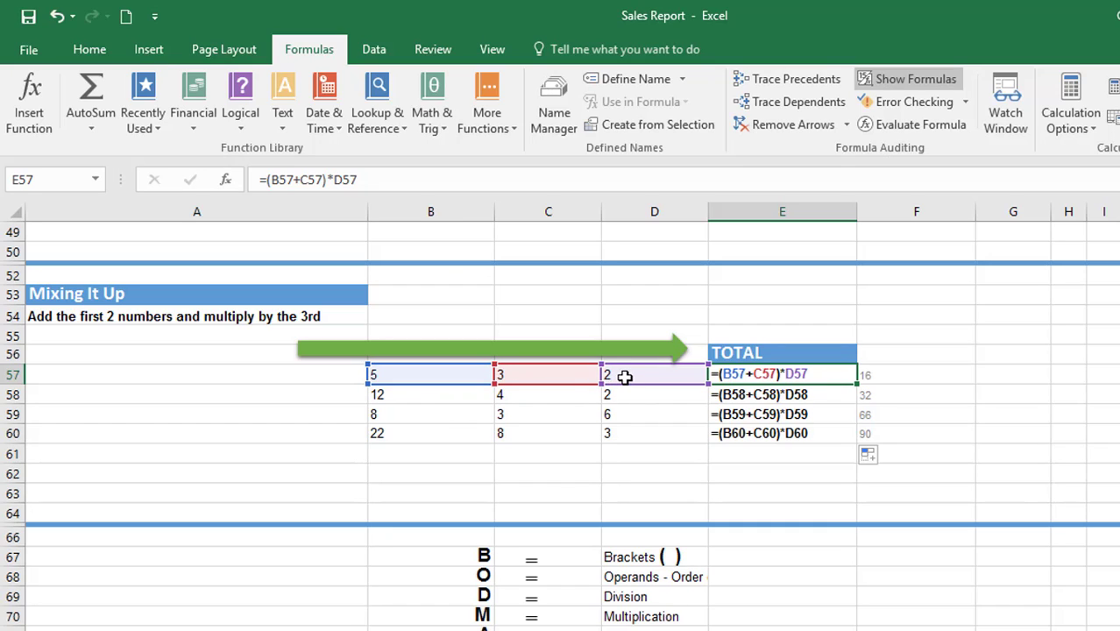
pyautogui.moveTo(579, 399)
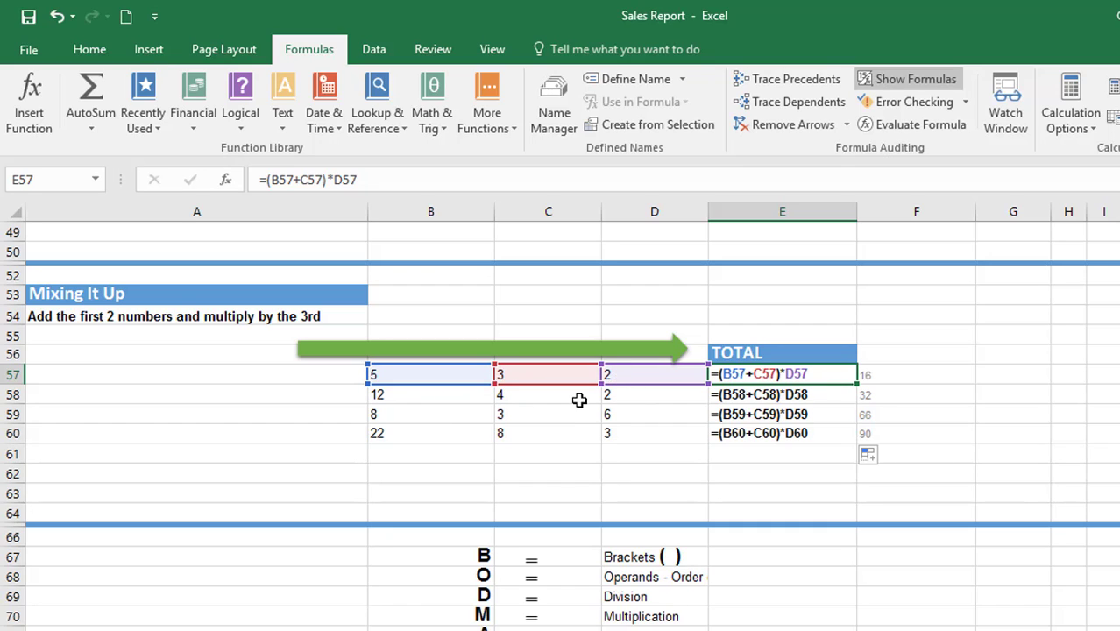
pyautogui.moveTo(606, 400)
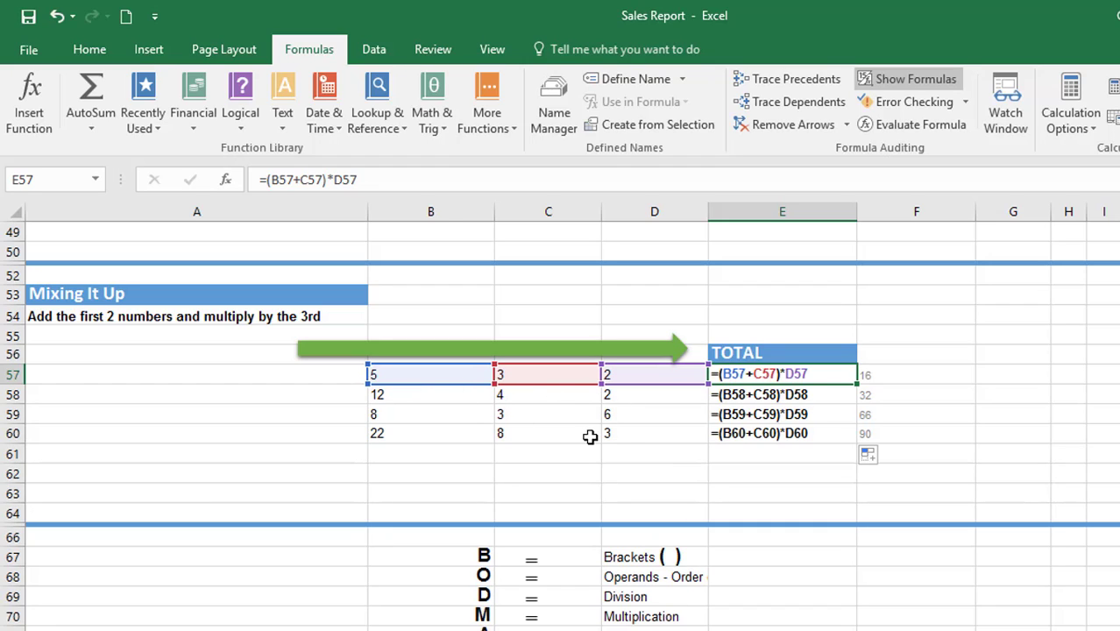
pyautogui.moveTo(629, 437)
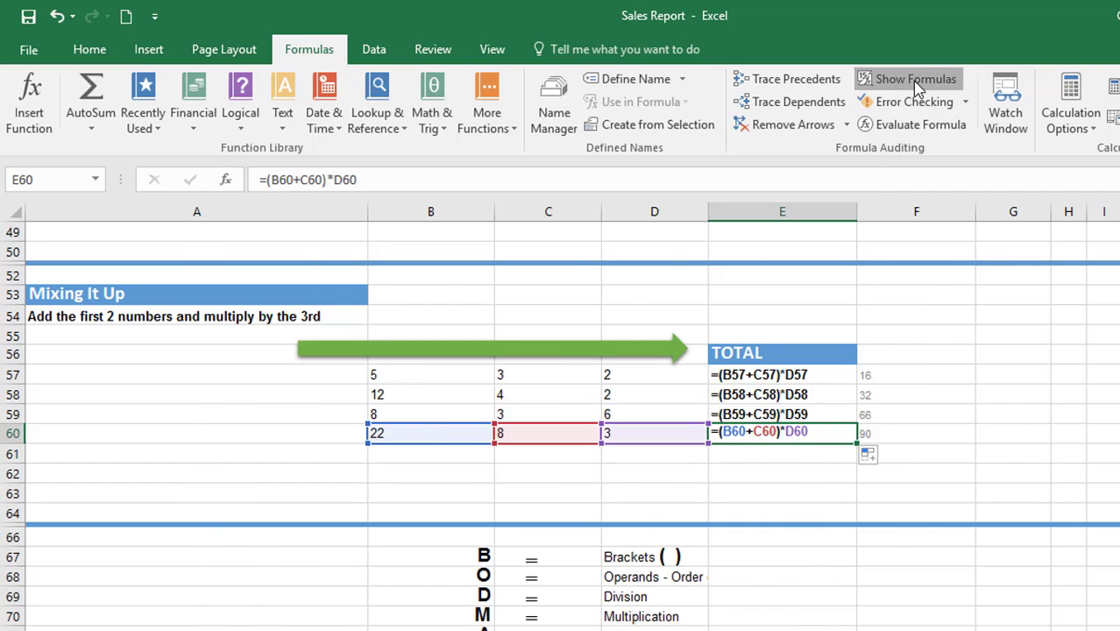
pyautogui.click(907, 78)
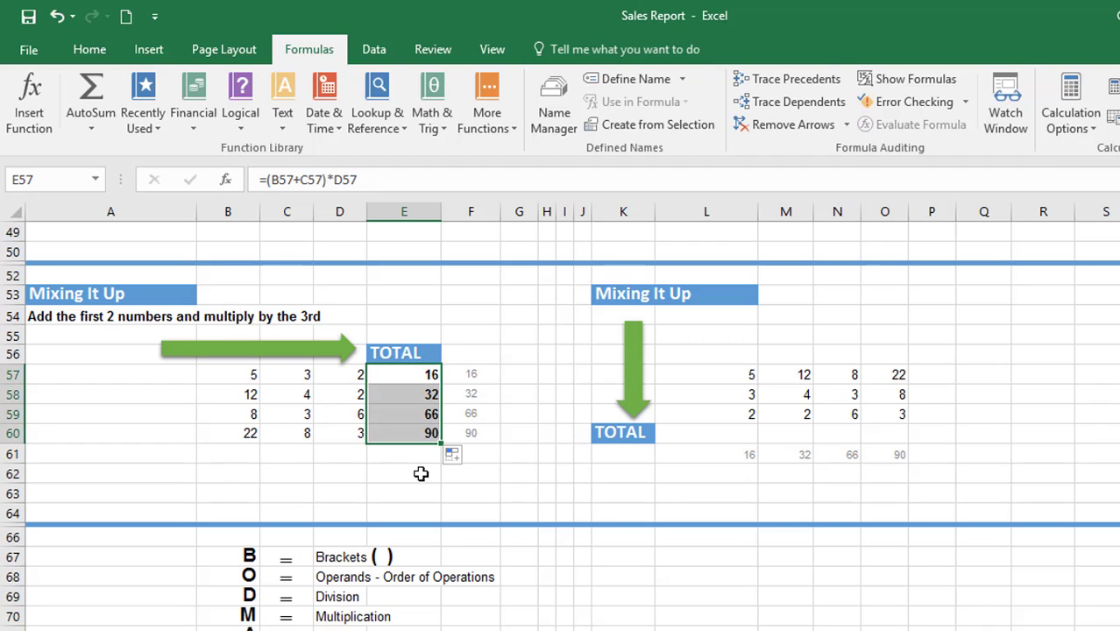
# Enter =(L57+L58)*L59 in L60 by picking the column cells, giving 16.
pyautogui.click(705, 432)
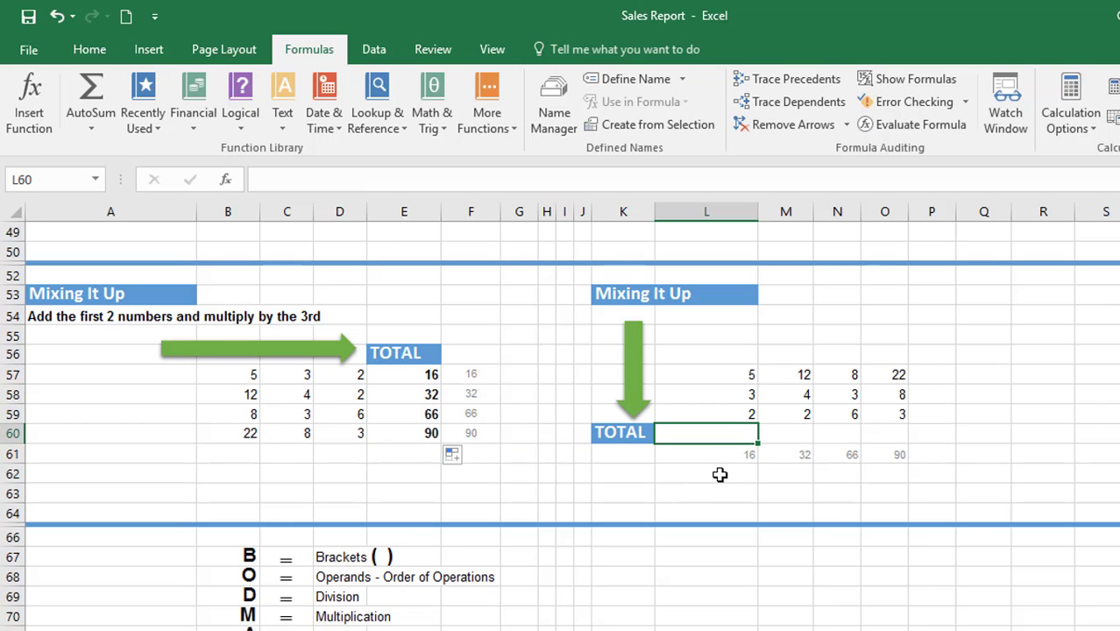
pyautogui.write('=')
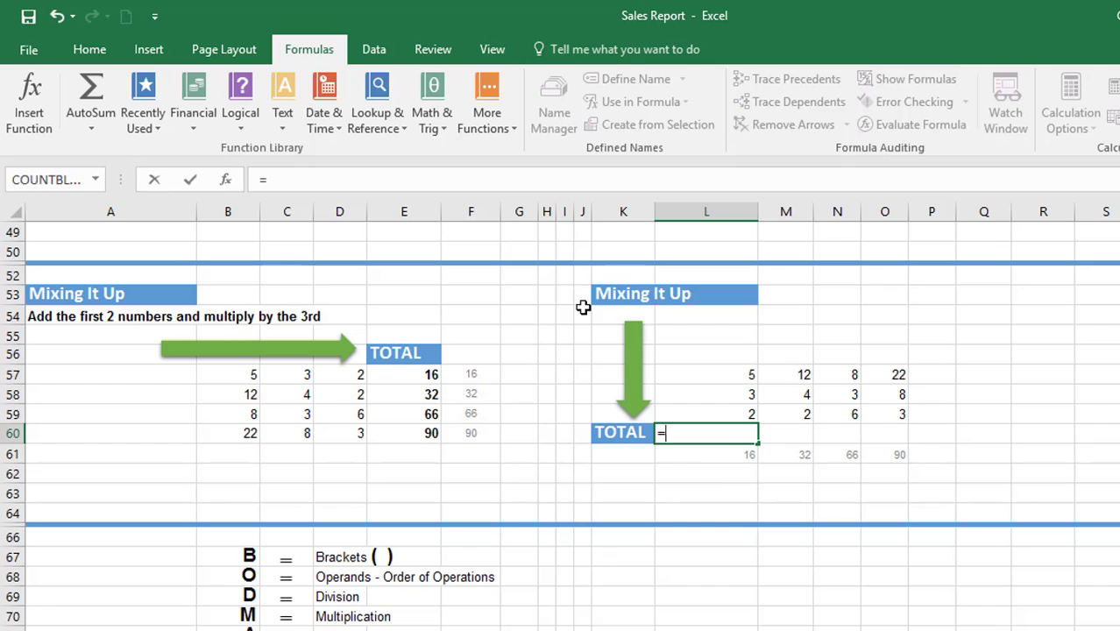
pyautogui.write('(')
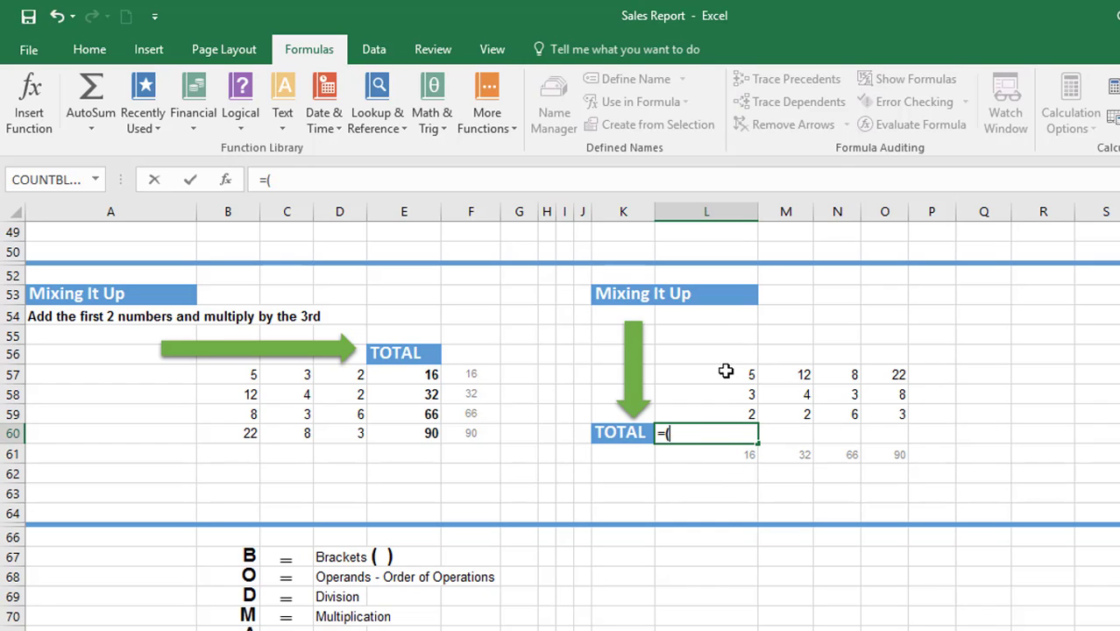
pyautogui.click(706, 374)
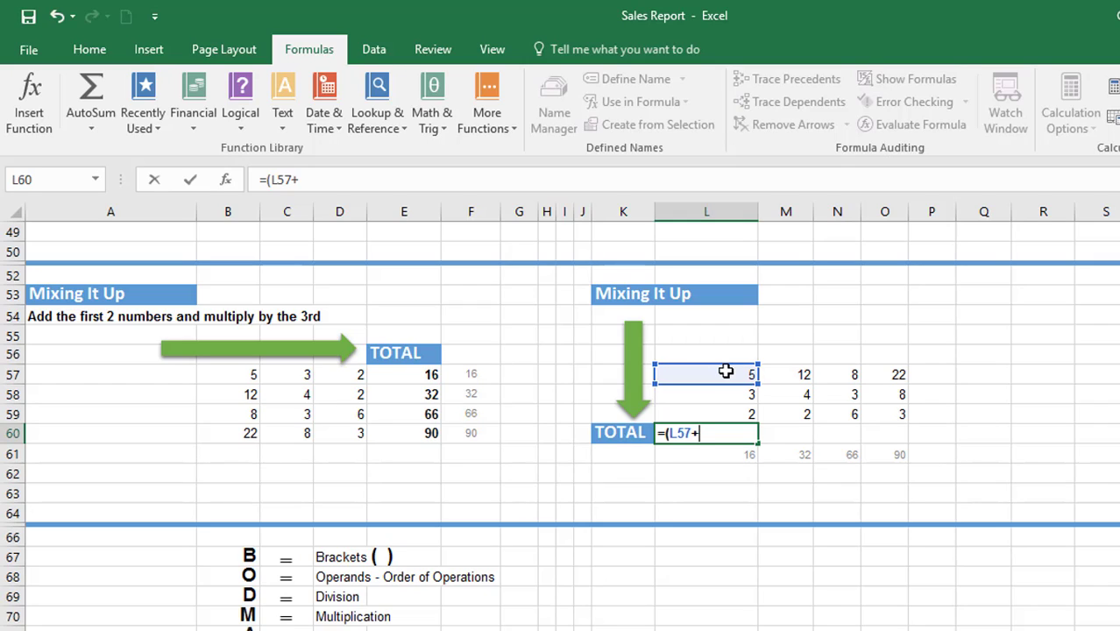
pyautogui.click(705, 393)
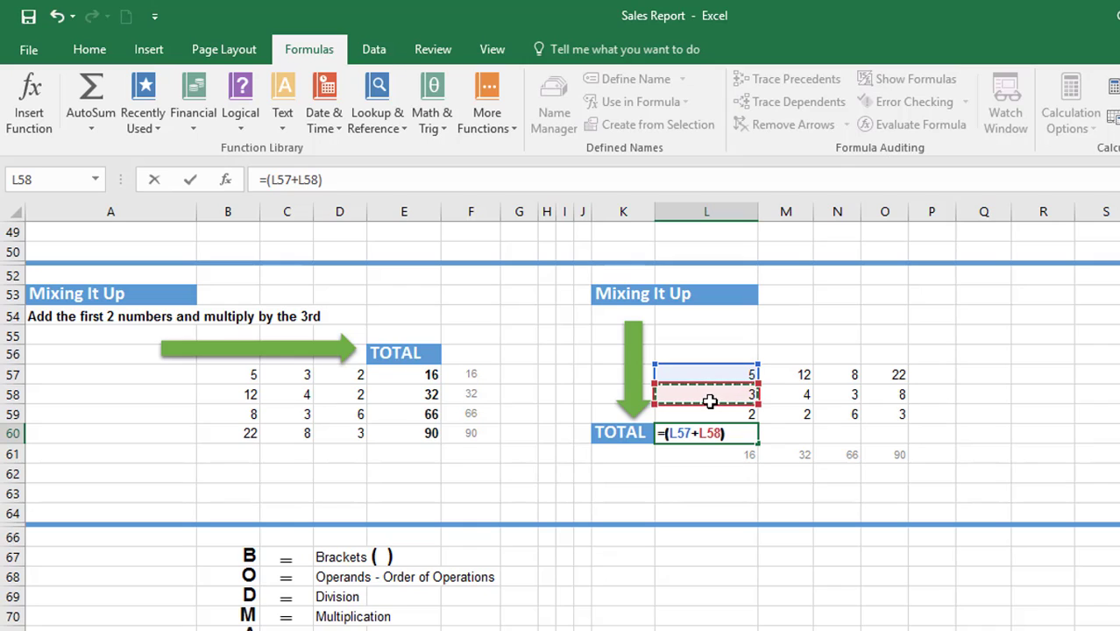
pyautogui.write('*')
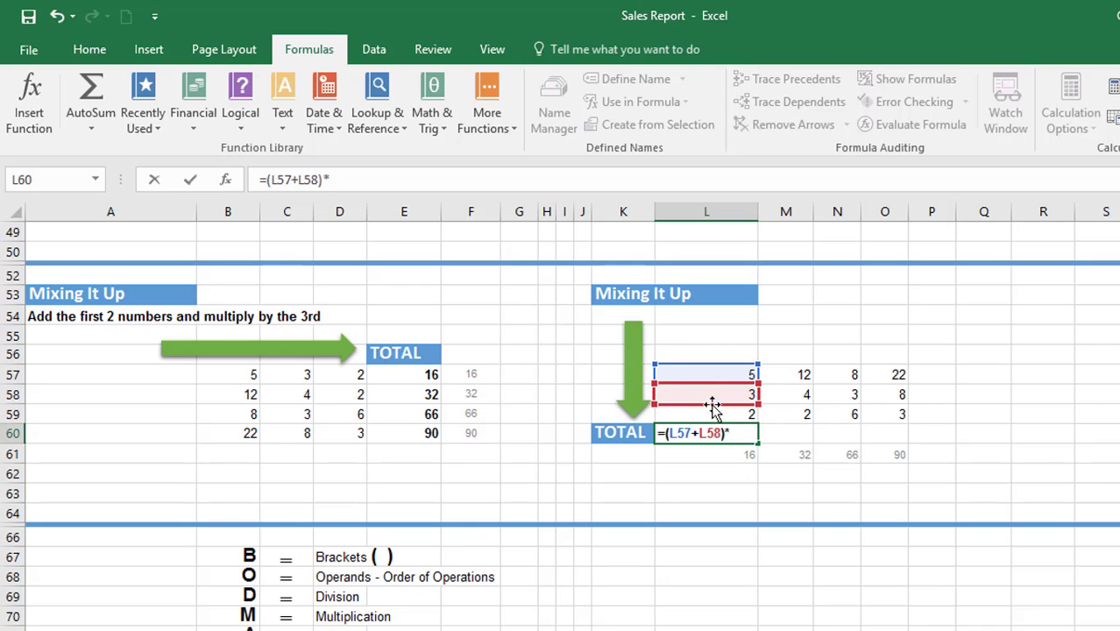
pyautogui.click(712, 413)
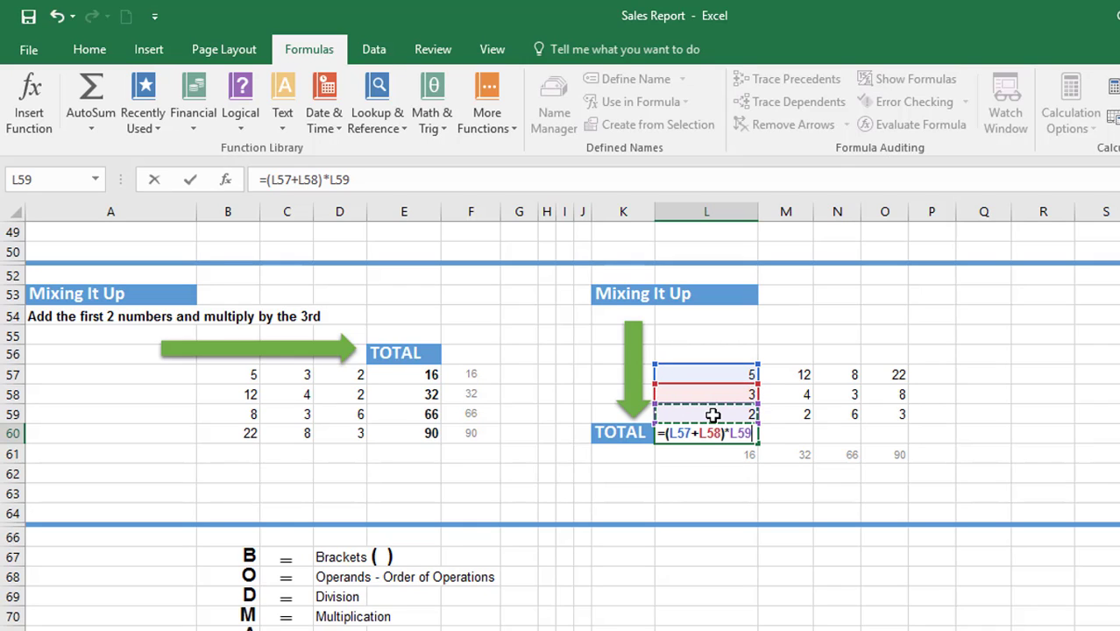
pyautogui.press('enter')
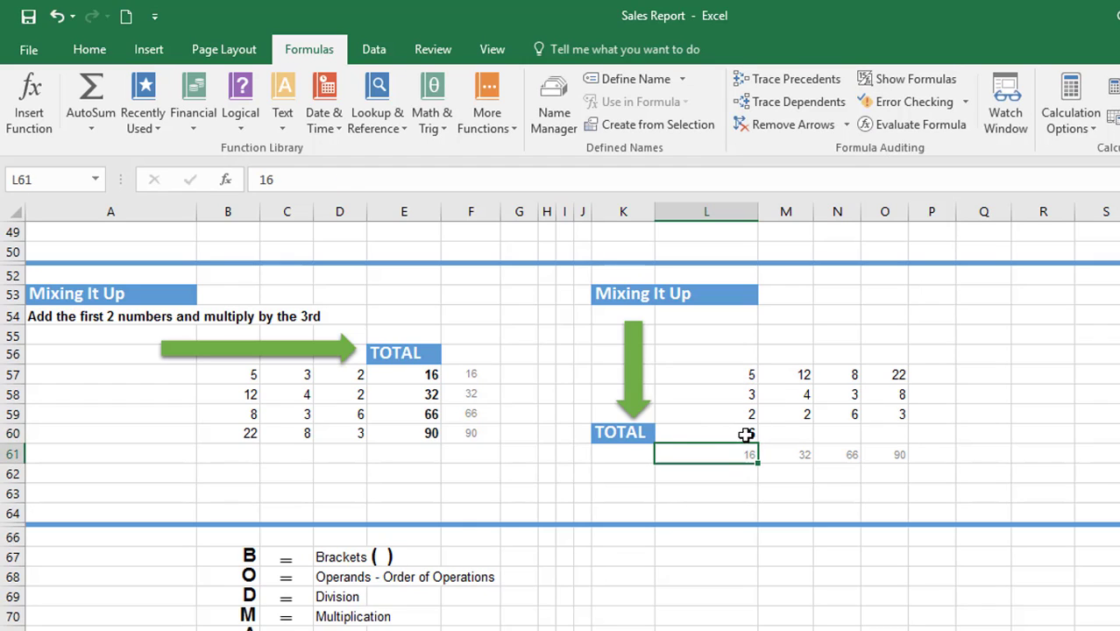
pyautogui.click(707, 432)
pyautogui.write('=(L57+L58)*L59')
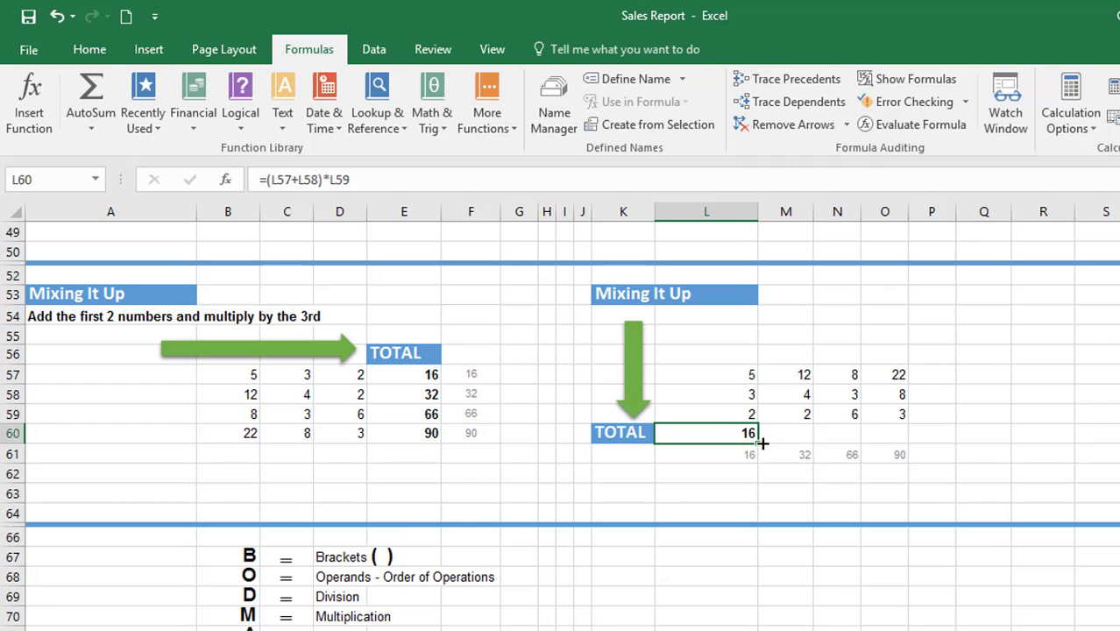
# Try the L60 fill handle across the row, then scroll down to Mixing It Up AGAIN and select E81.
pyautogui.moveTo(759, 442); pyautogui.dragTo(841, 442)
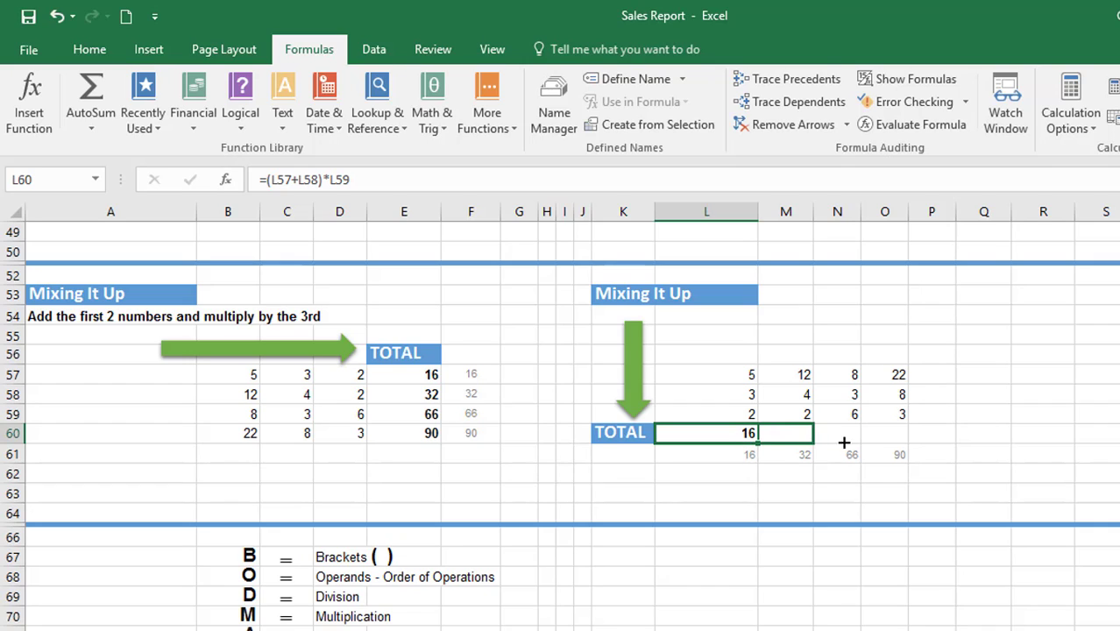
pyautogui.moveTo(753, 433); pyautogui.dragTo(902, 433)
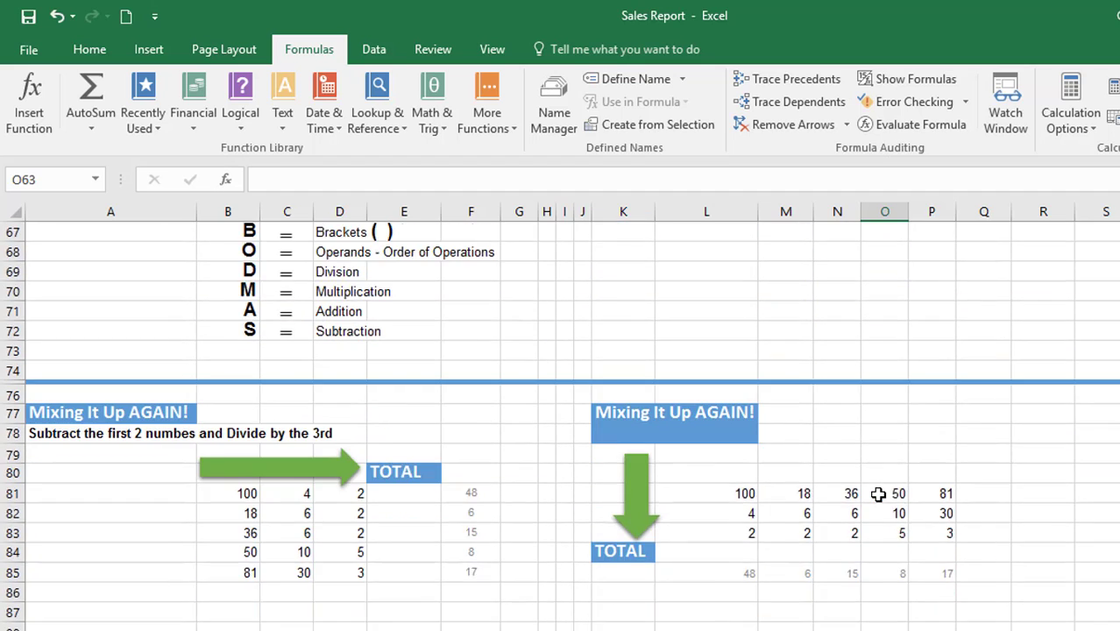
pyautogui.scroll(-3)
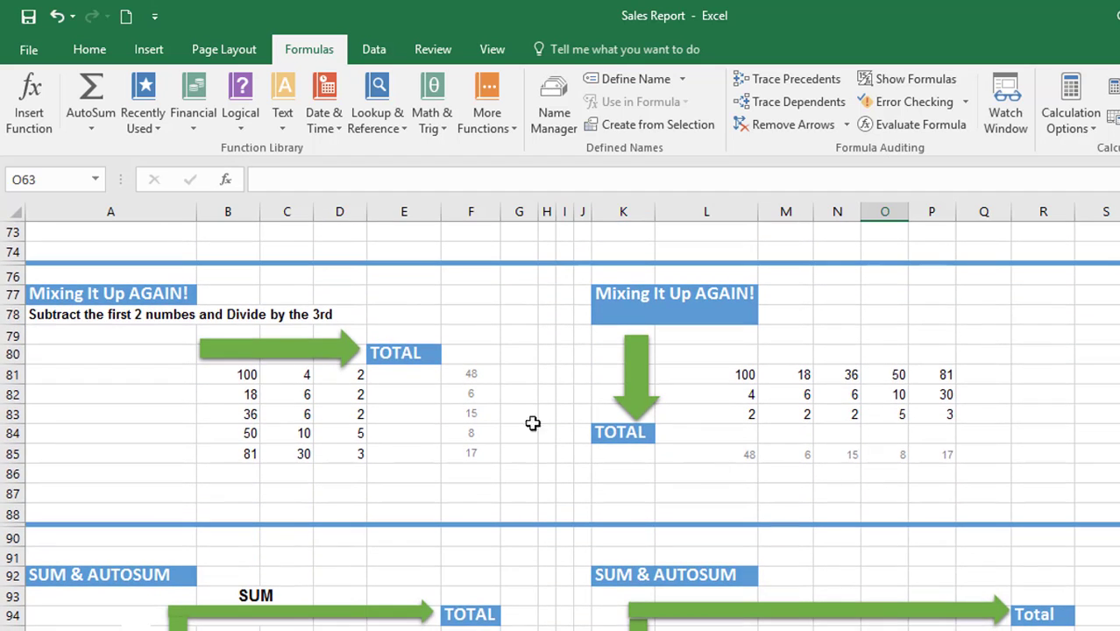
pyautogui.click(404, 374)
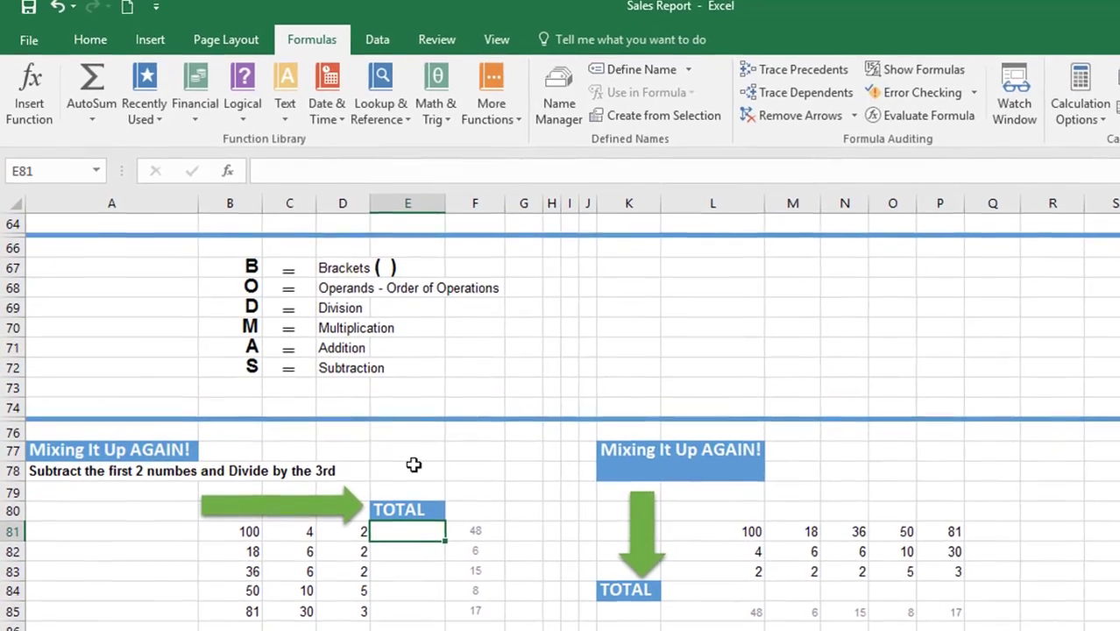
pyautogui.scroll(-3)
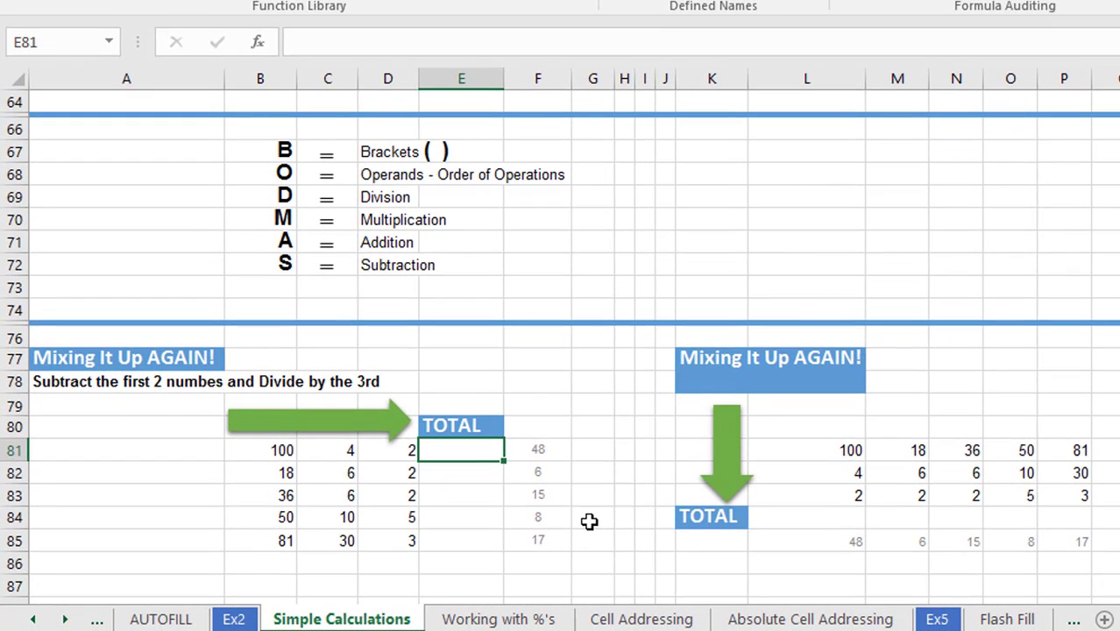
pyautogui.moveTo(388, 172)
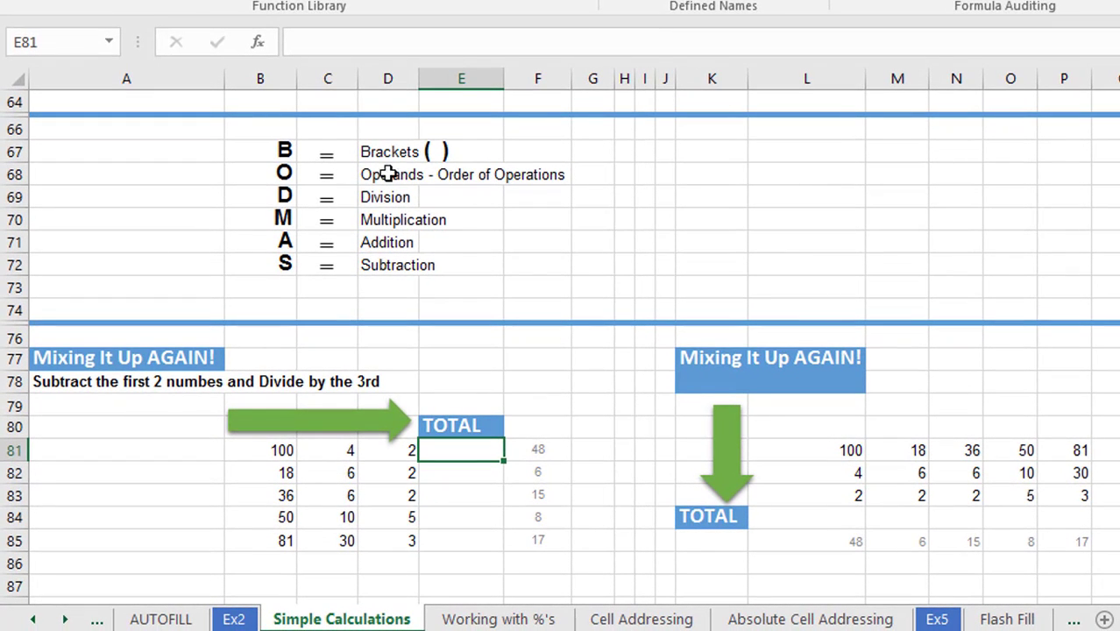
pyautogui.moveTo(379, 253)
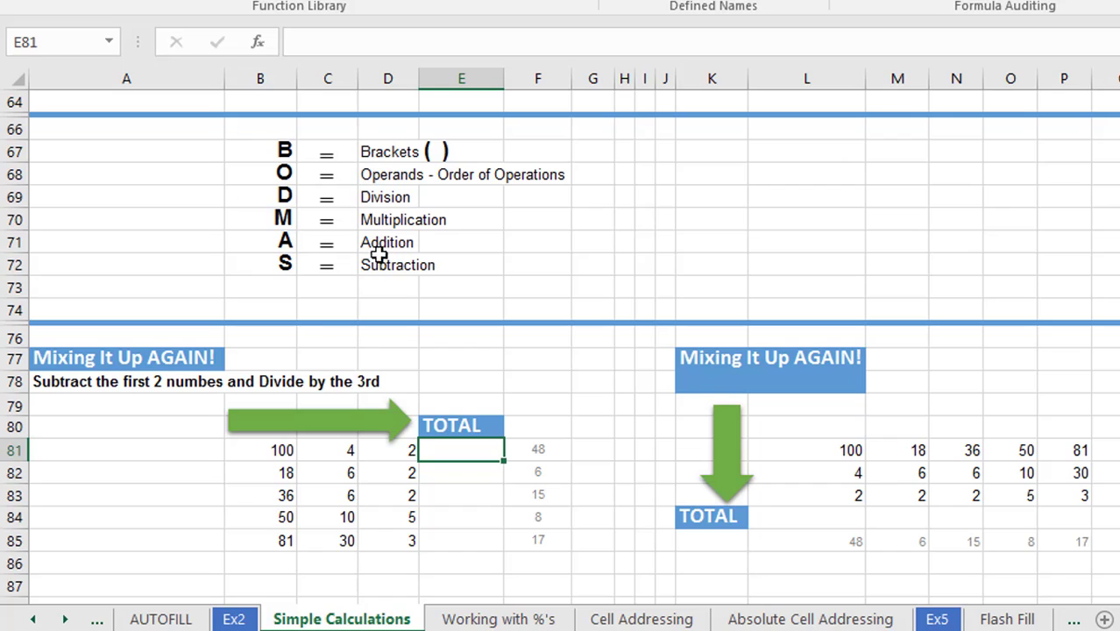
pyautogui.moveTo(71, 396)
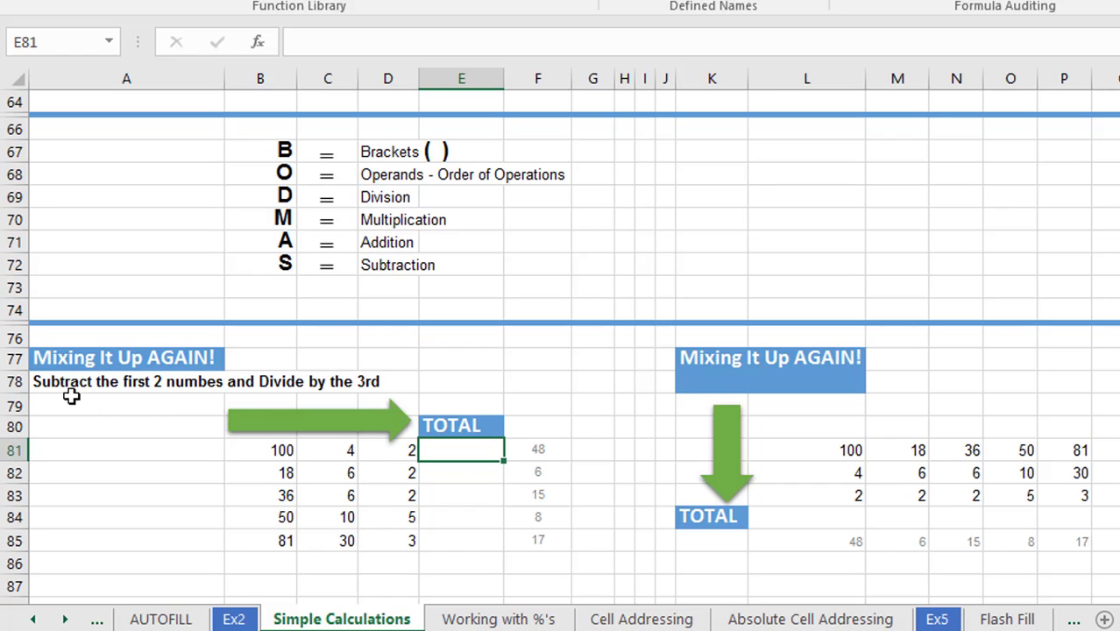
pyautogui.moveTo(183, 390)
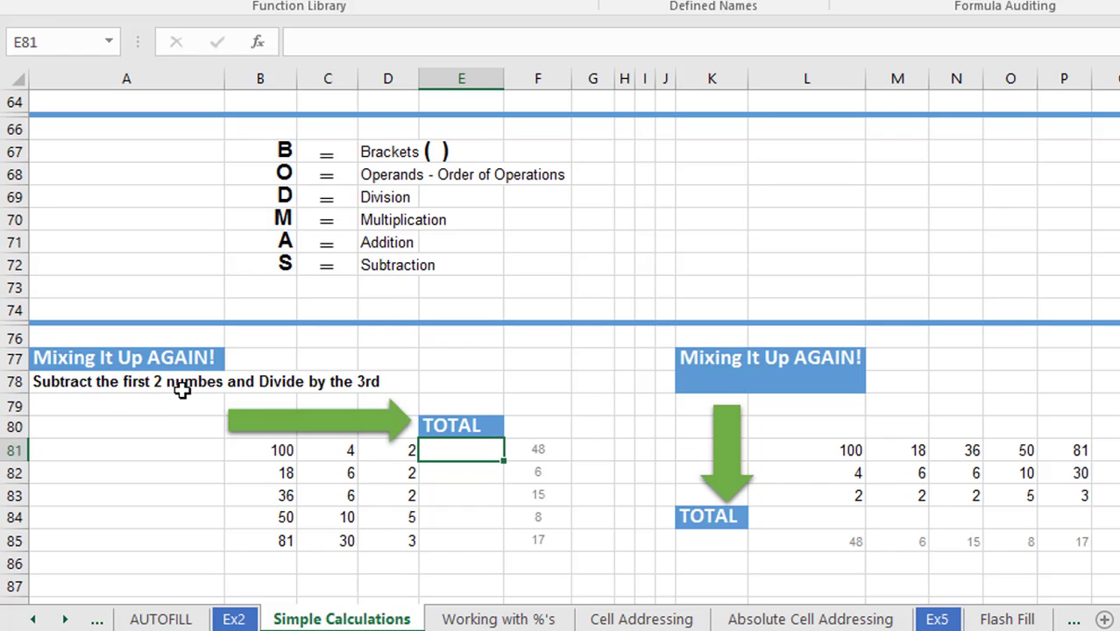
pyautogui.moveTo(358, 388)
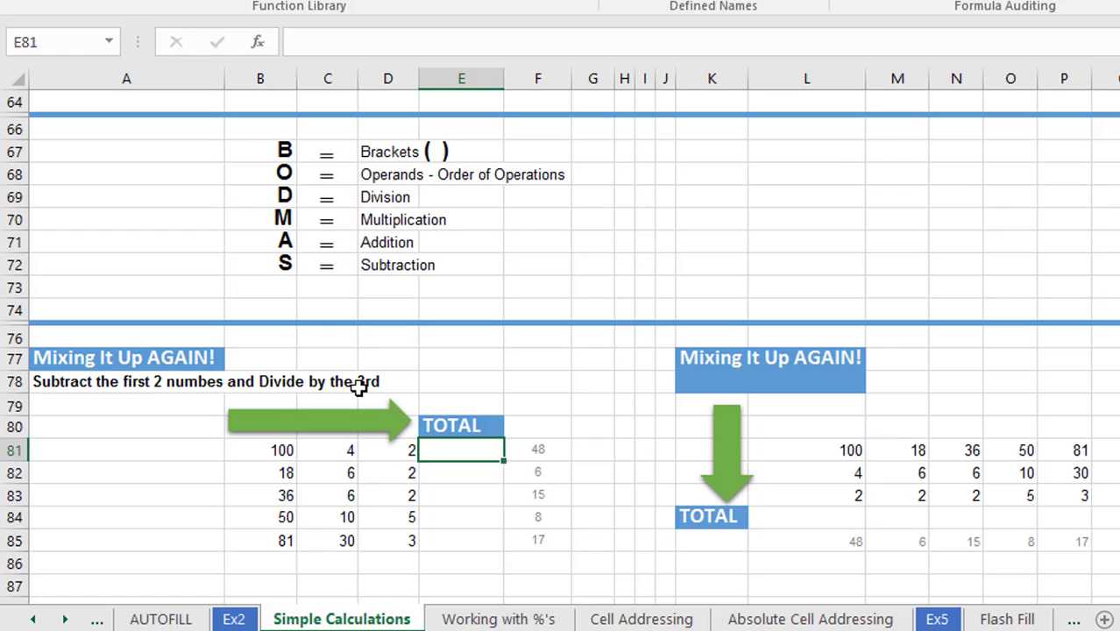
pyautogui.moveTo(316, 458)
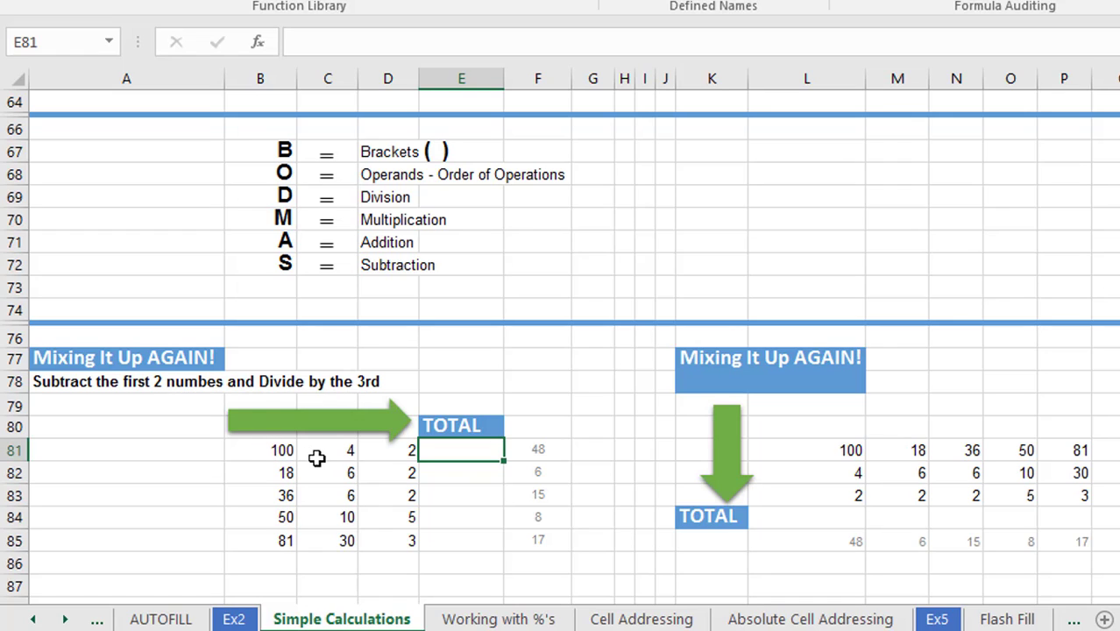
pyautogui.moveTo(399, 452)
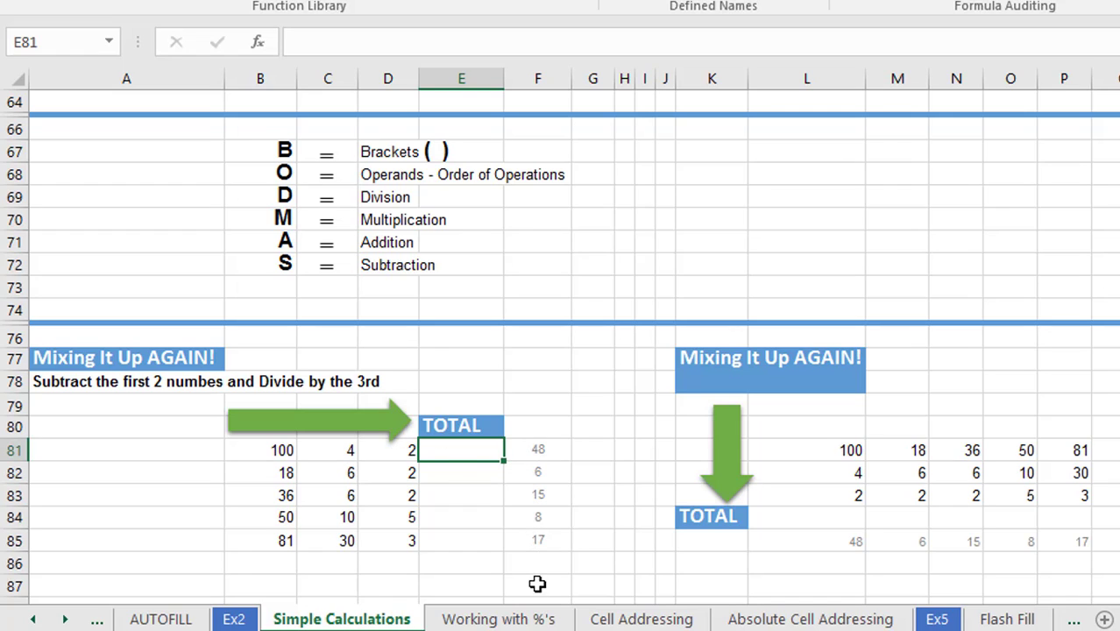
pyautogui.moveTo(538, 577)
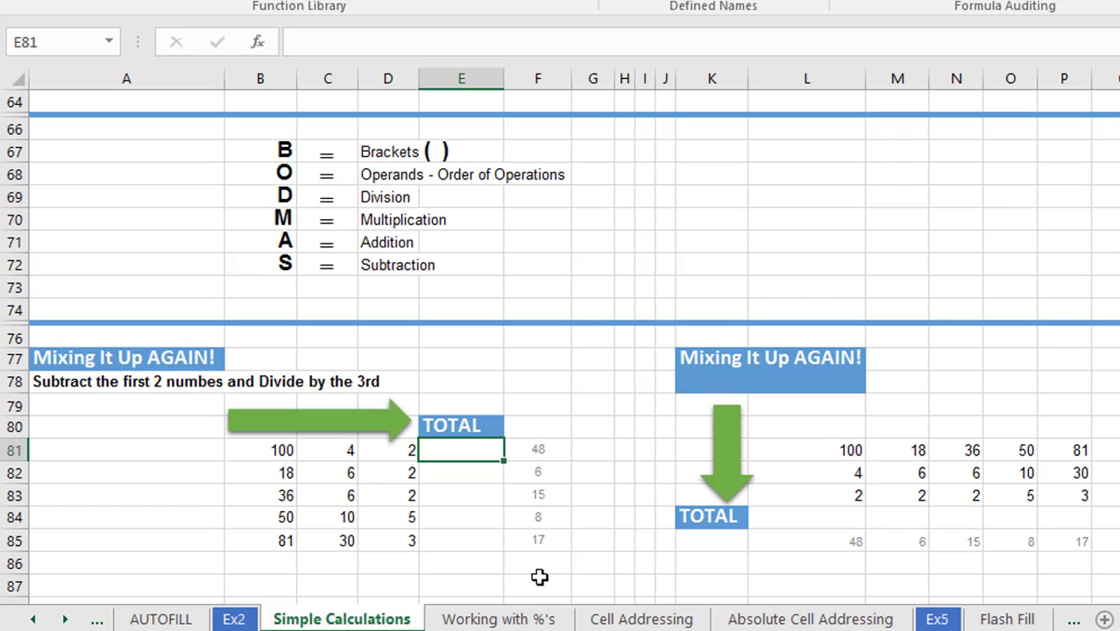
pyautogui.moveTo(491, 475)
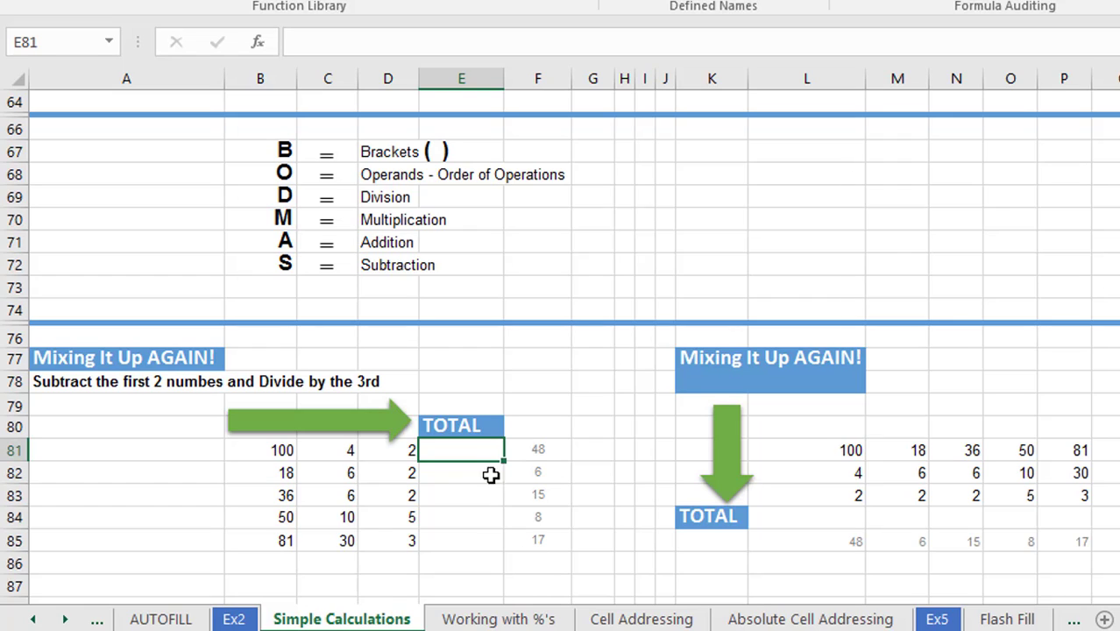
pyautogui.moveTo(495, 551)
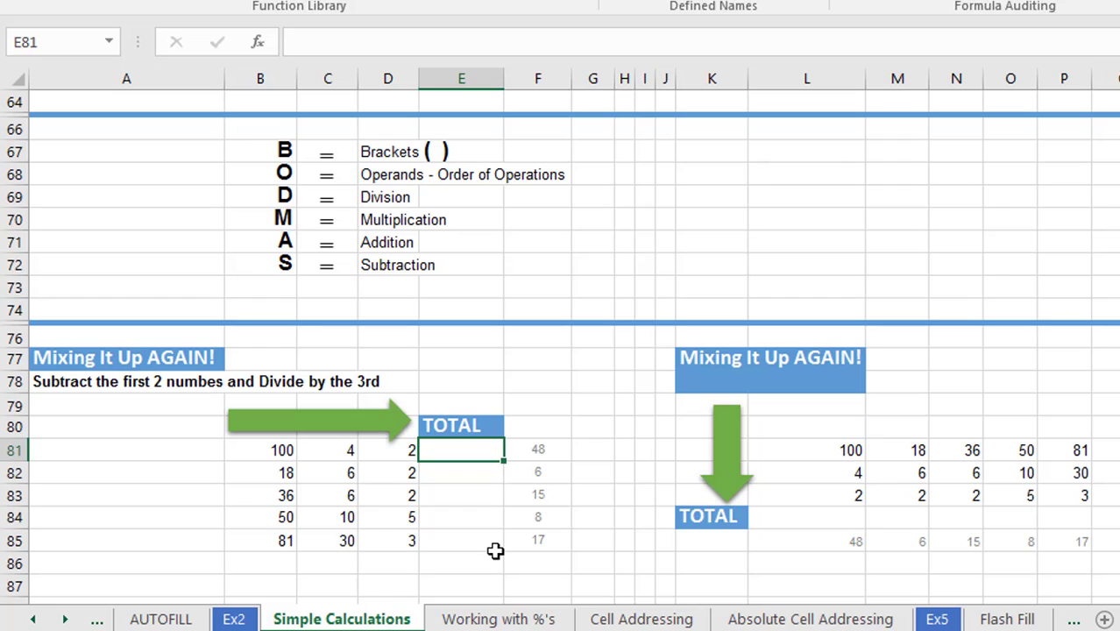
pyautogui.moveTo(484, 477)
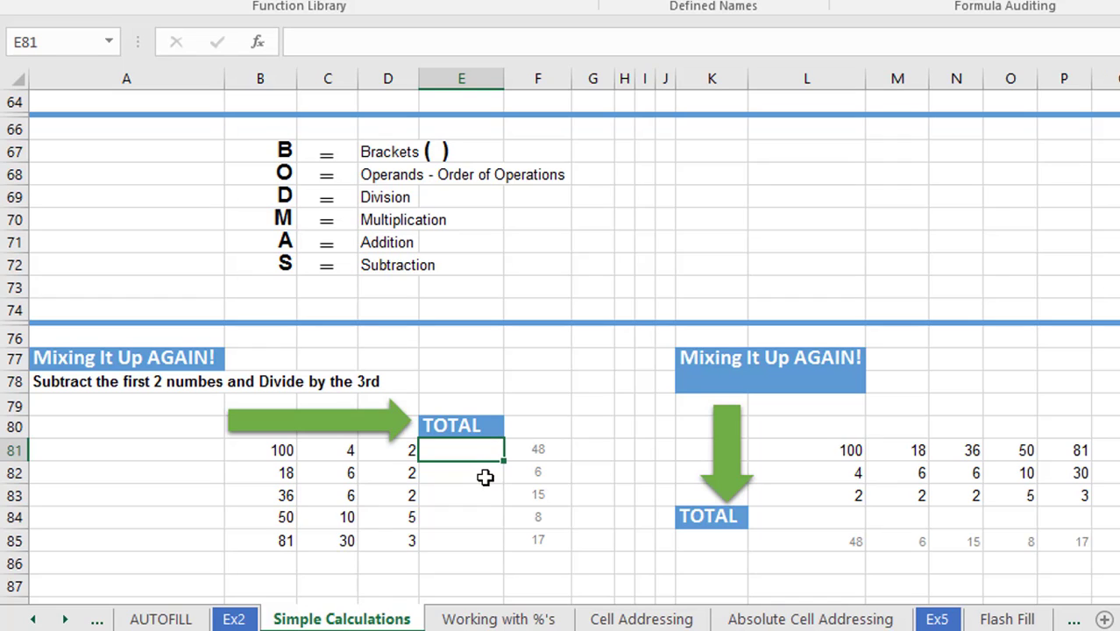
pyautogui.moveTo(473, 539)
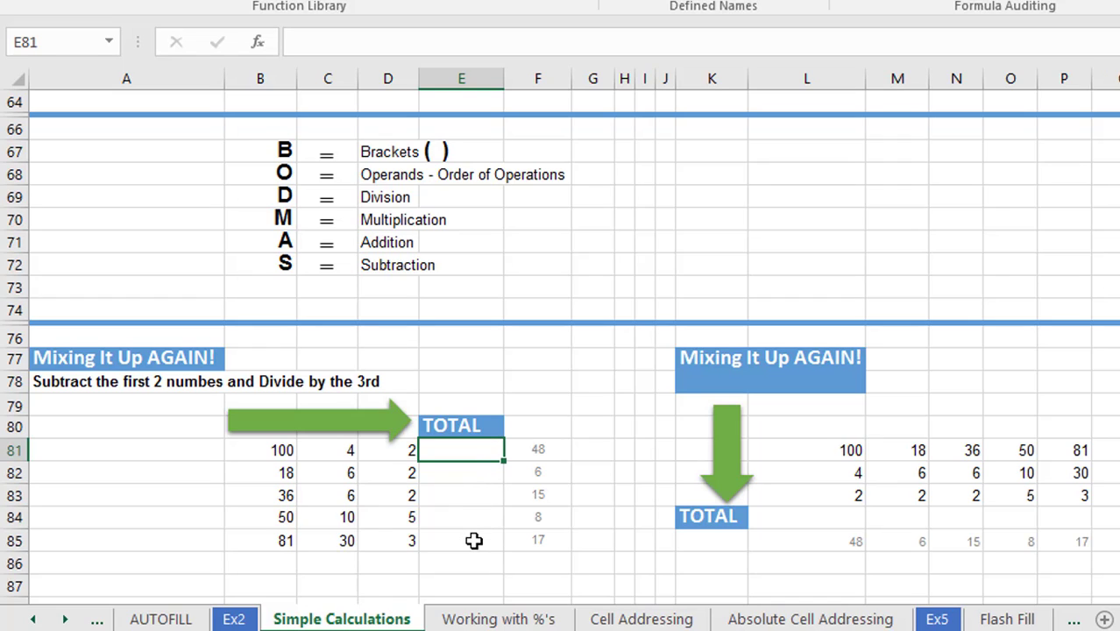
pyautogui.moveTo(469, 562)
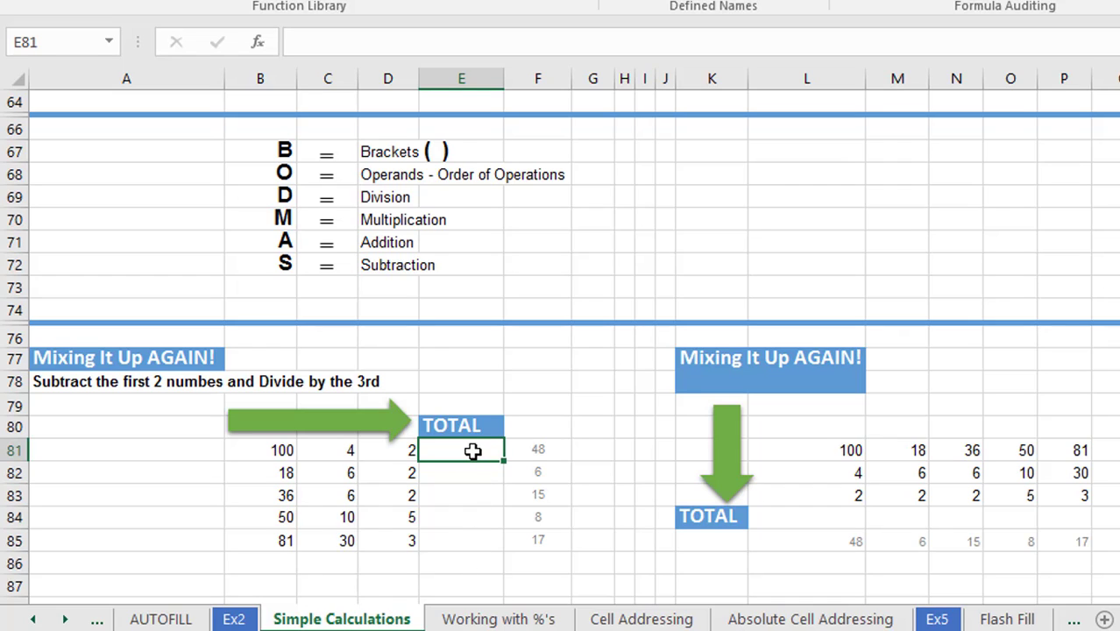
pyautogui.moveTo(504, 515)
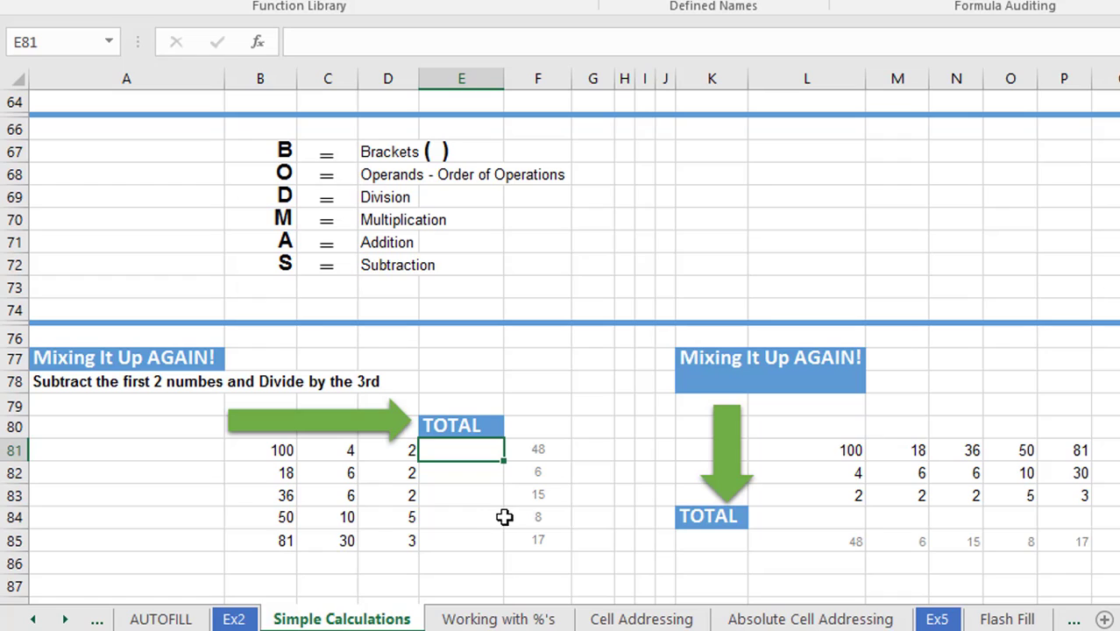
pyautogui.moveTo(838, 523)
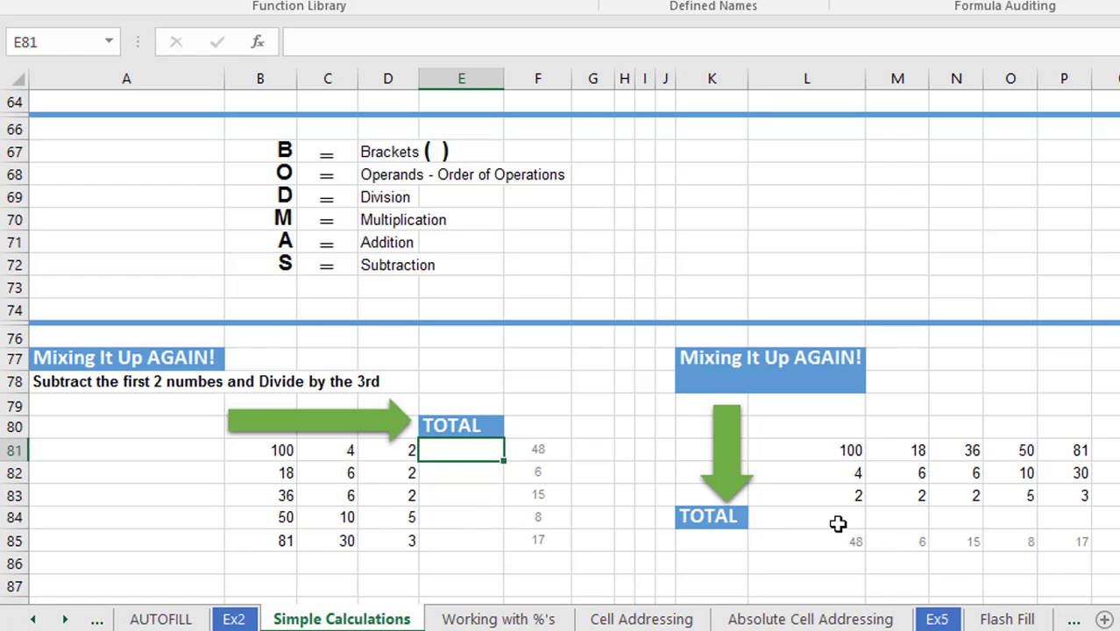
pyautogui.moveTo(1094, 527)
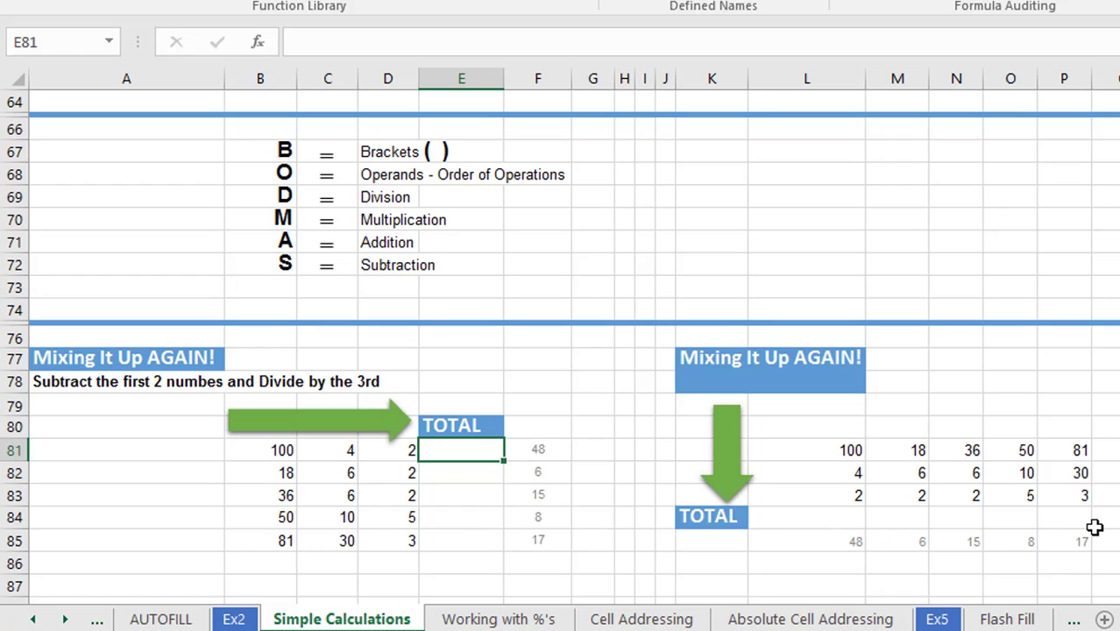
pyautogui.moveTo(908, 564)
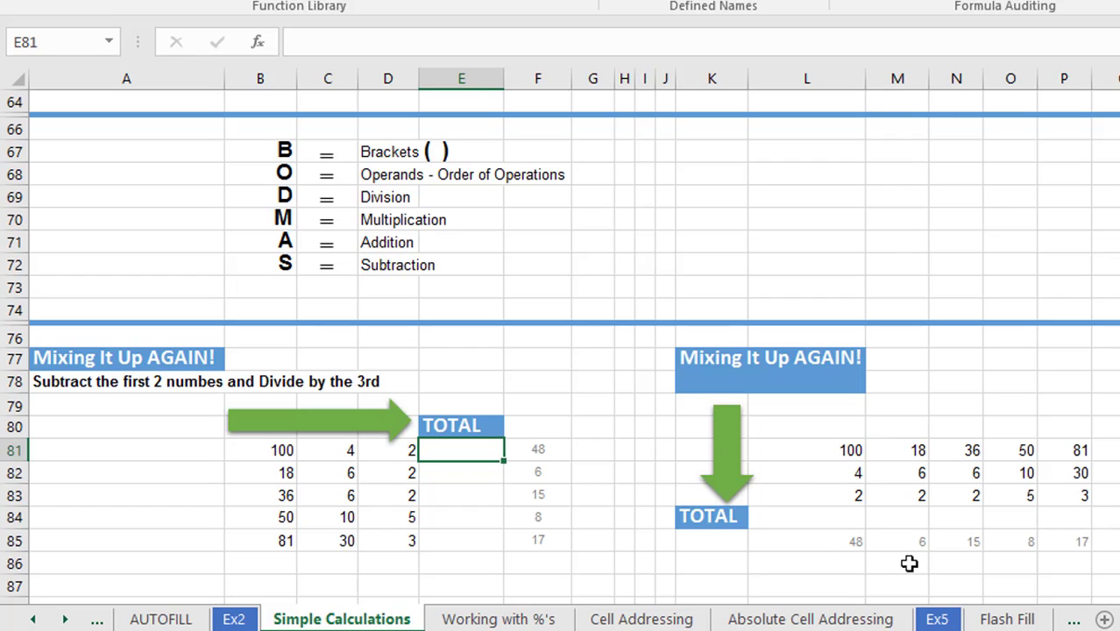
pyautogui.moveTo(767, 566)
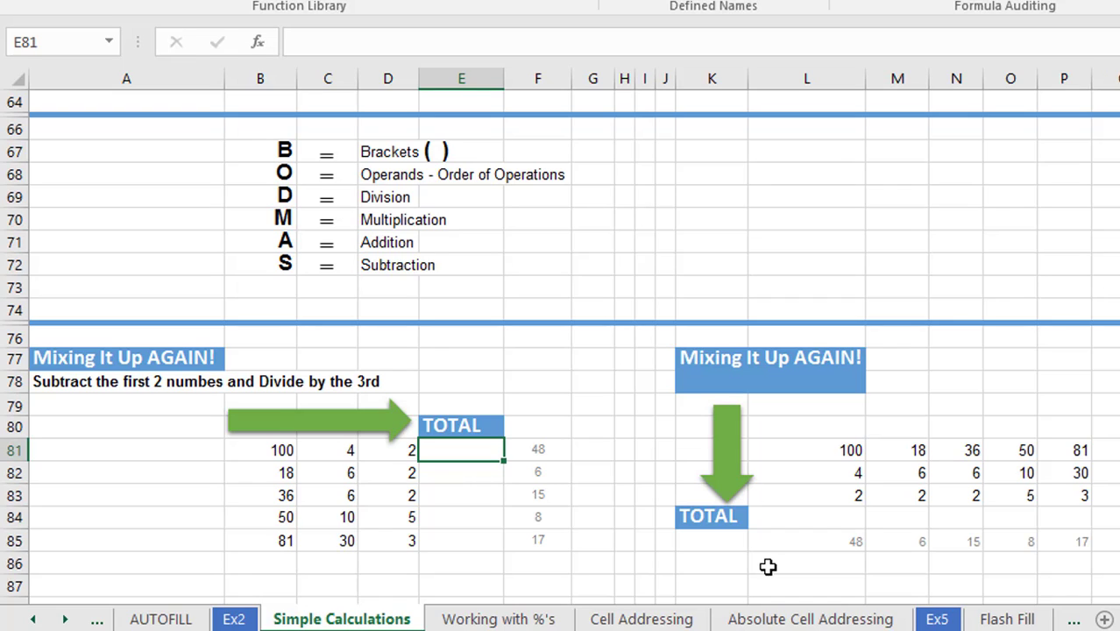
pyautogui.moveTo(478, 493)
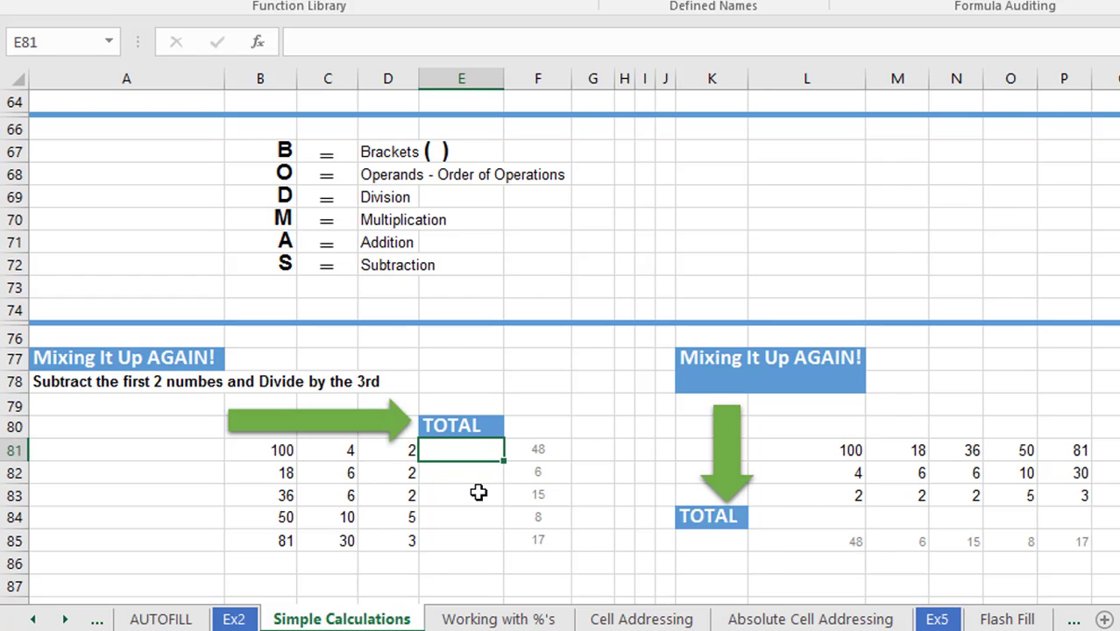
# Enter =(B81-C81)/D81 in E81 so 100 minus 4 divided by 2 gives 48.
pyautogui.write('=')
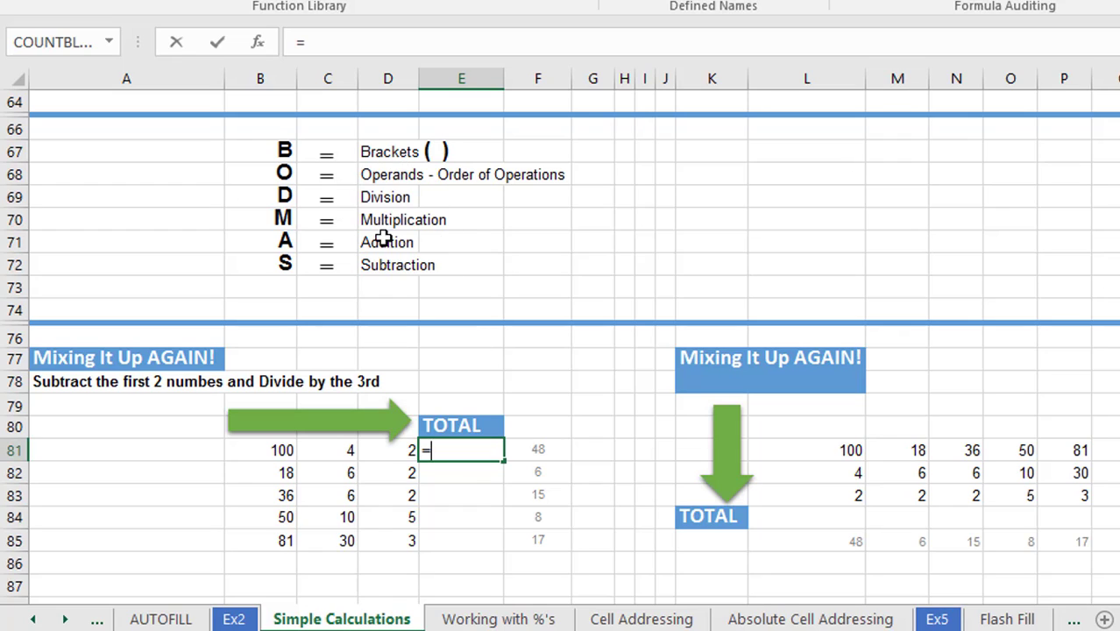
pyautogui.moveTo(386, 270)
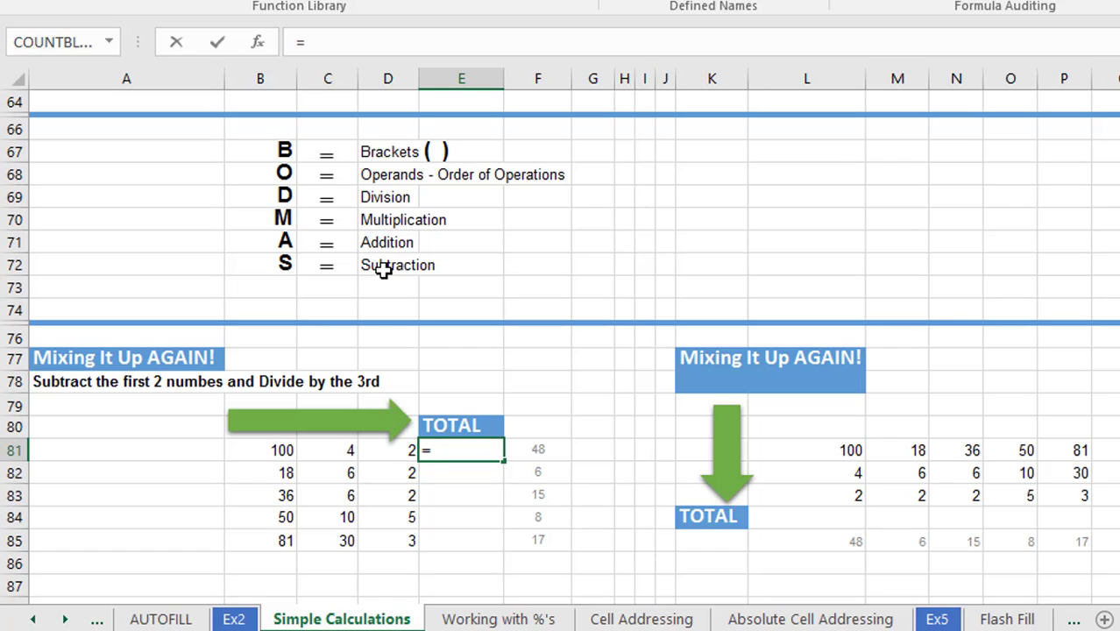
pyautogui.moveTo(381, 281)
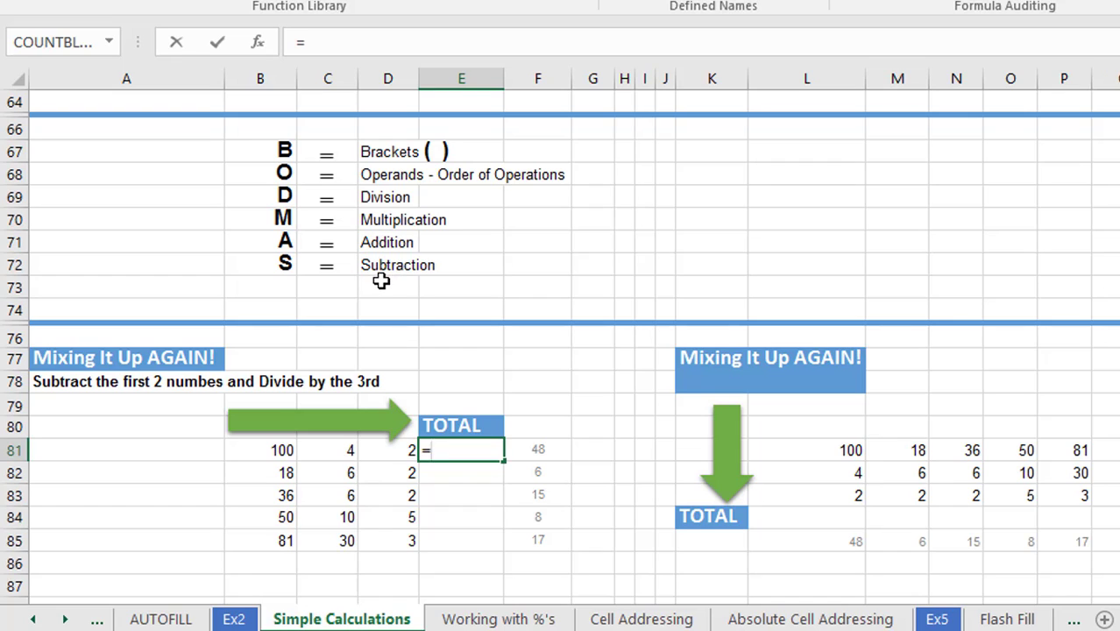
pyautogui.write('(')
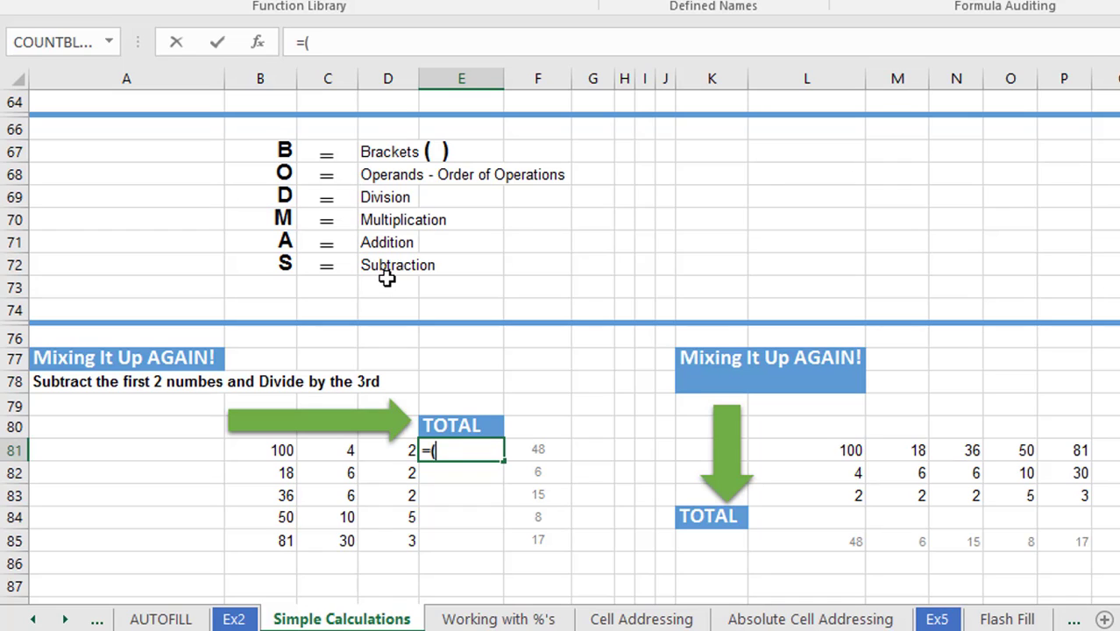
pyautogui.click(259, 449)
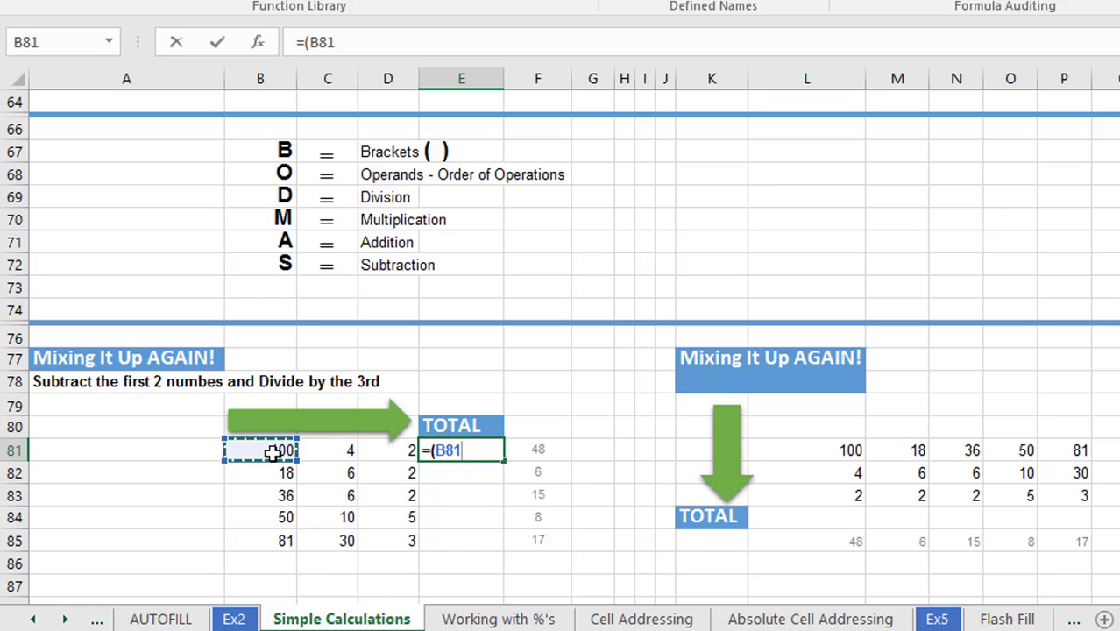
pyautogui.write('-')
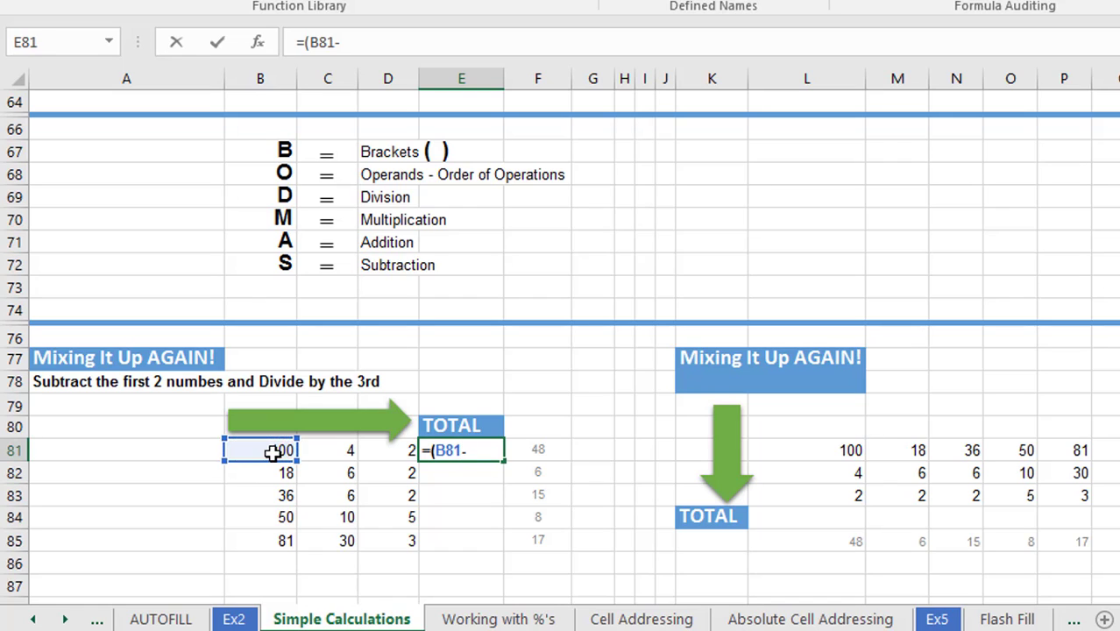
pyautogui.click(328, 450)
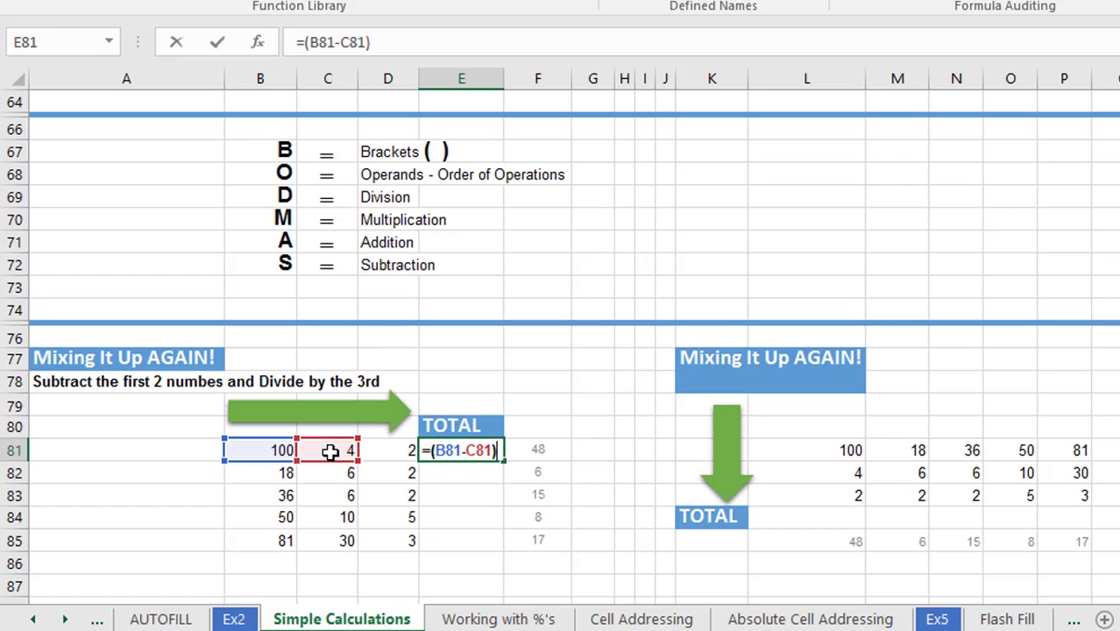
pyautogui.click(388, 449)
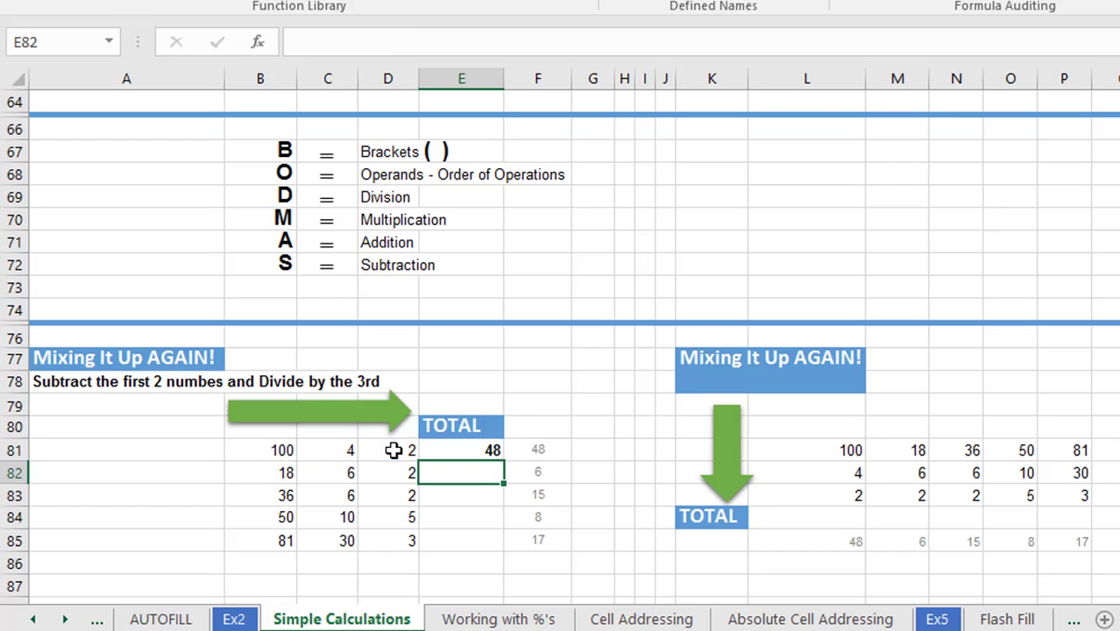
# Reopen E81 to rework its formula without brackets as =B81-C81/D81.
pyautogui.click(461, 450)
pyautogui.write('=B81-C81/D81')
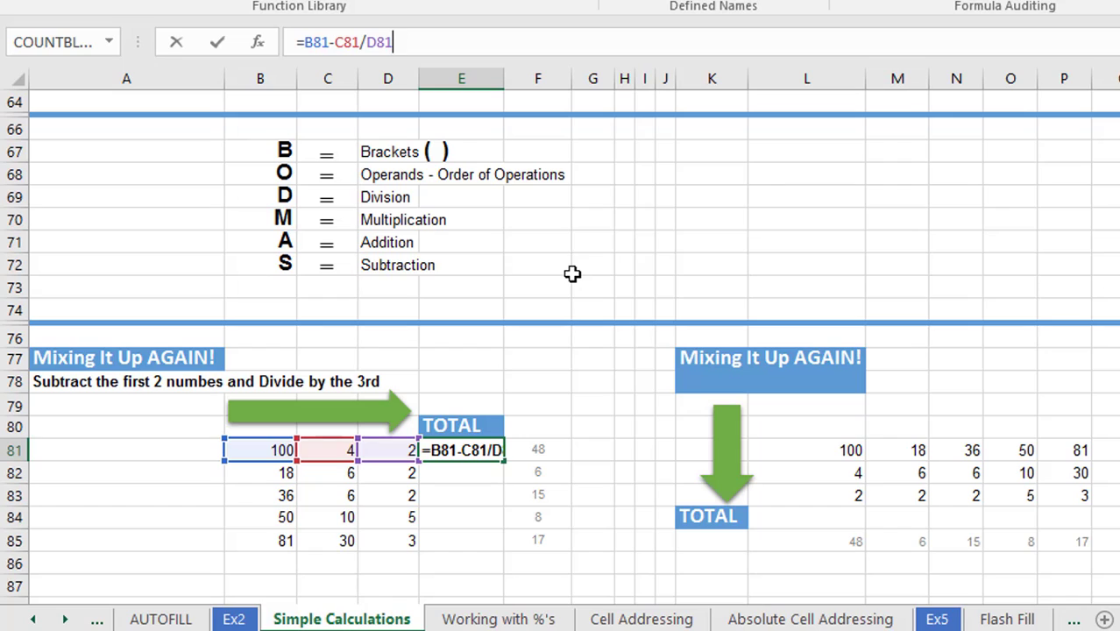
pyautogui.moveTo(543, 217)
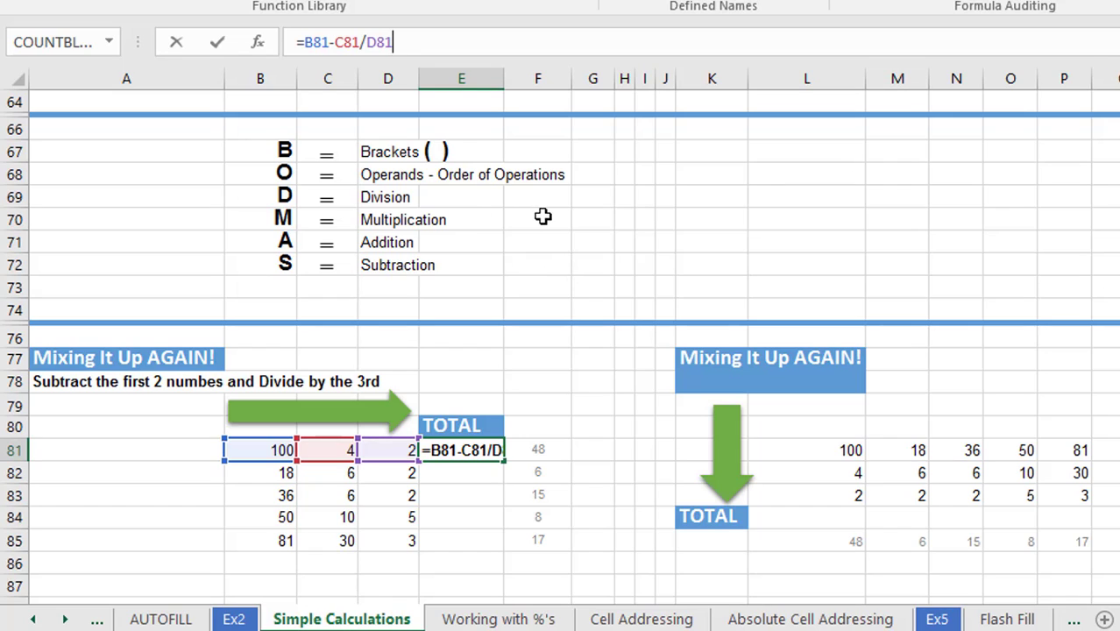
pyautogui.moveTo(362, 153)
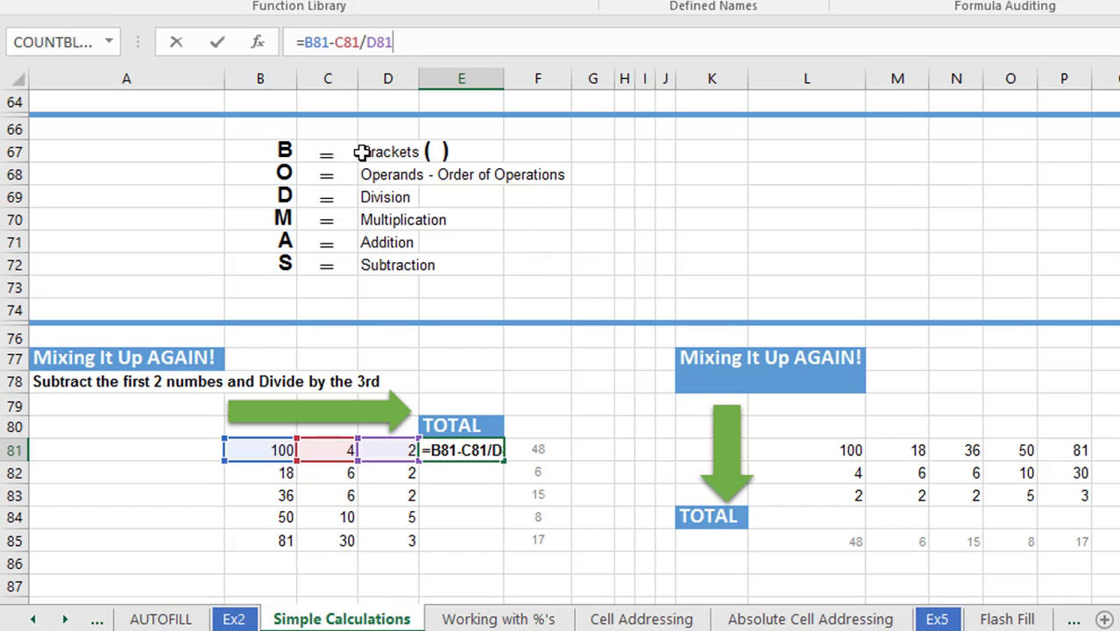
pyautogui.moveTo(473, 198)
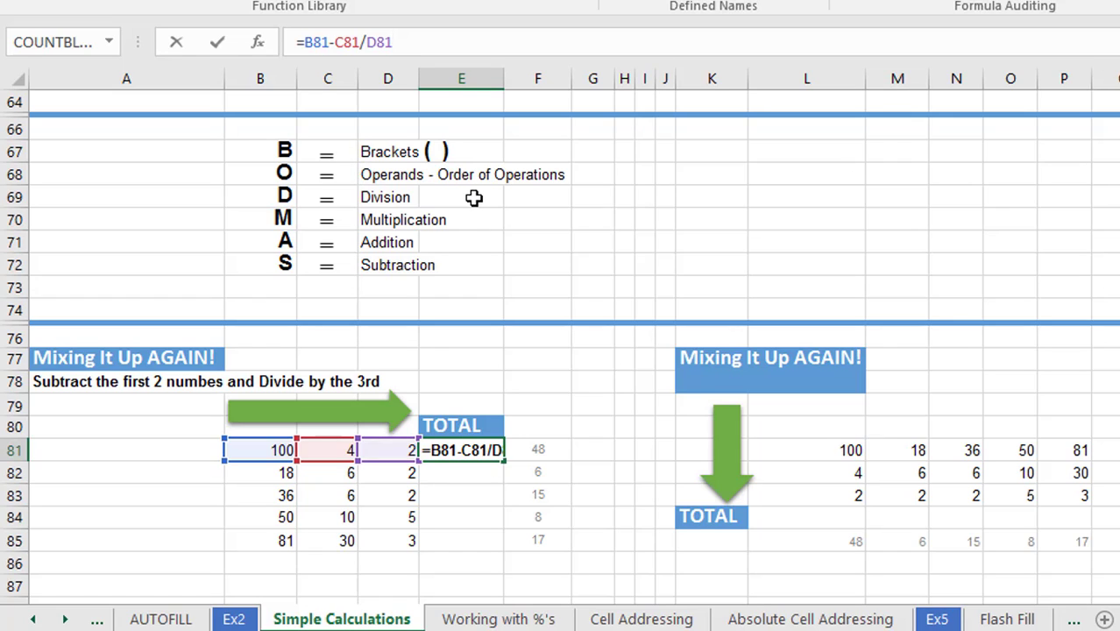
pyautogui.moveTo(526, 210)
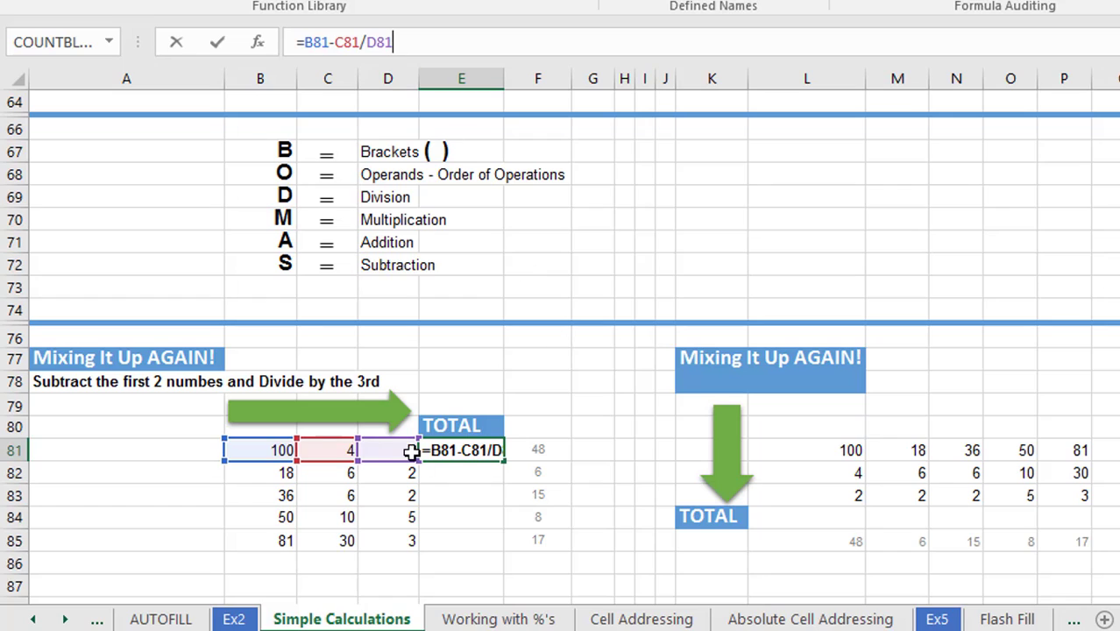
pyautogui.moveTo(347, 453)
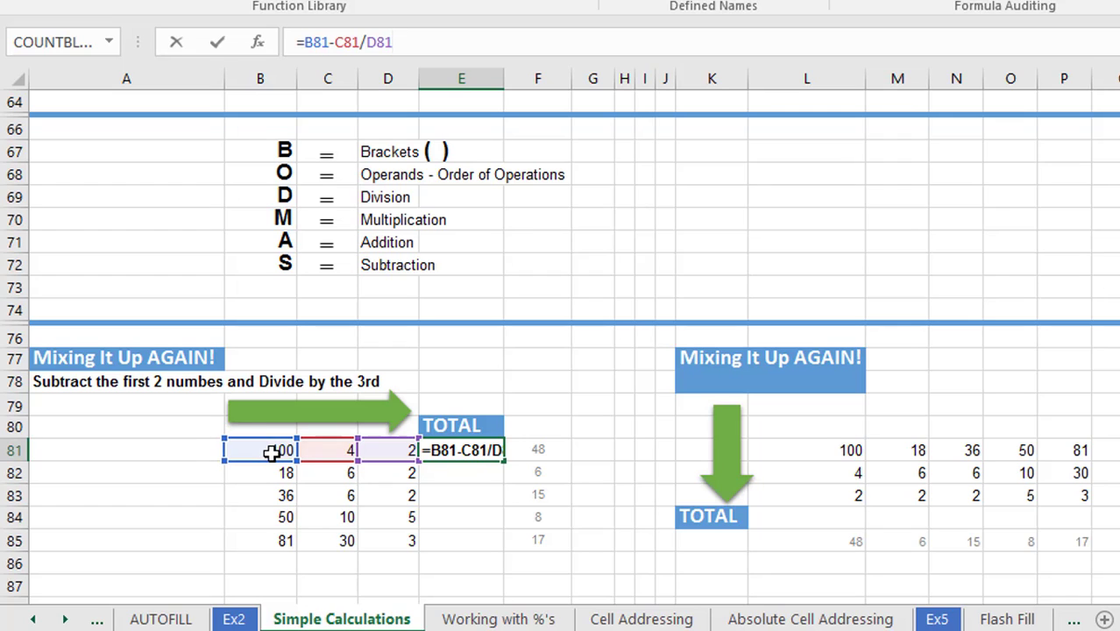
pyautogui.moveTo(564, 502)
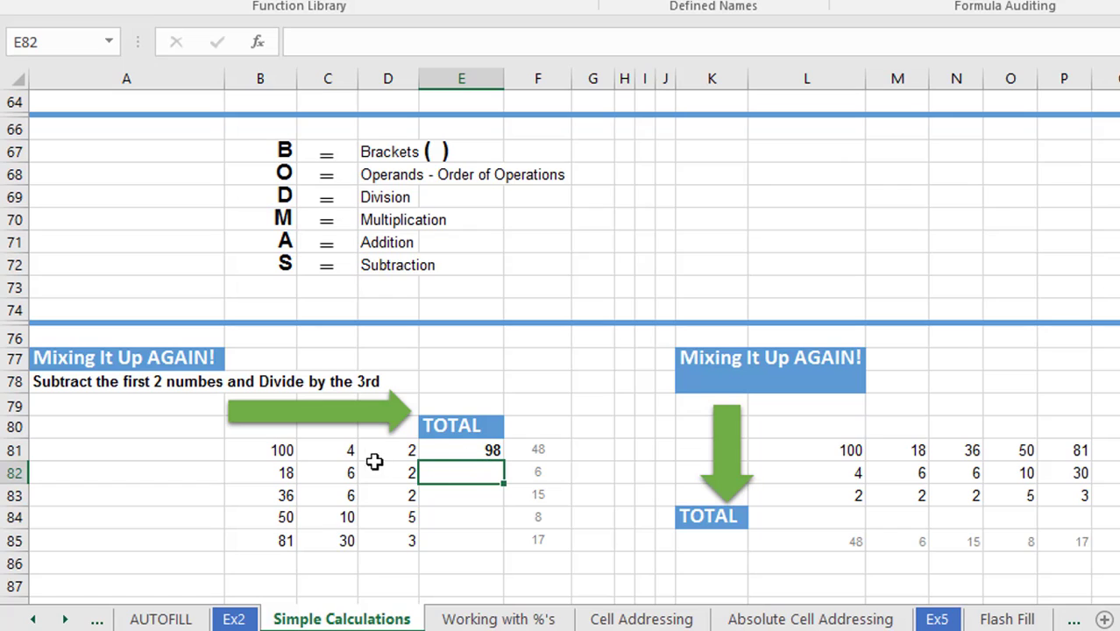
pyautogui.moveTo(392, 457)
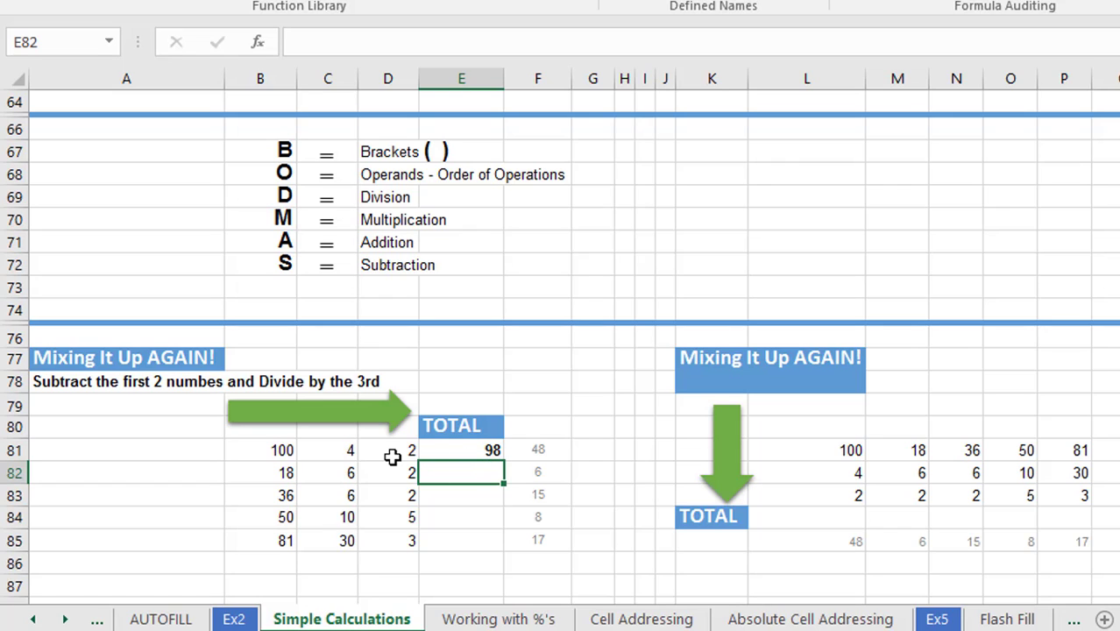
pyautogui.moveTo(277, 458)
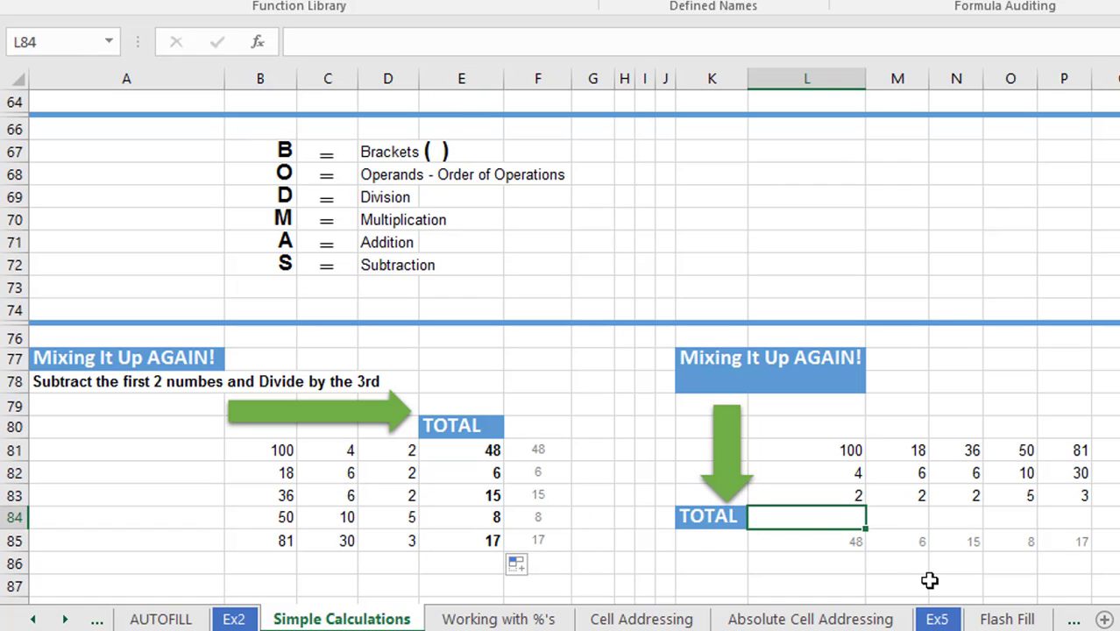
# Enter =(L81-L82)/L83 in L84 giving 48, then fill it right to P84 for 6, 15, 8, 17.
pyautogui.write('=')
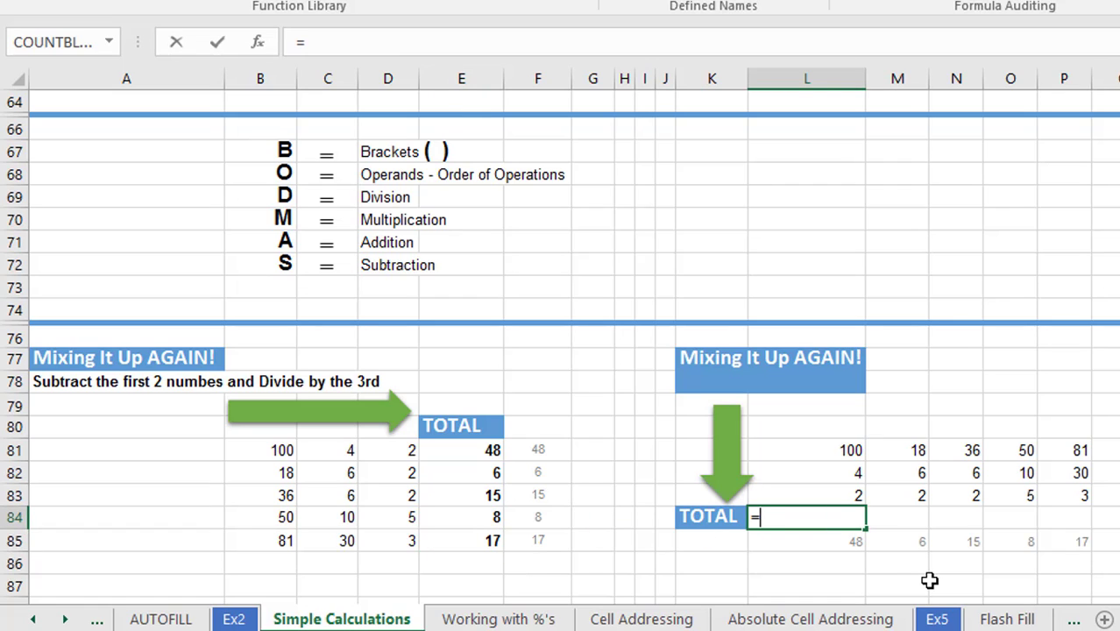
pyautogui.write('(L81-L82')
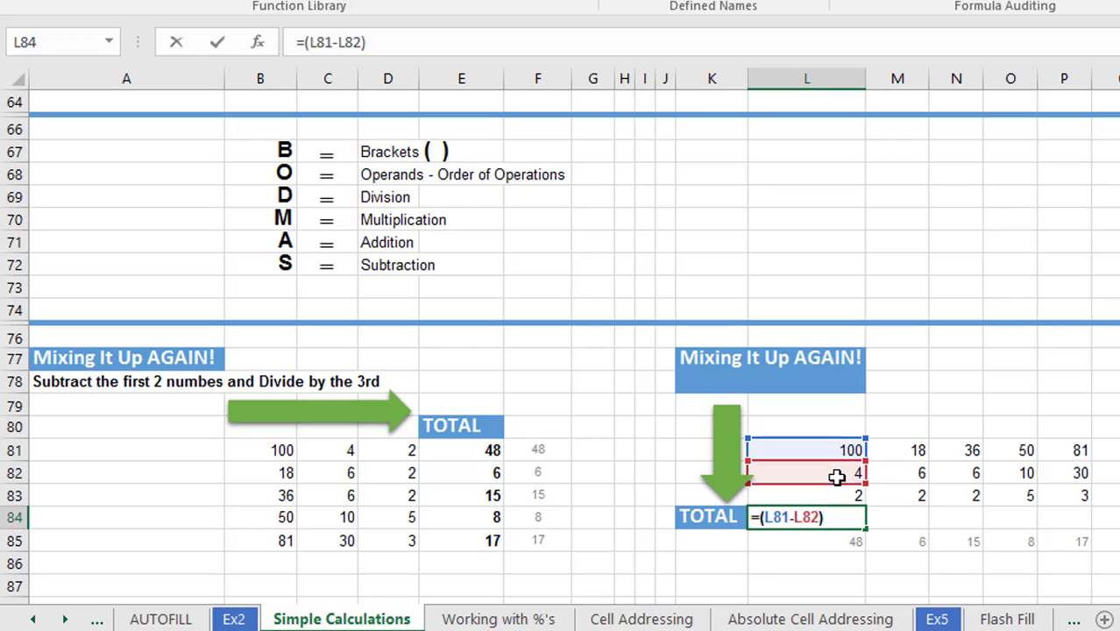
pyautogui.click(807, 494)
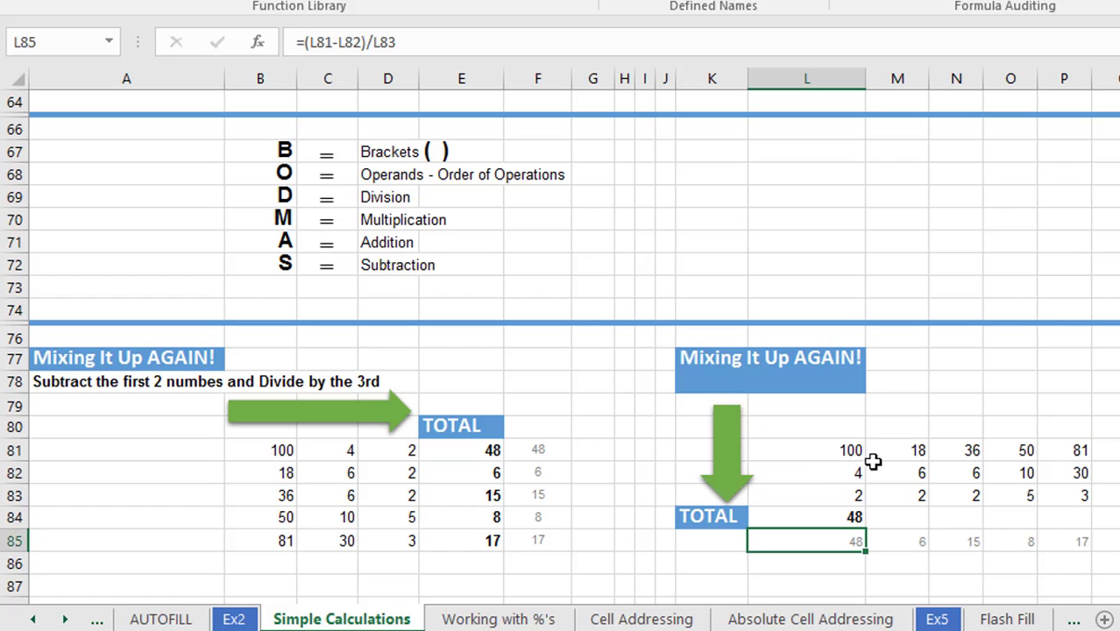
pyautogui.moveTo(863, 535)
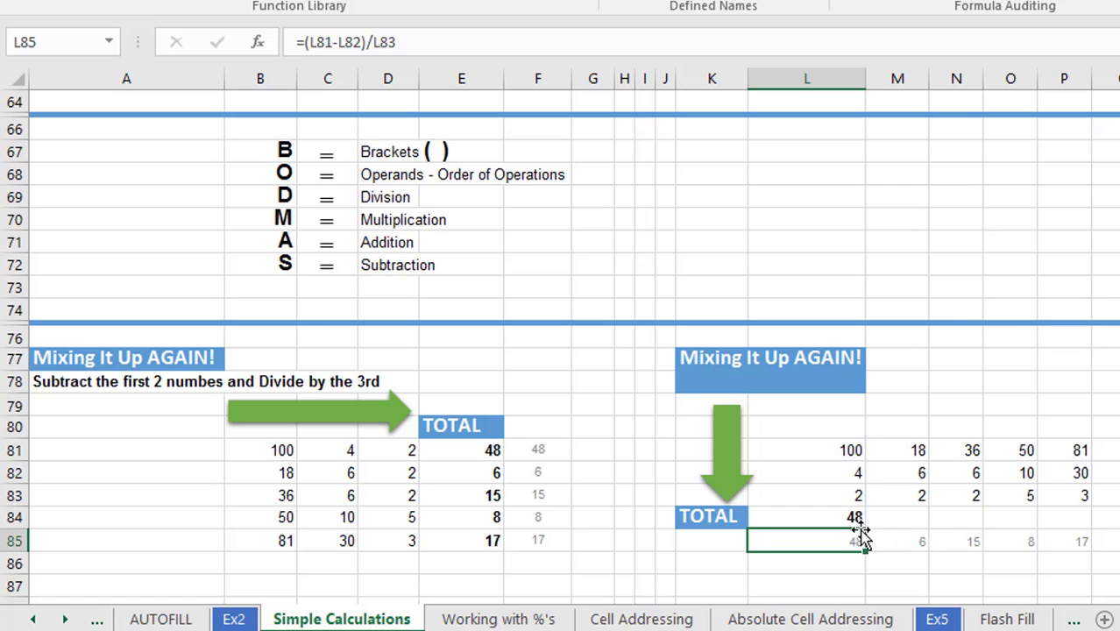
pyautogui.click(806, 516)
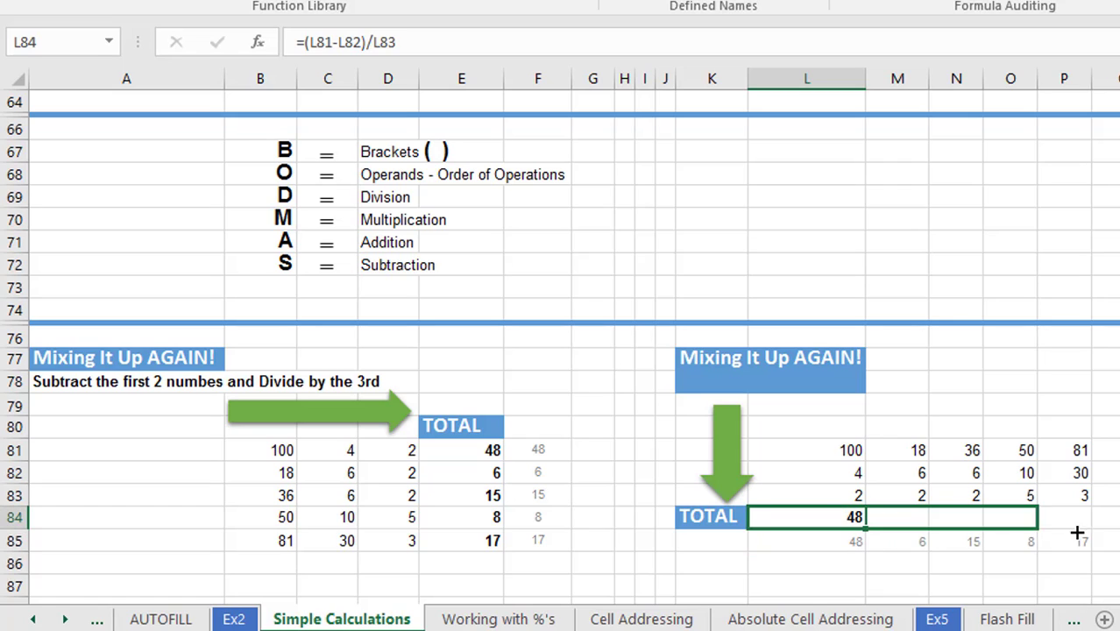
pyautogui.moveTo(854, 516); pyautogui.dragTo(1080, 516)
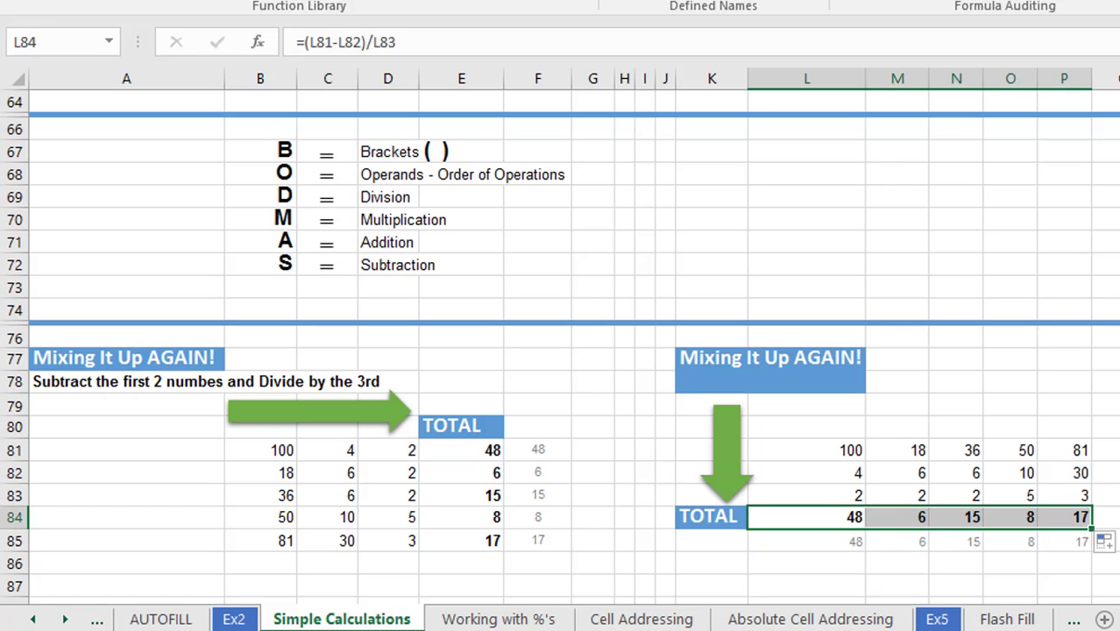